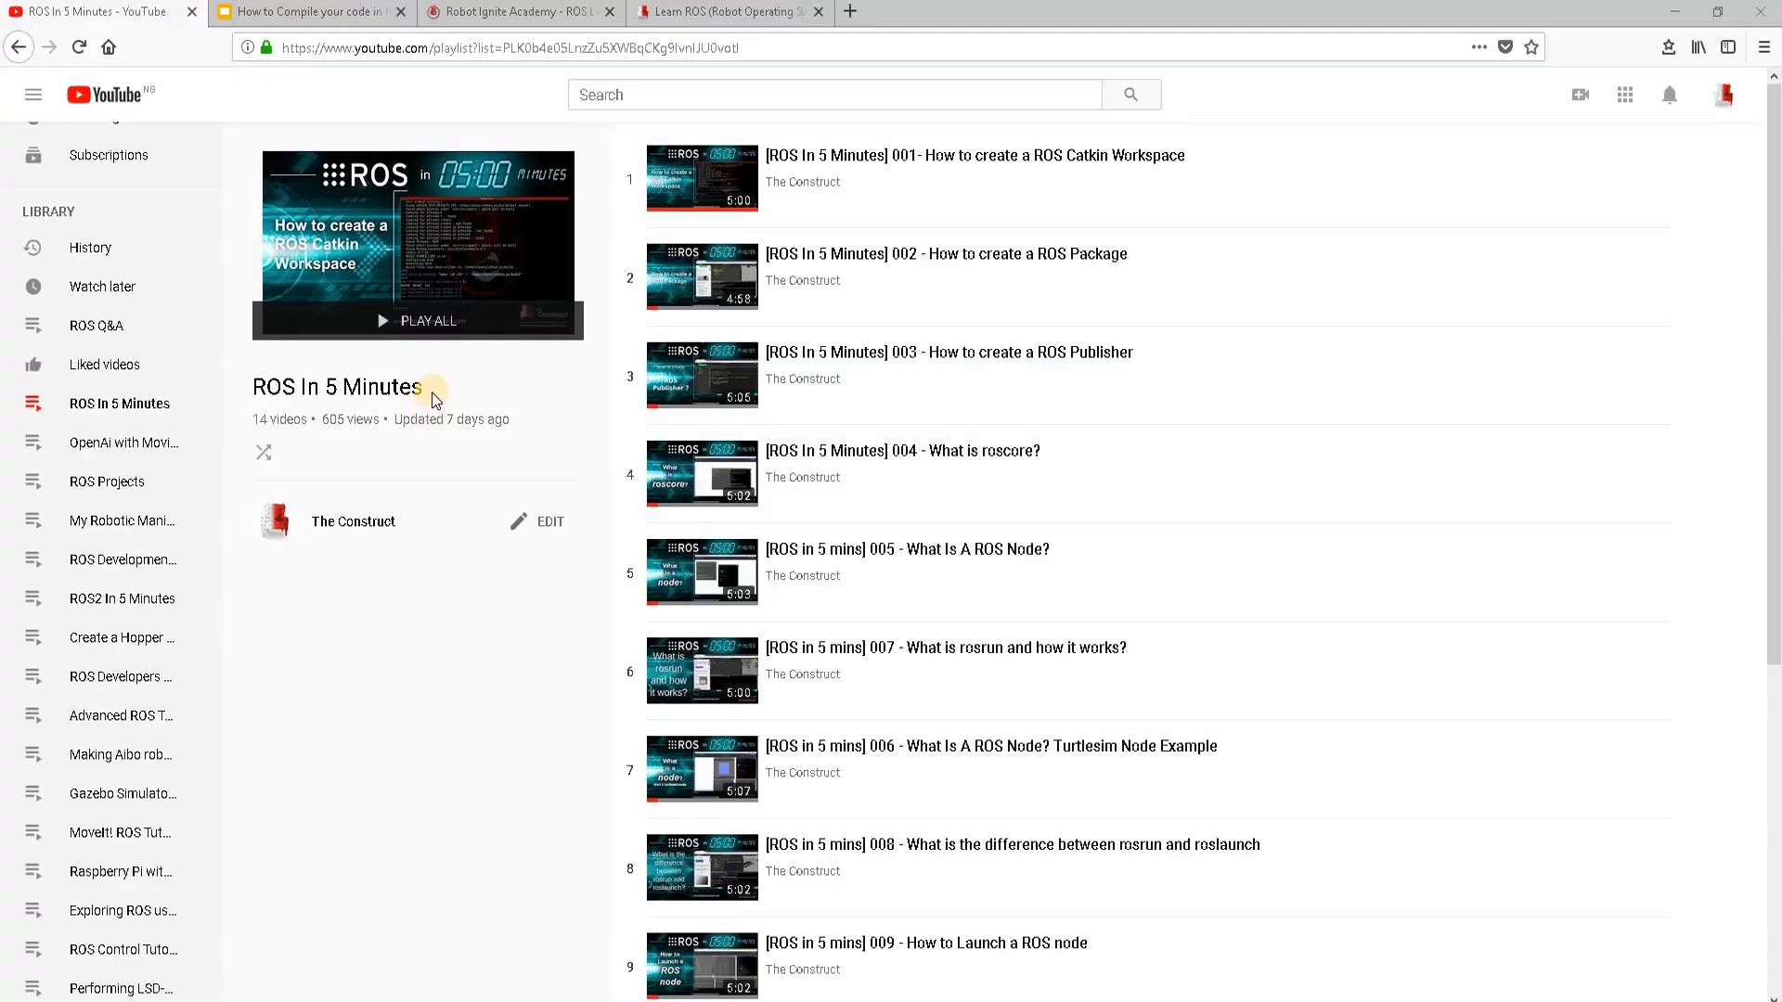
- Browse the ROS In 5 Minutes playlist, then bring up the How to Compile slides
double_click(373, 387)
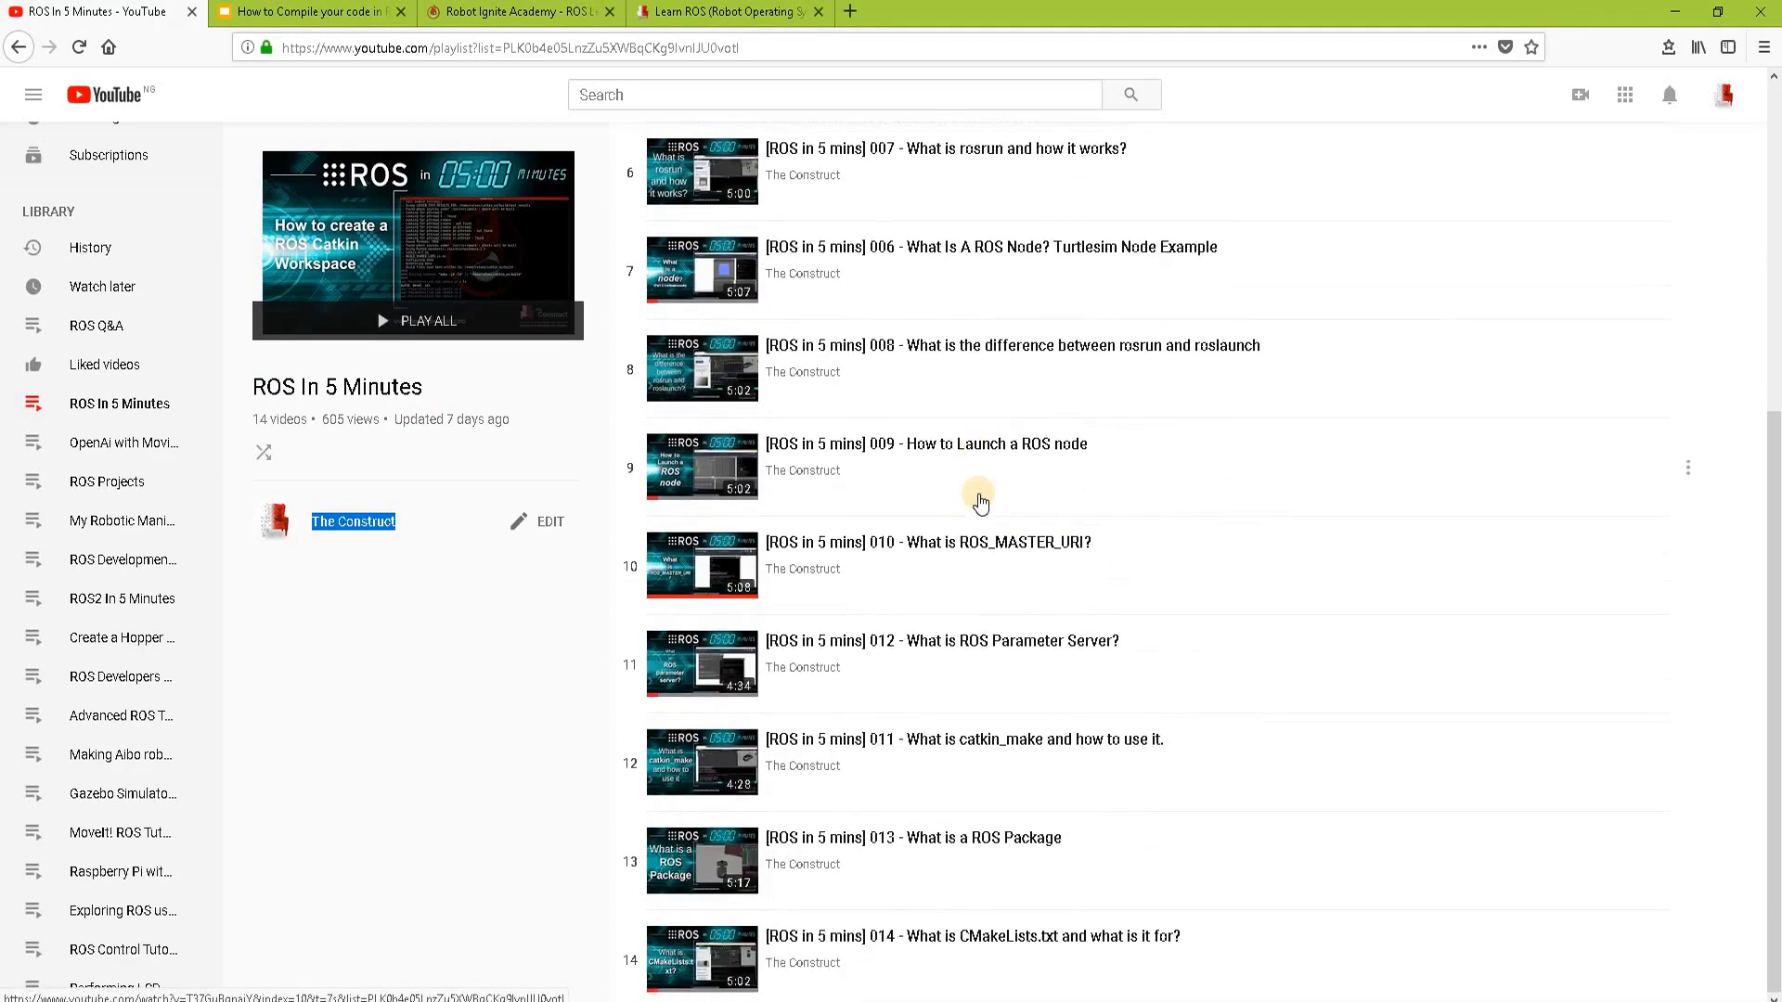
left_click(316, 14)
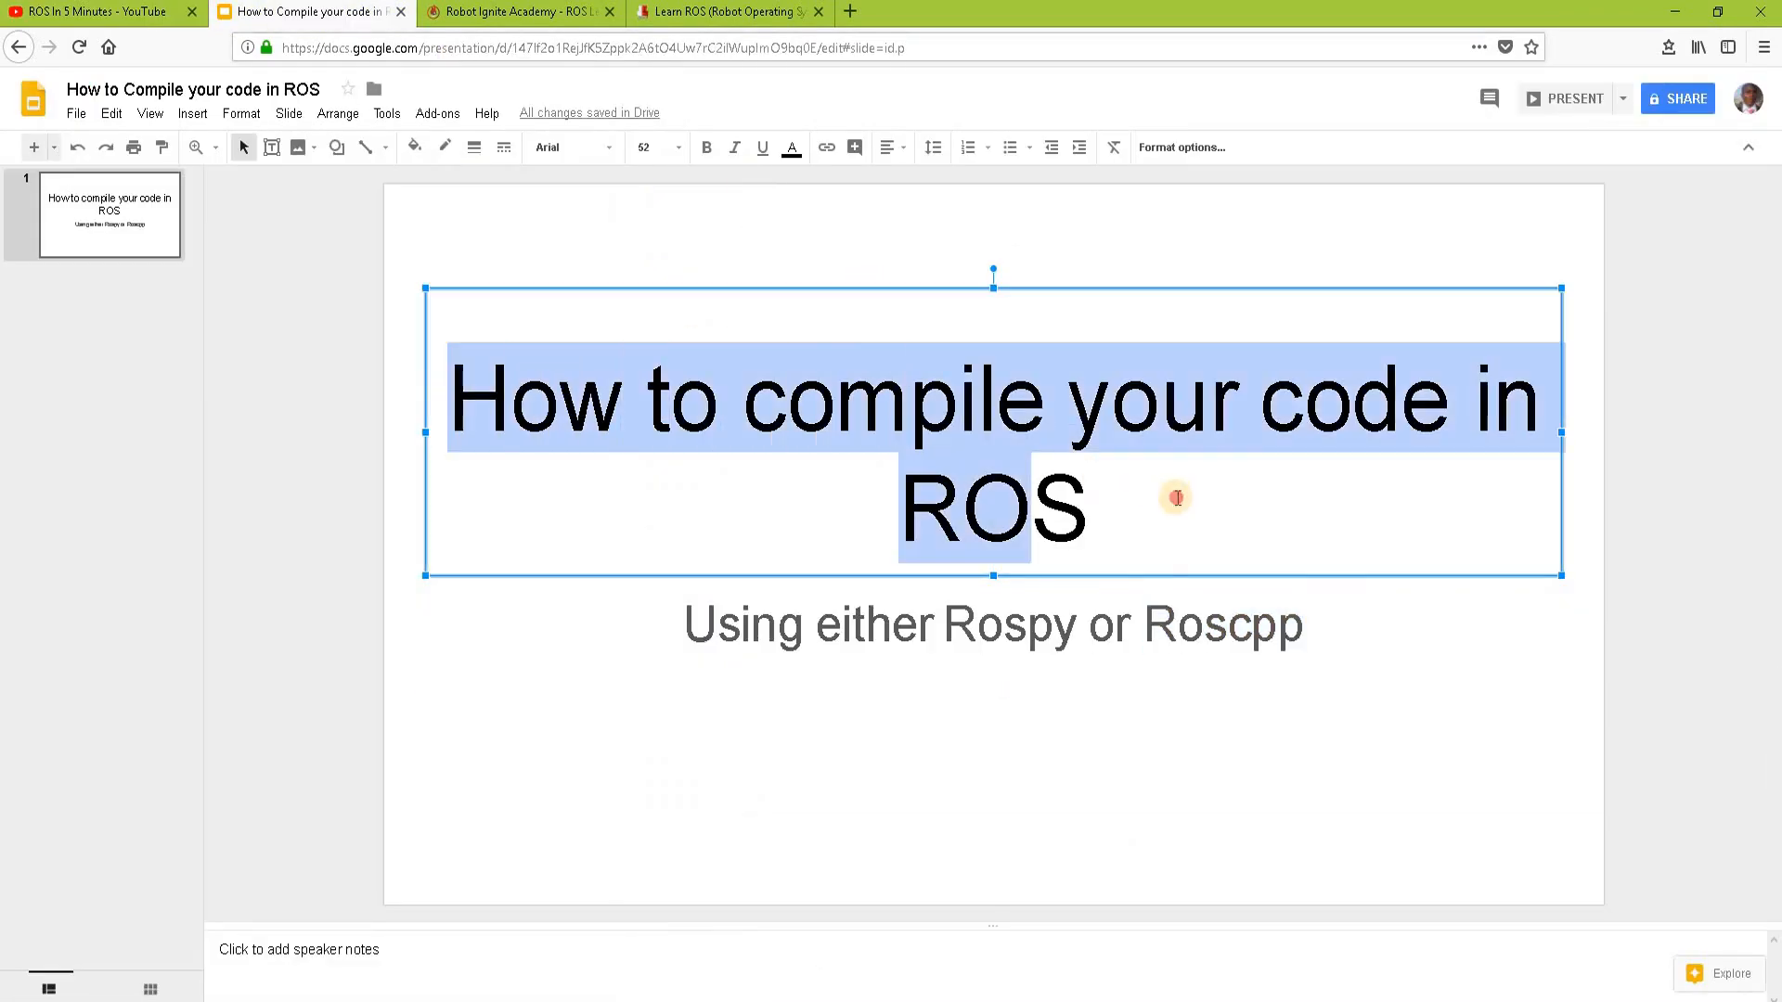
- Find ROS Basics in 5 Days (C++) in the Robot Ignite Academy course list and start it
left_click(515, 11)
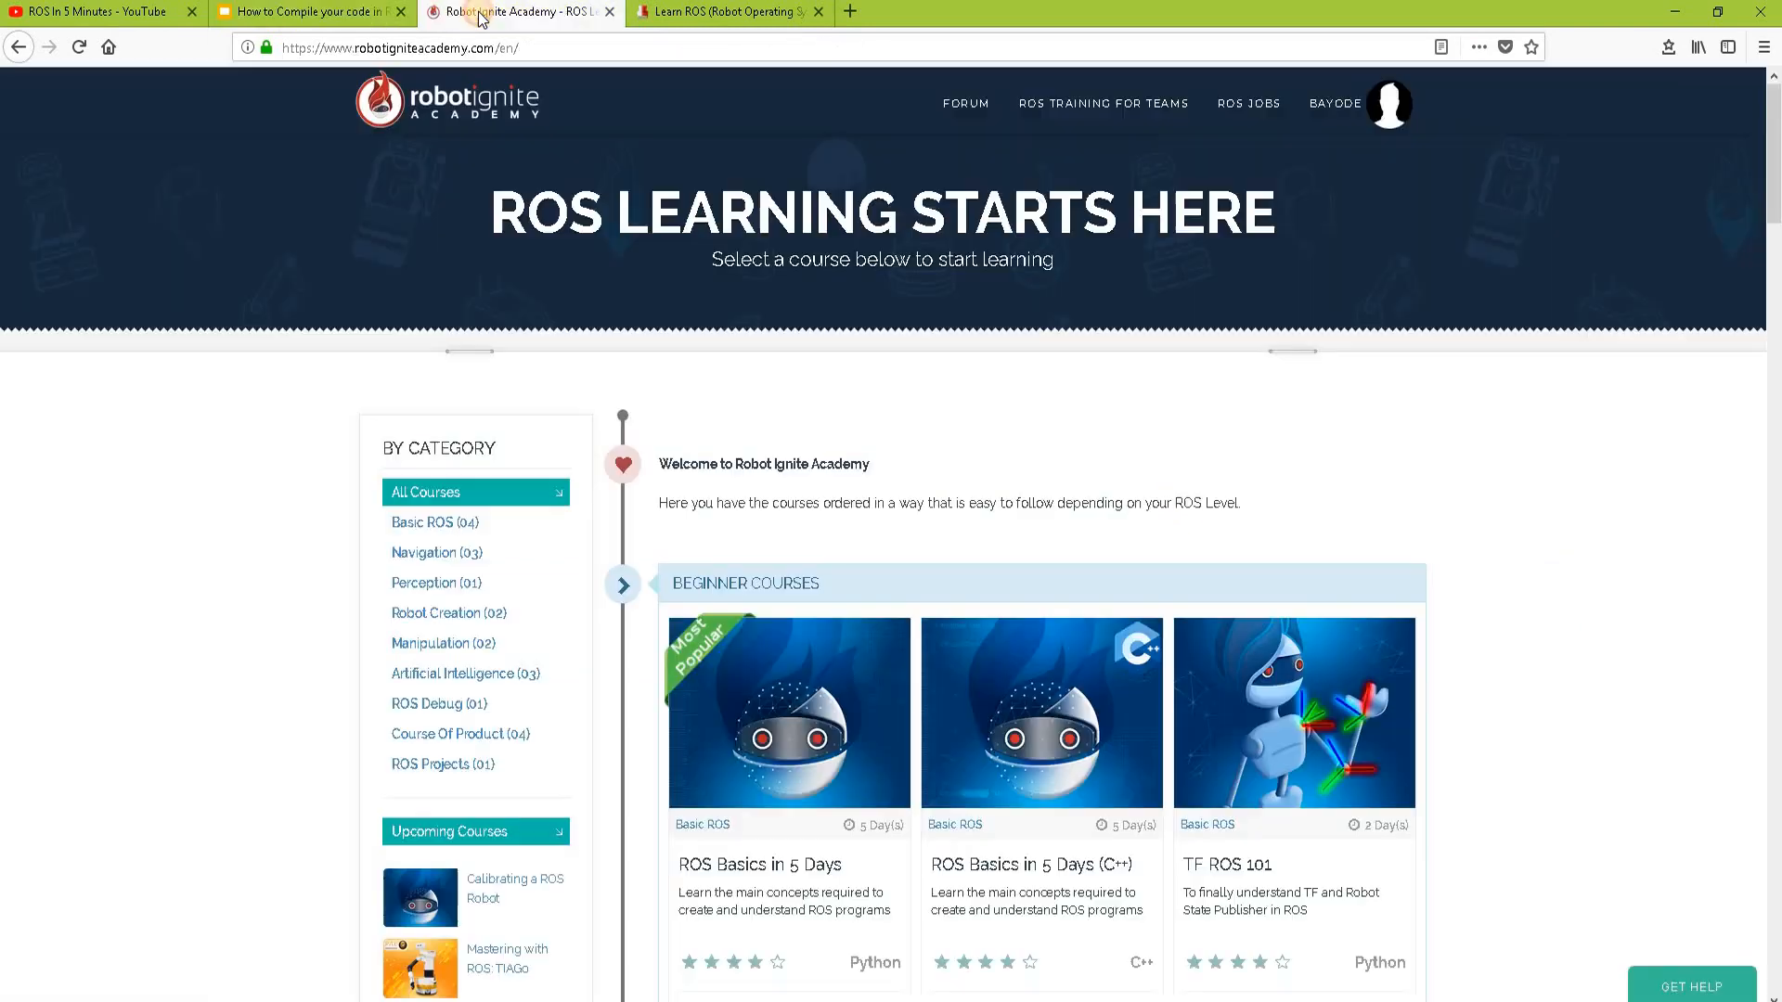
mouse_move(893, 401)
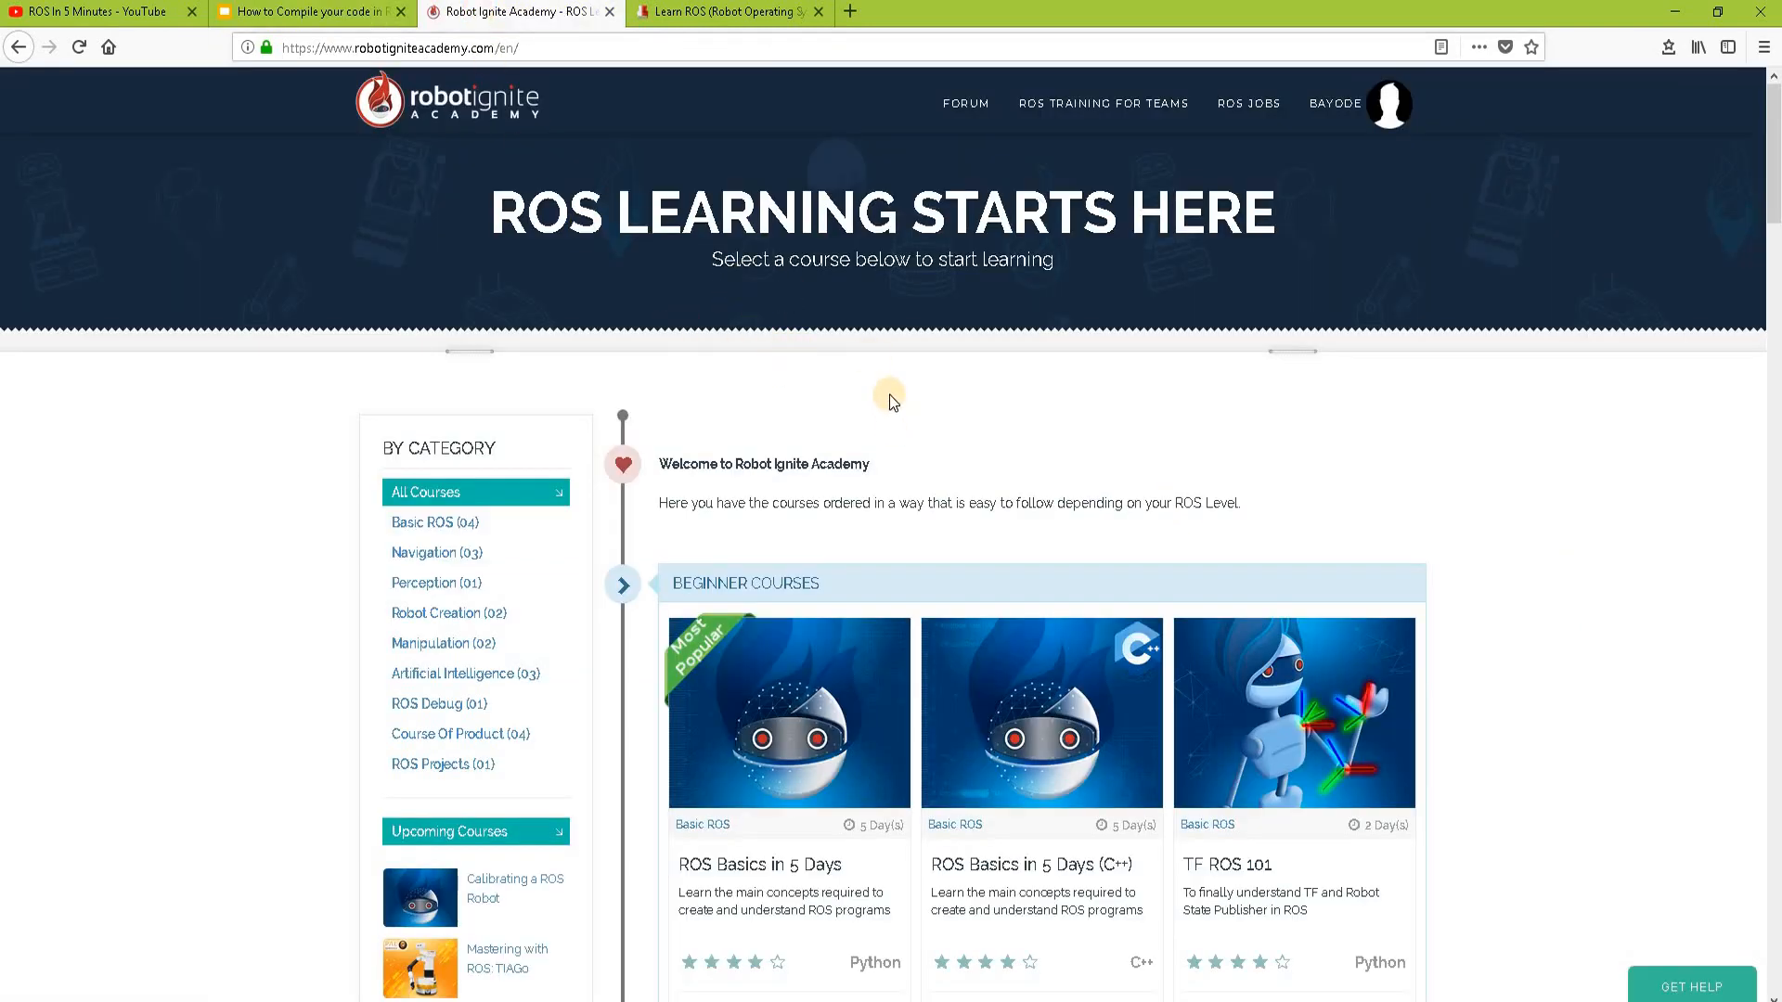
scroll("down", 3)
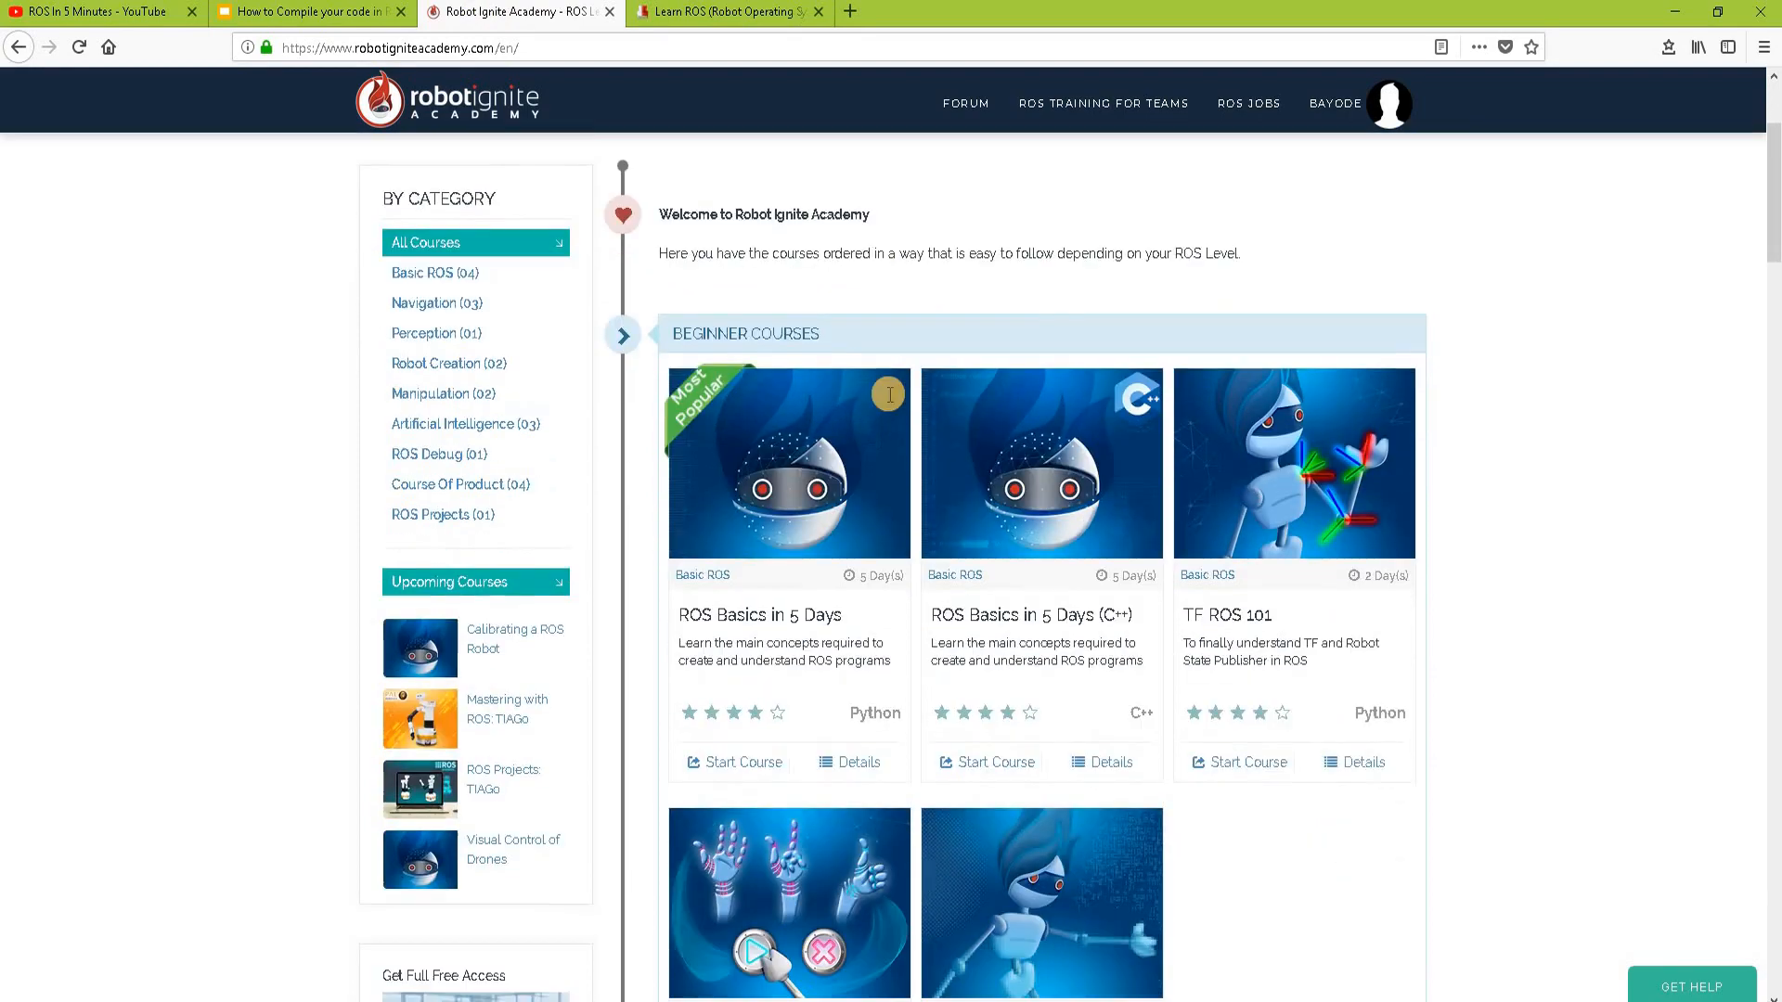
scroll("down", 3)
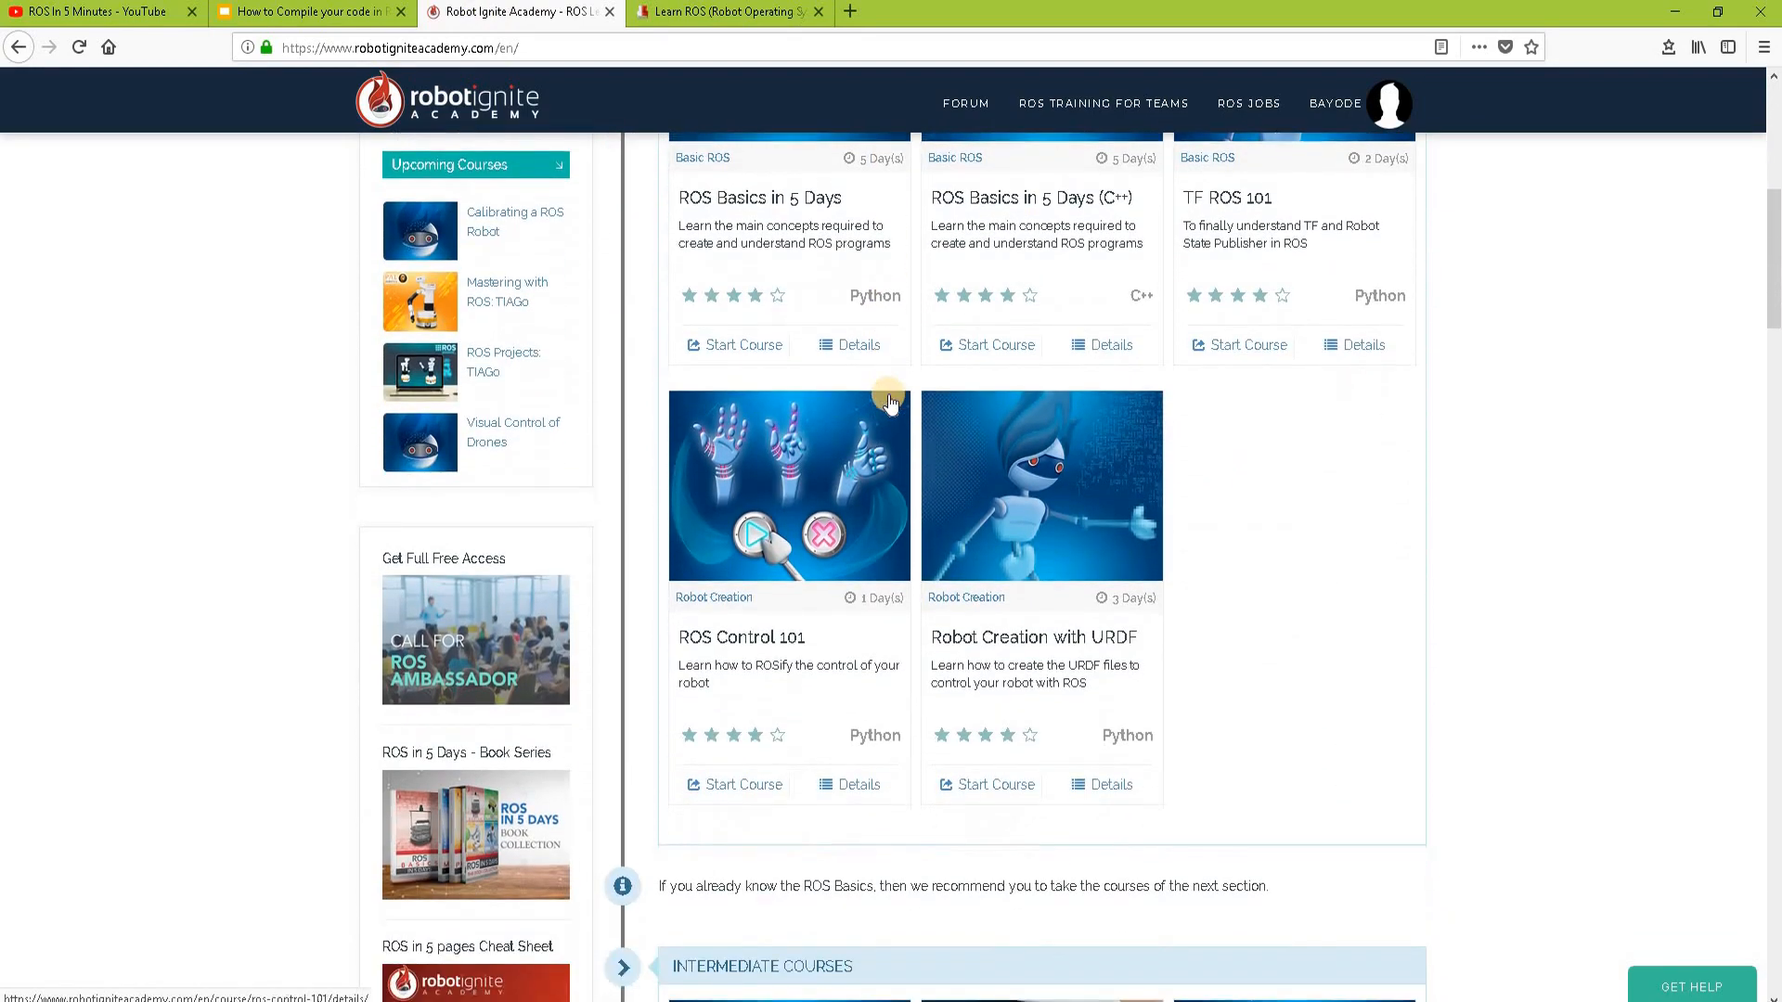
scroll("down", 3)
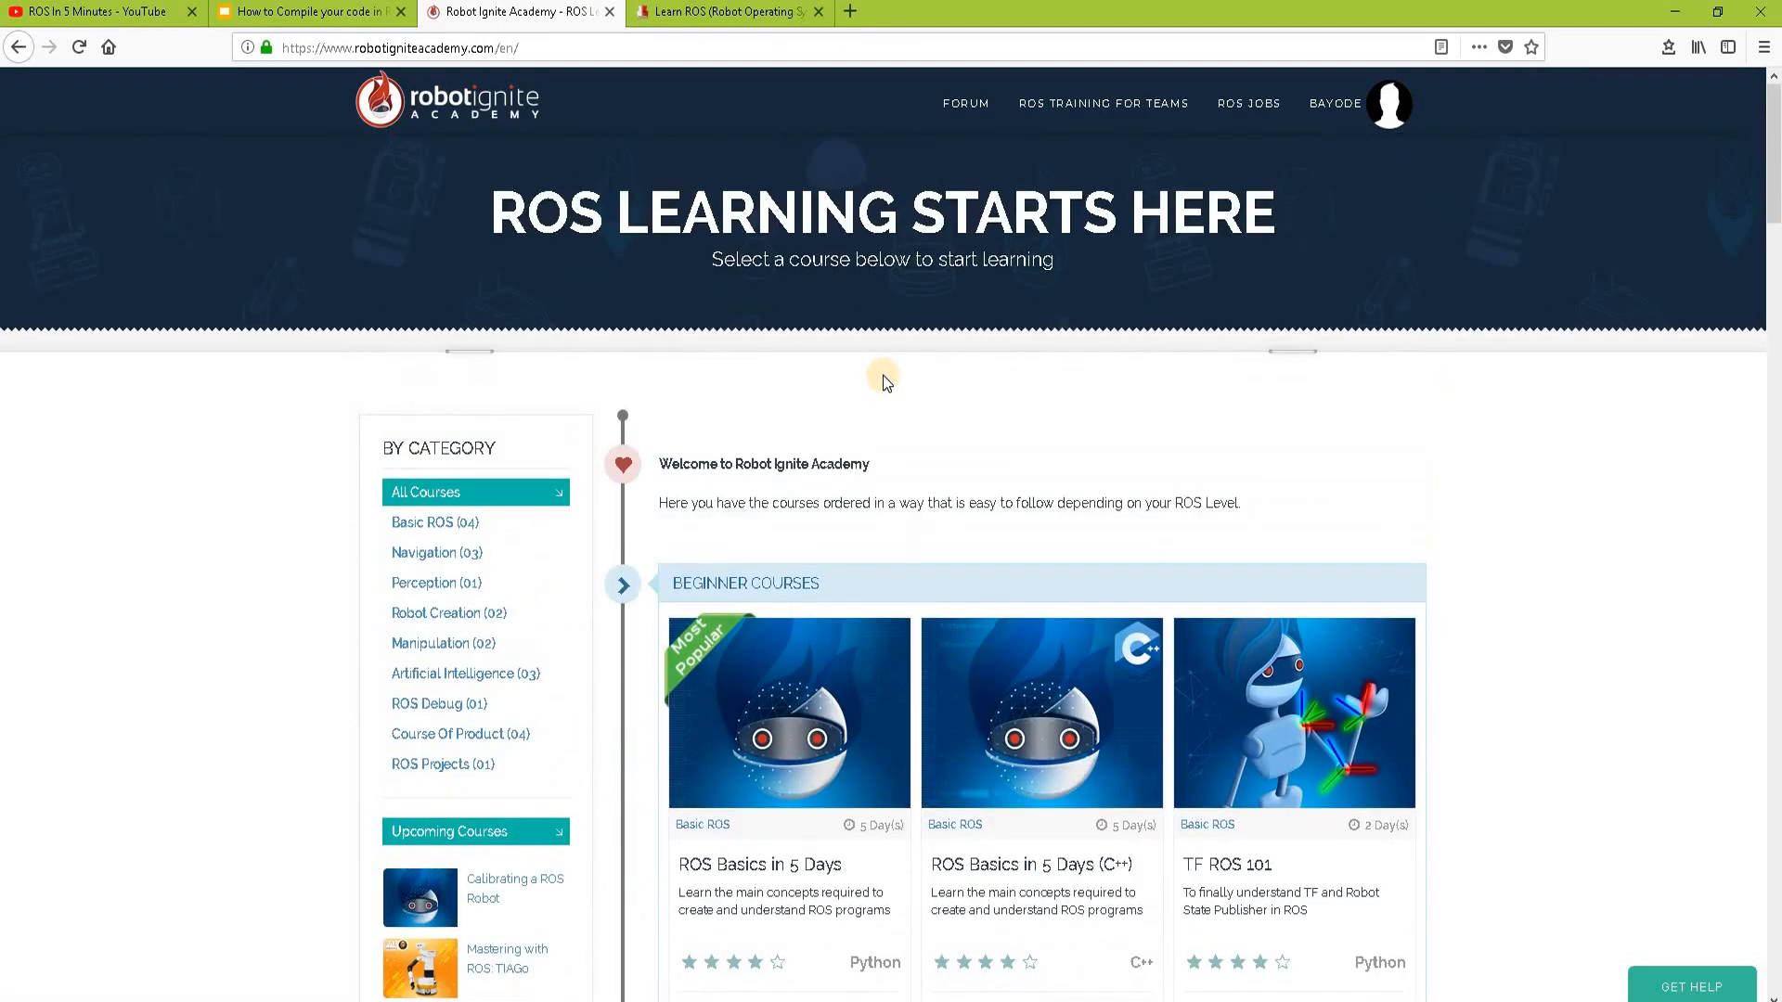
scroll("down", 3)
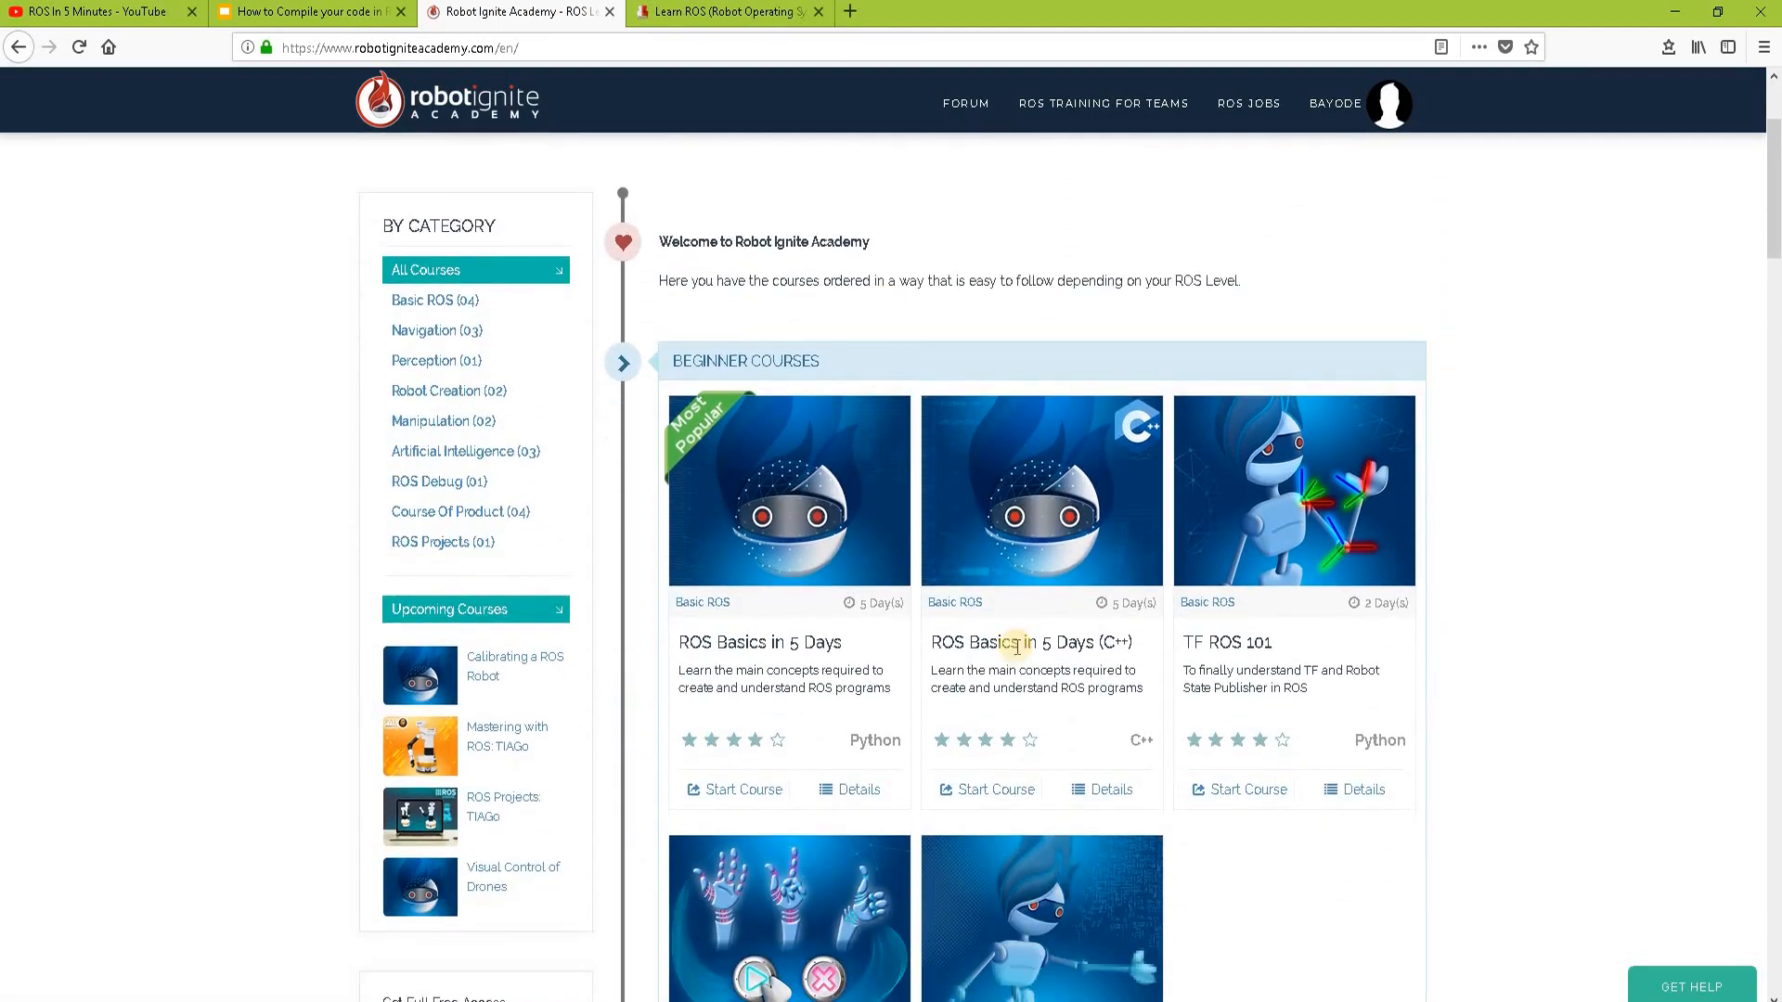
scroll("down", 3)
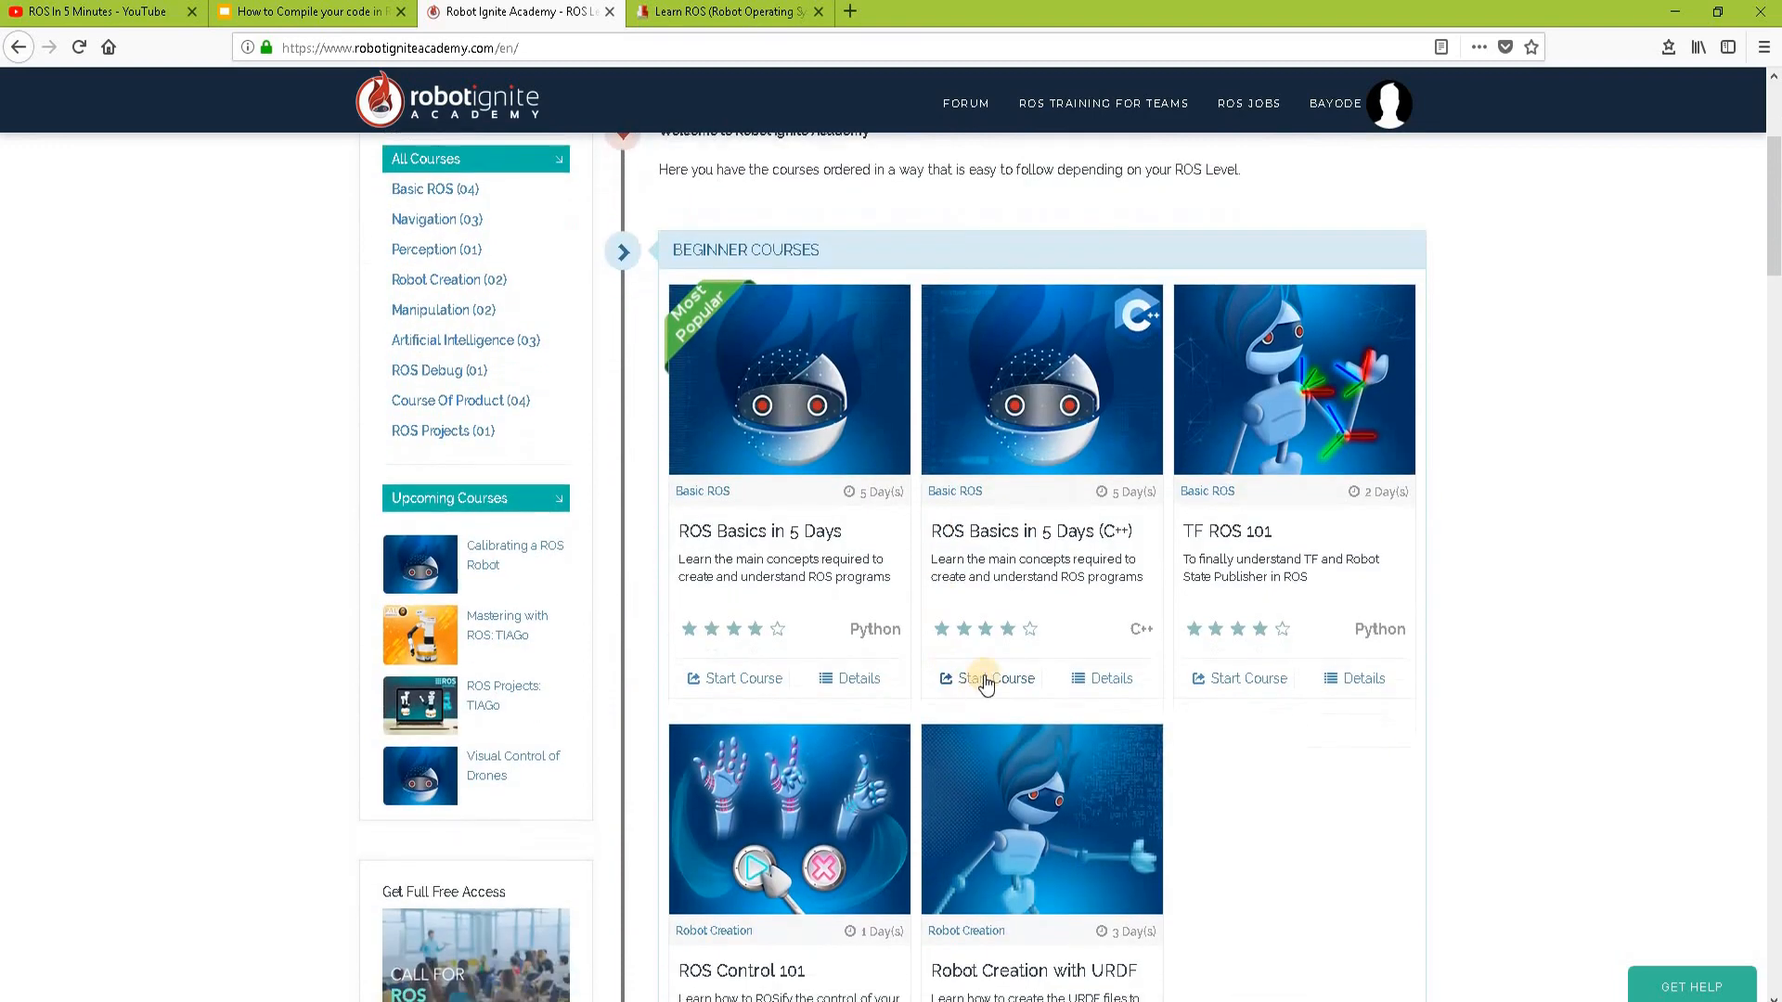
left_click(987, 678)
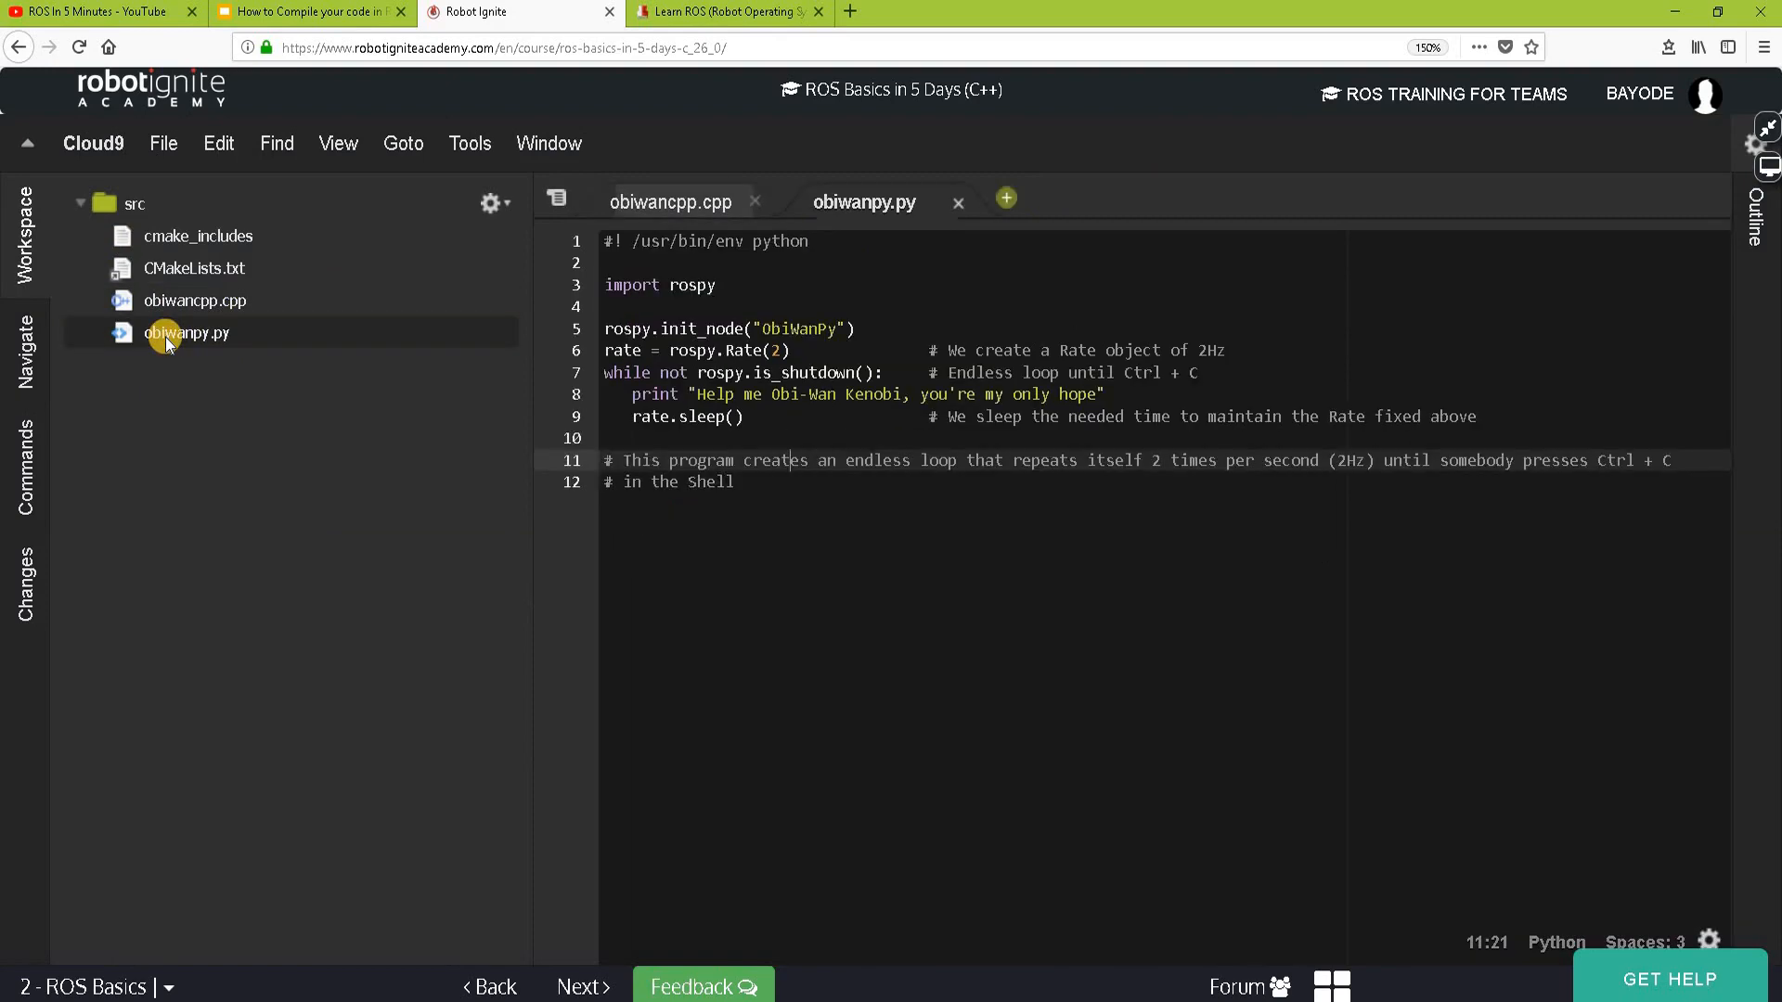
mouse_move(675, 203)
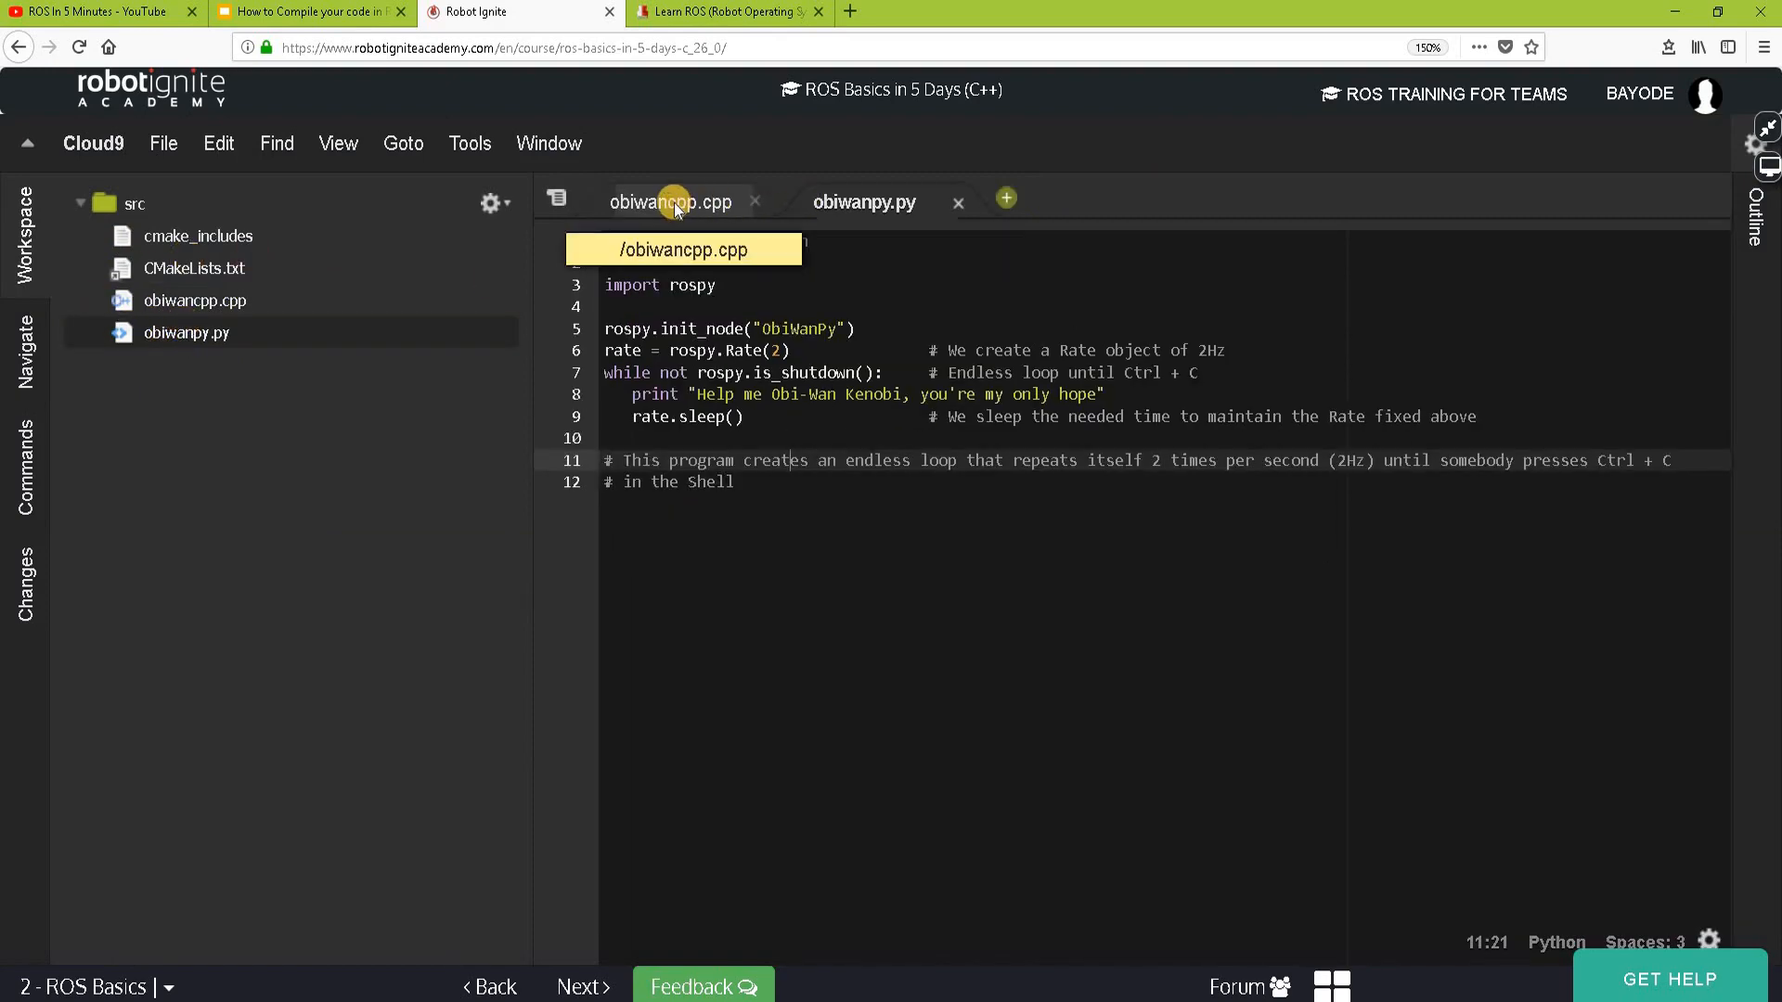
- Review obiwancpp.cpp and obiwanpy.py, then restore the lesson, simulation and shell layout
left_click(671, 202)
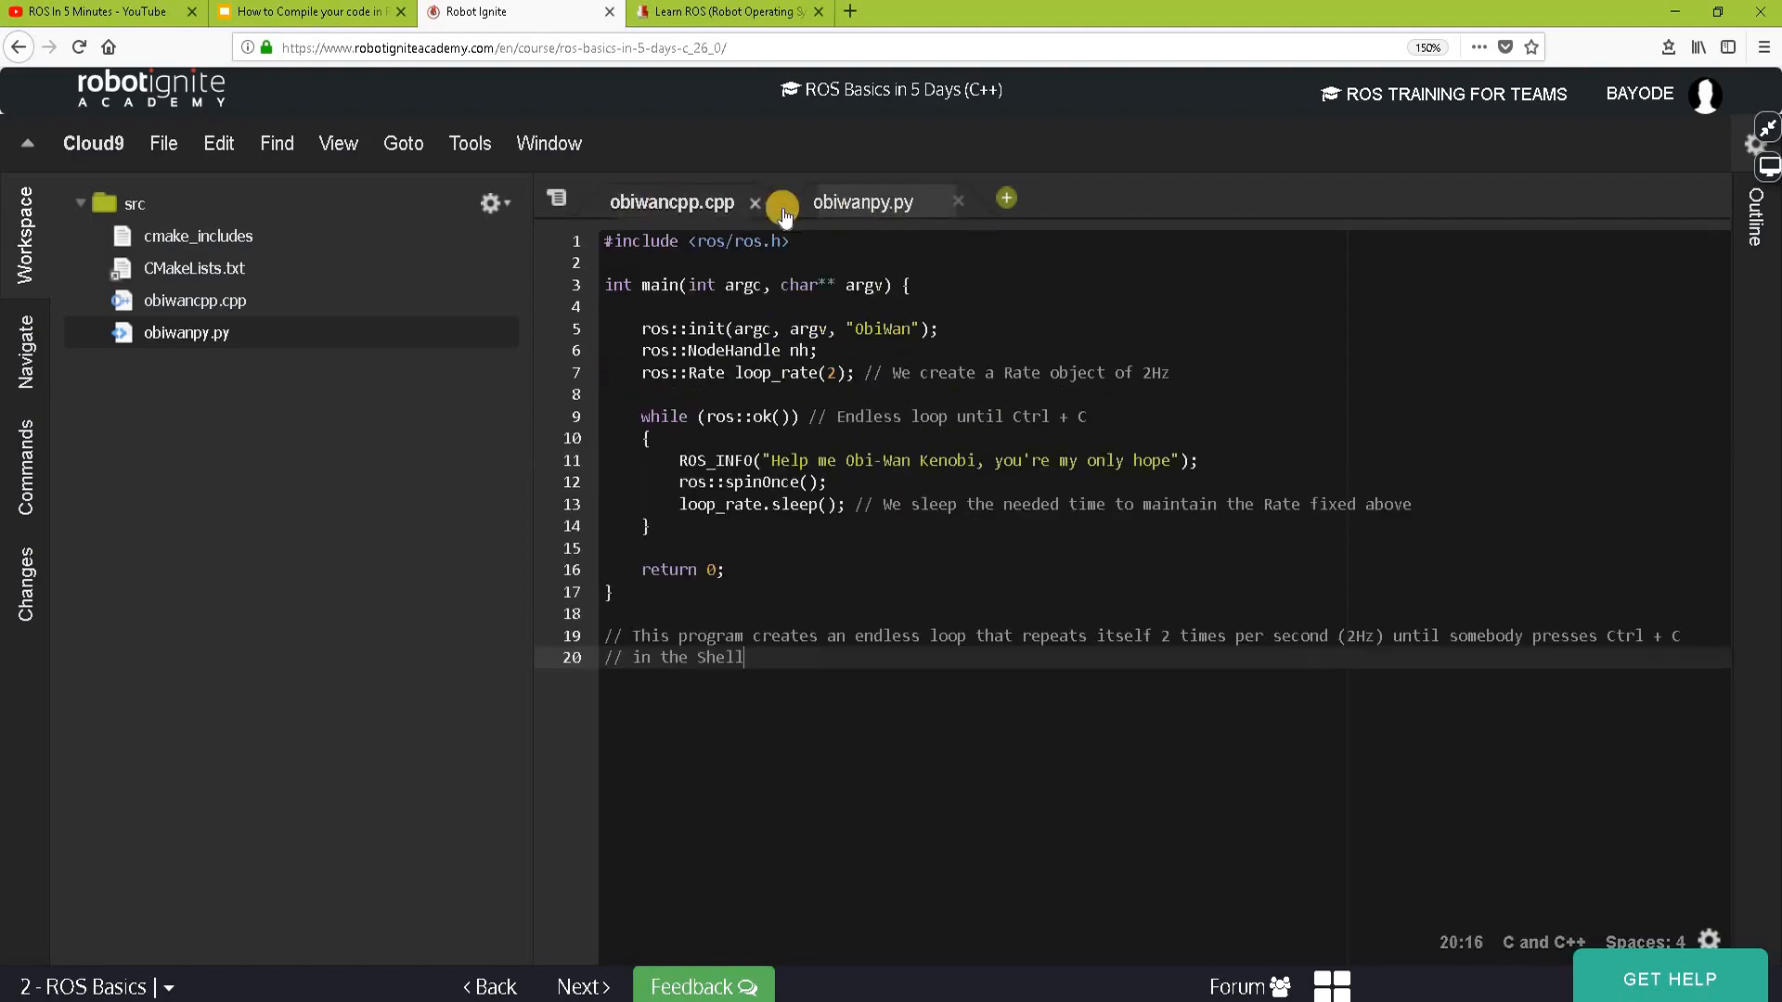
left_click(864, 202)
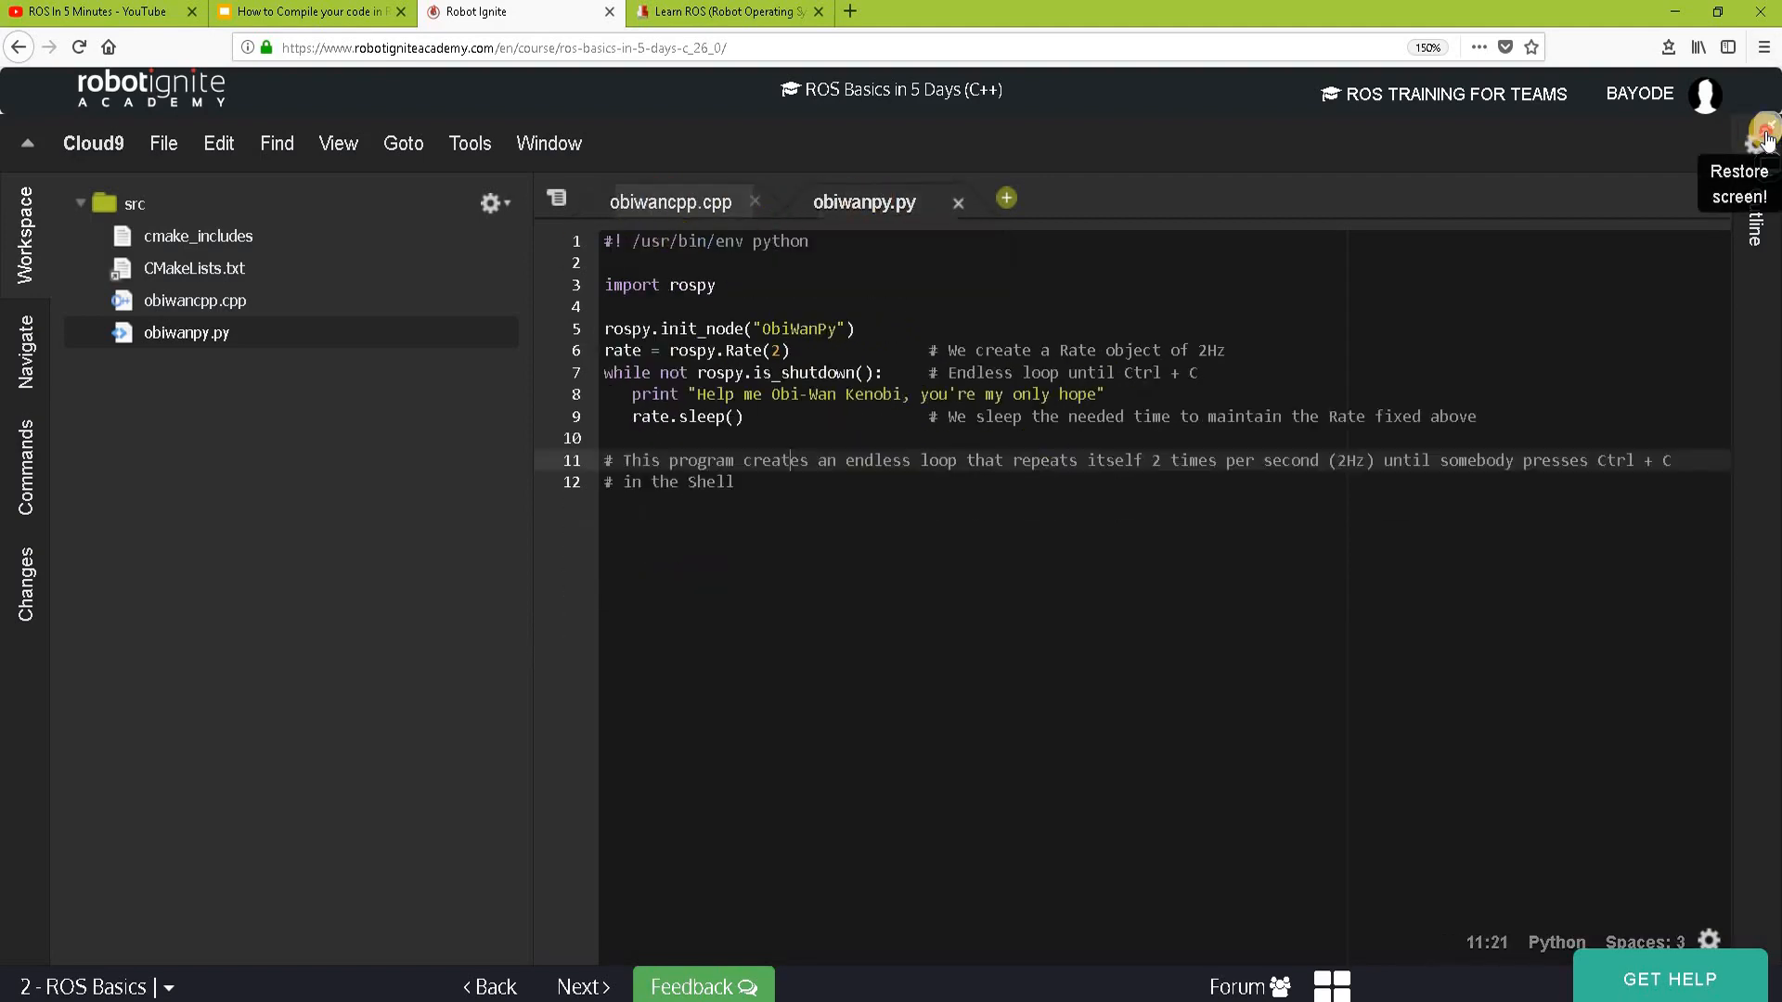
left_click(1766, 146)
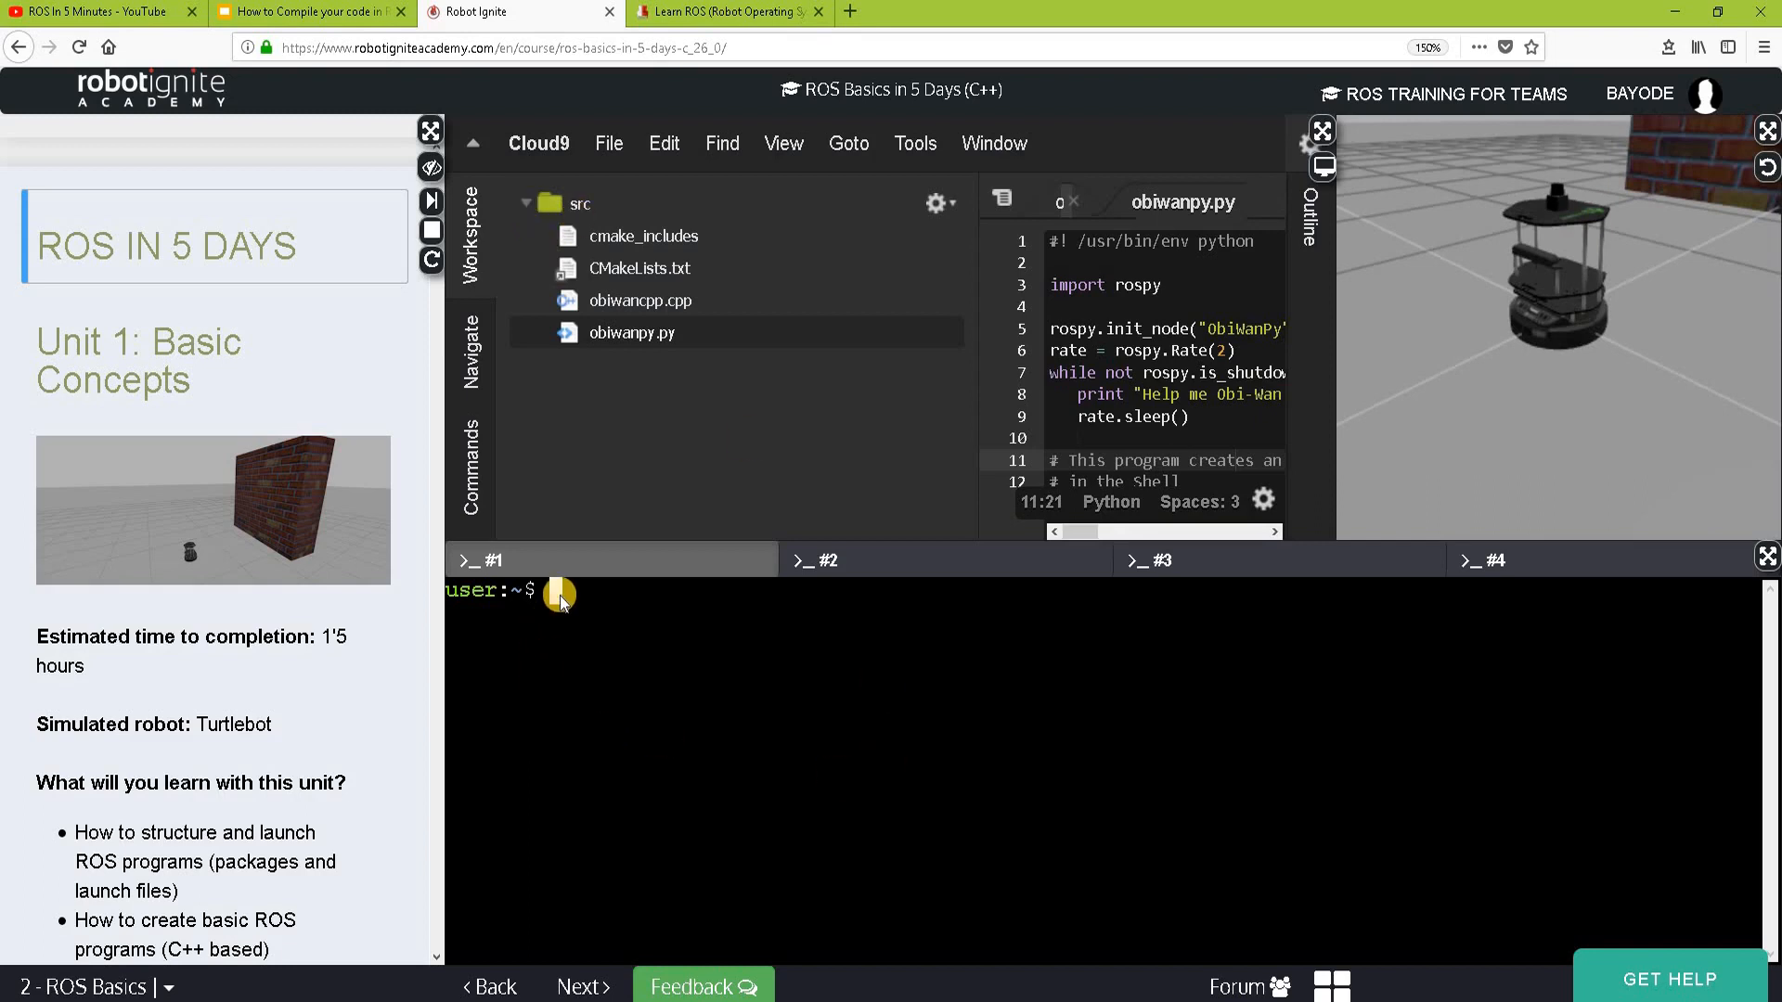
- From roscd, go to ../src and run catkin_create_pkg obiwan rospy roscpp
type("roscd")
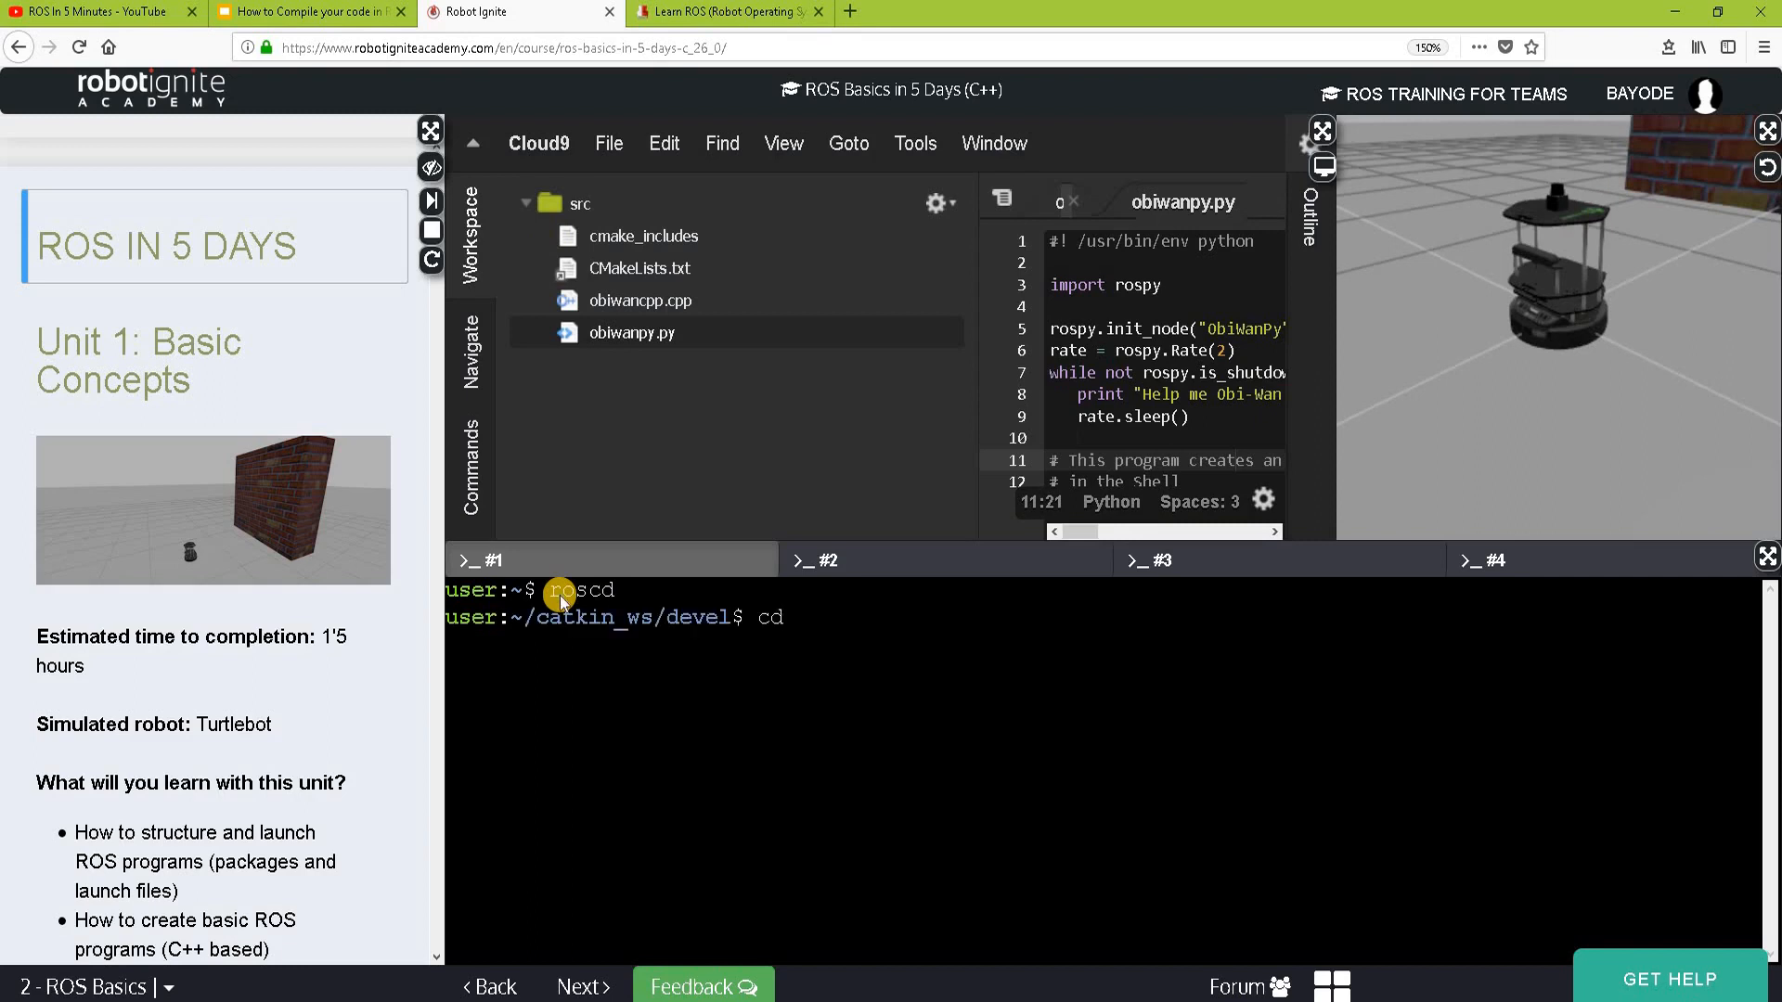
type("../src")
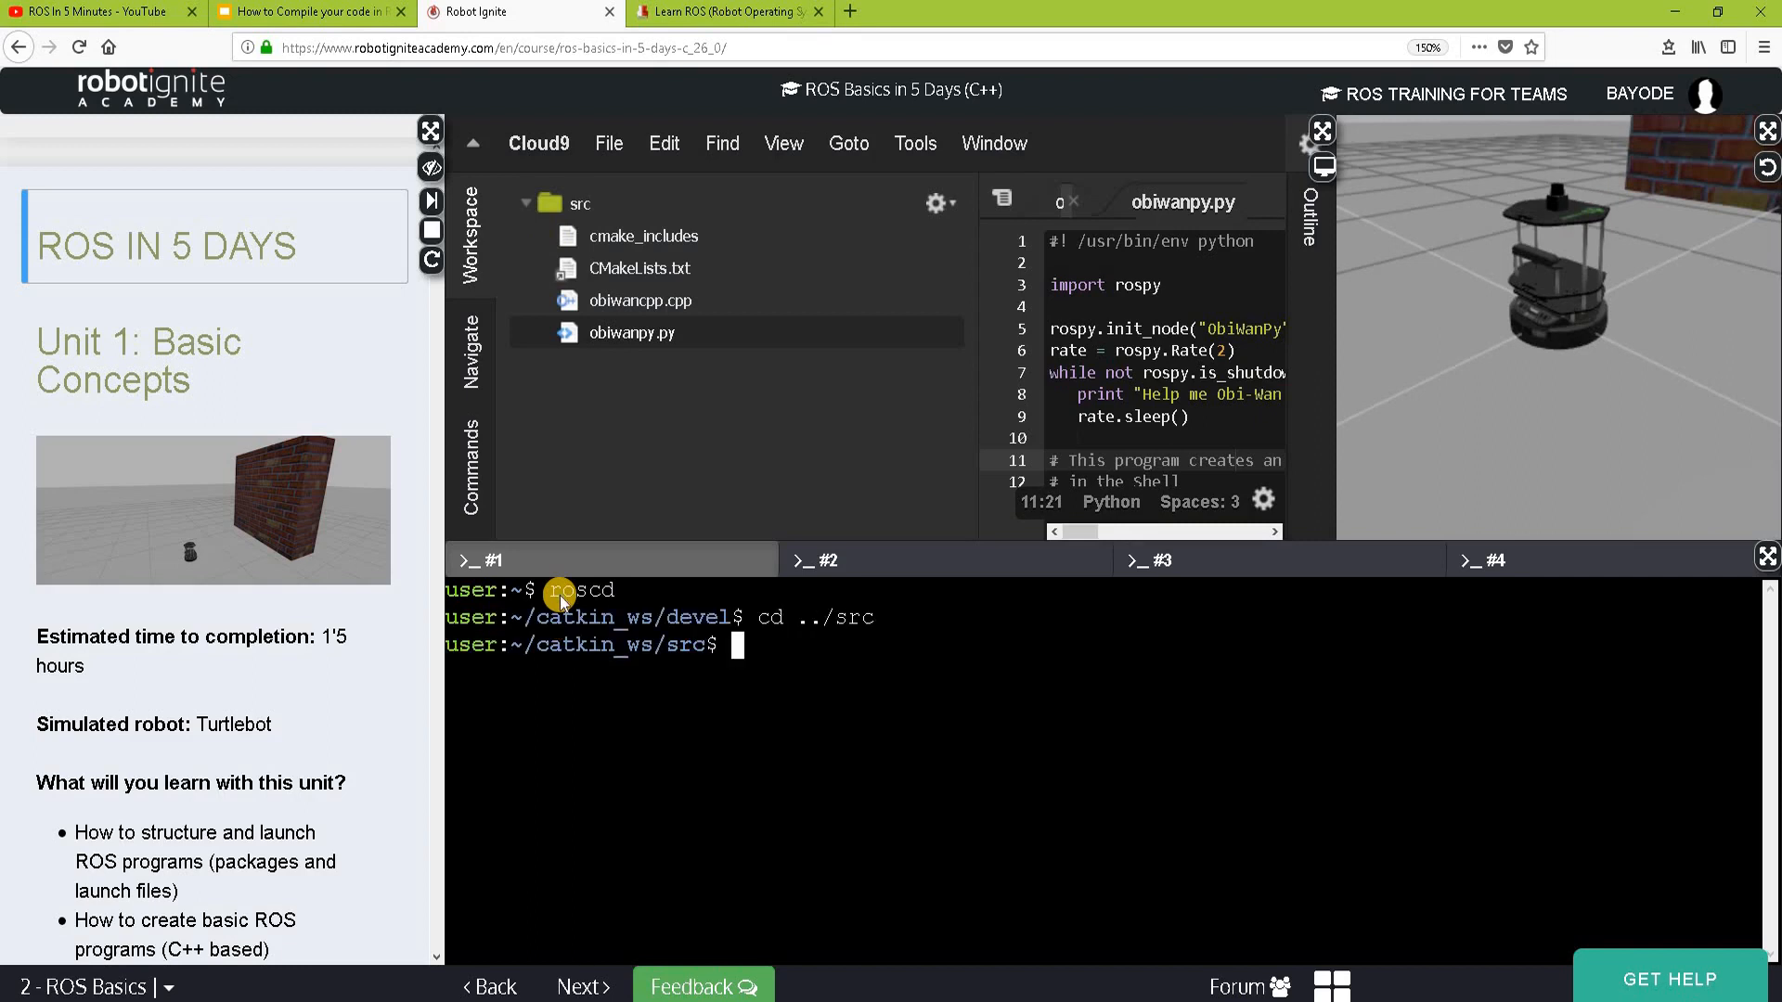
type("catkin_create_pkg obiwan rospy")
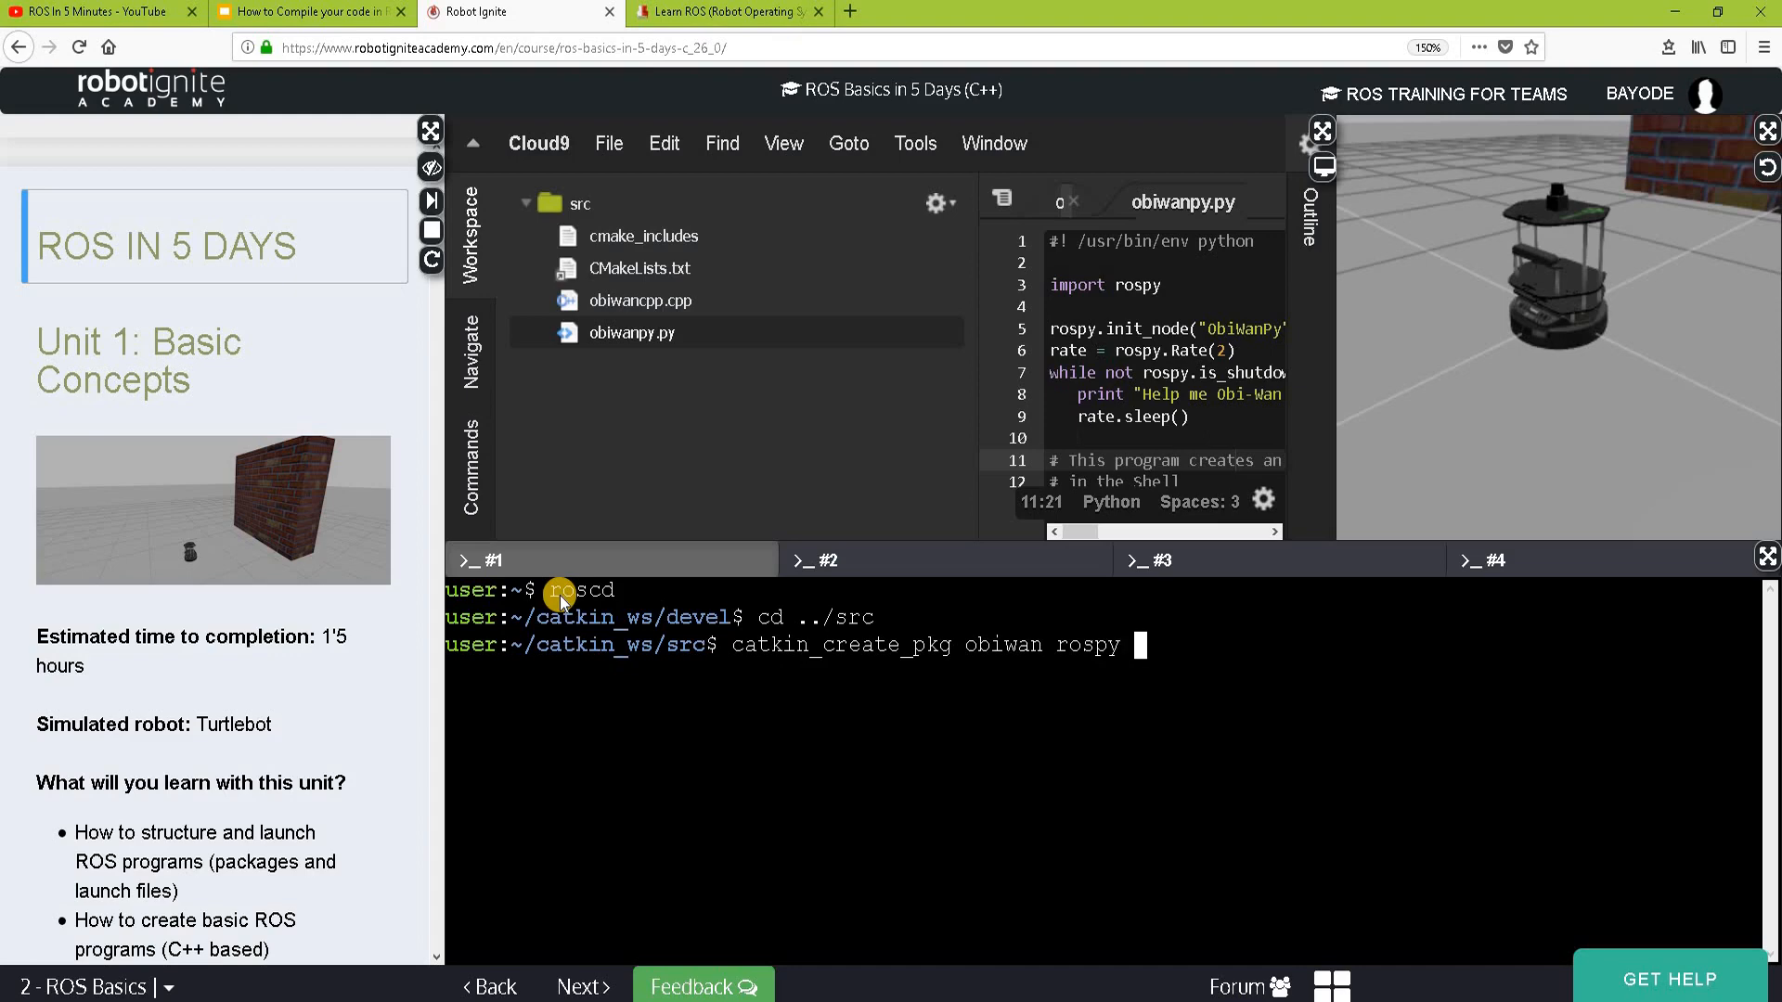
type("roscpp")
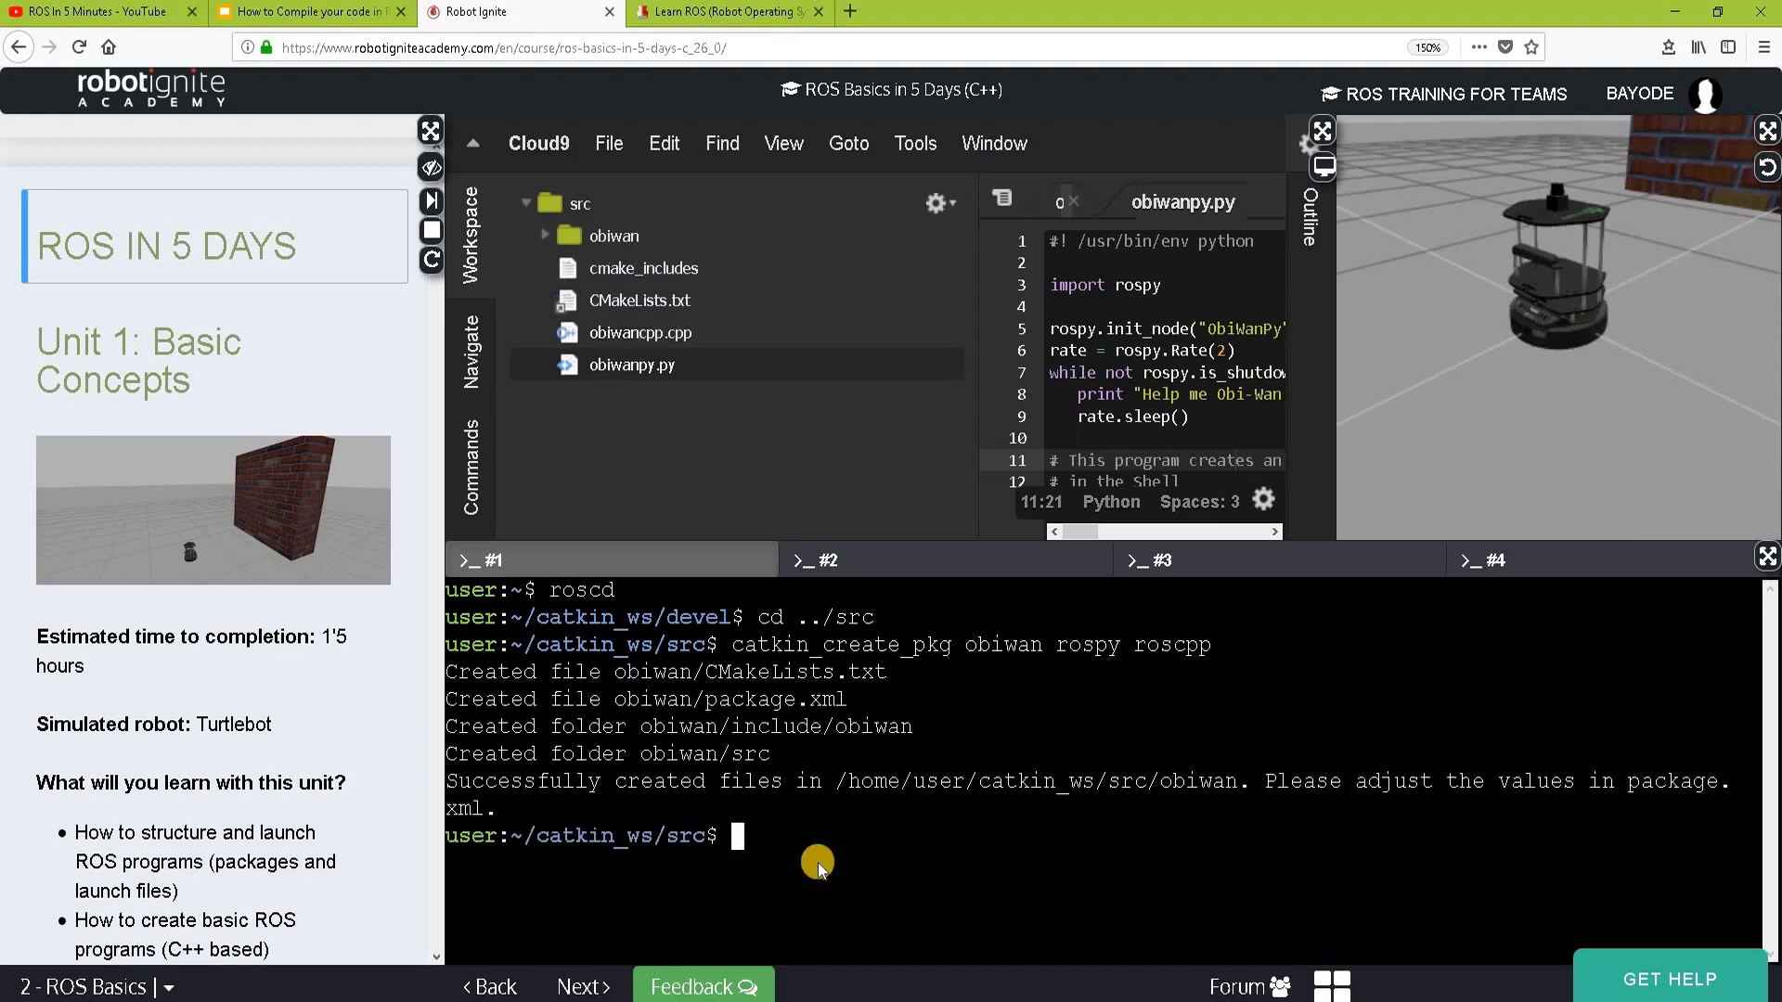
mouse_move(988, 804)
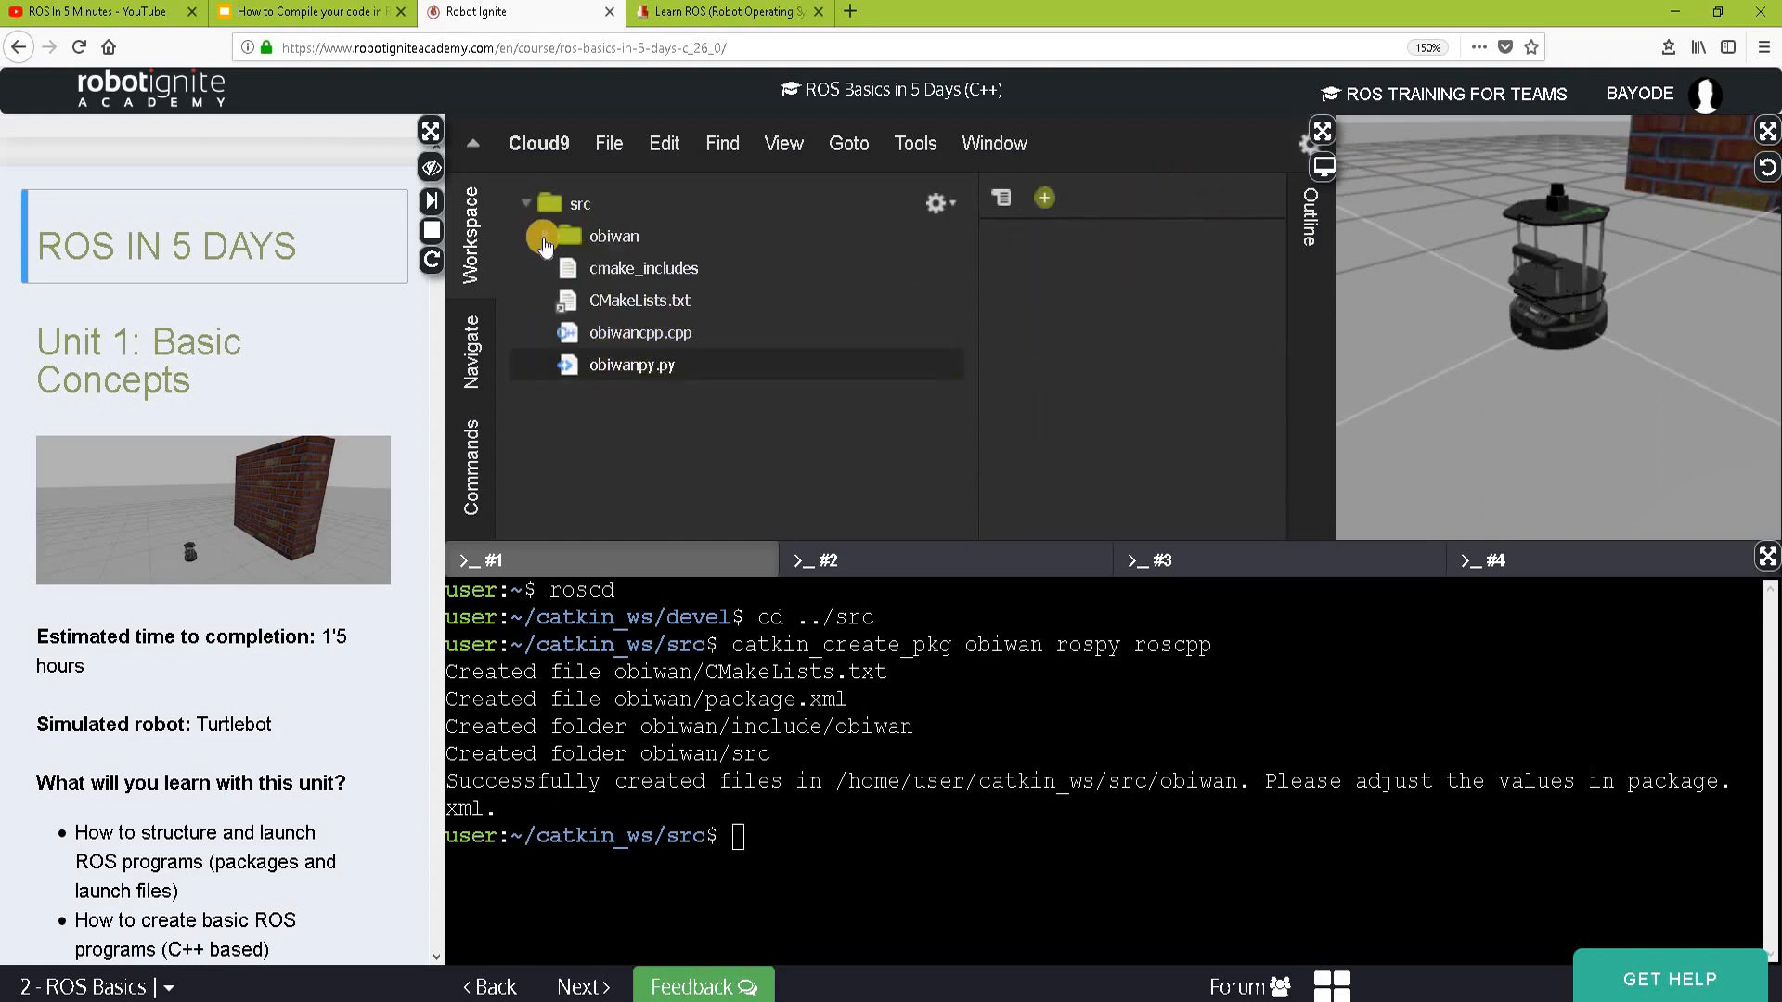
- Expand the obiwan folder and drag the node files into obiwan/src
left_click(548, 240)
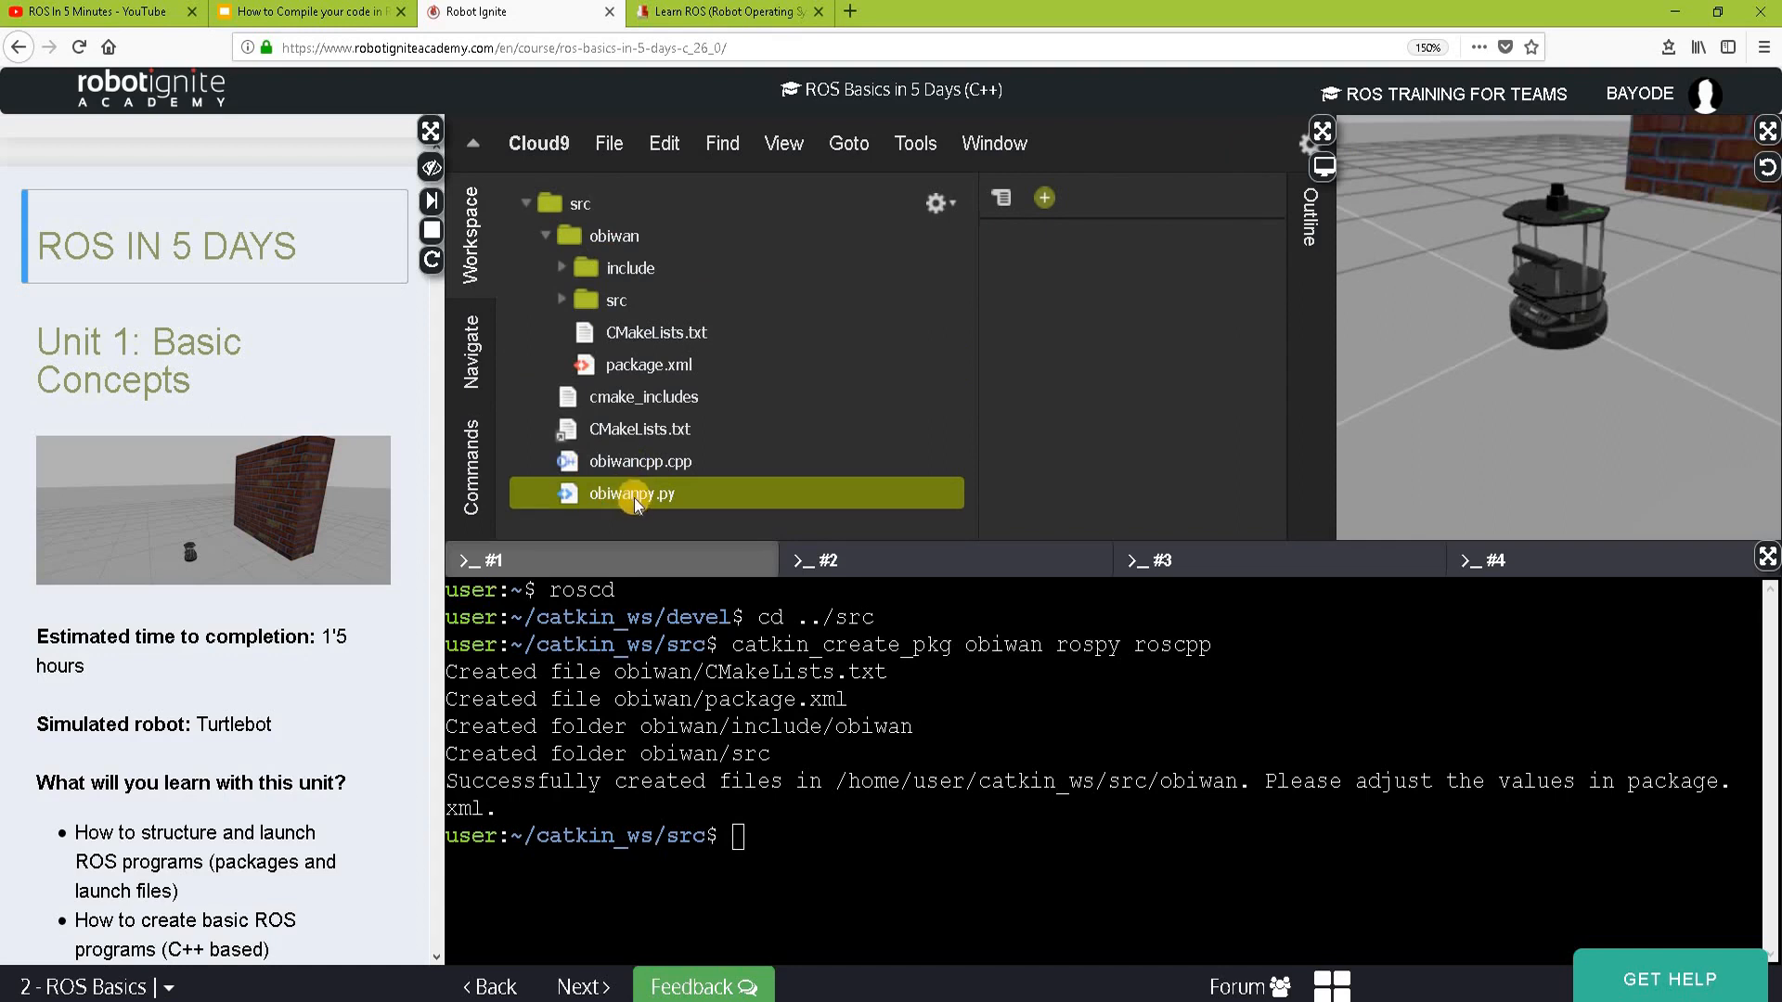
left_click(584, 300)
type("catkin_make")
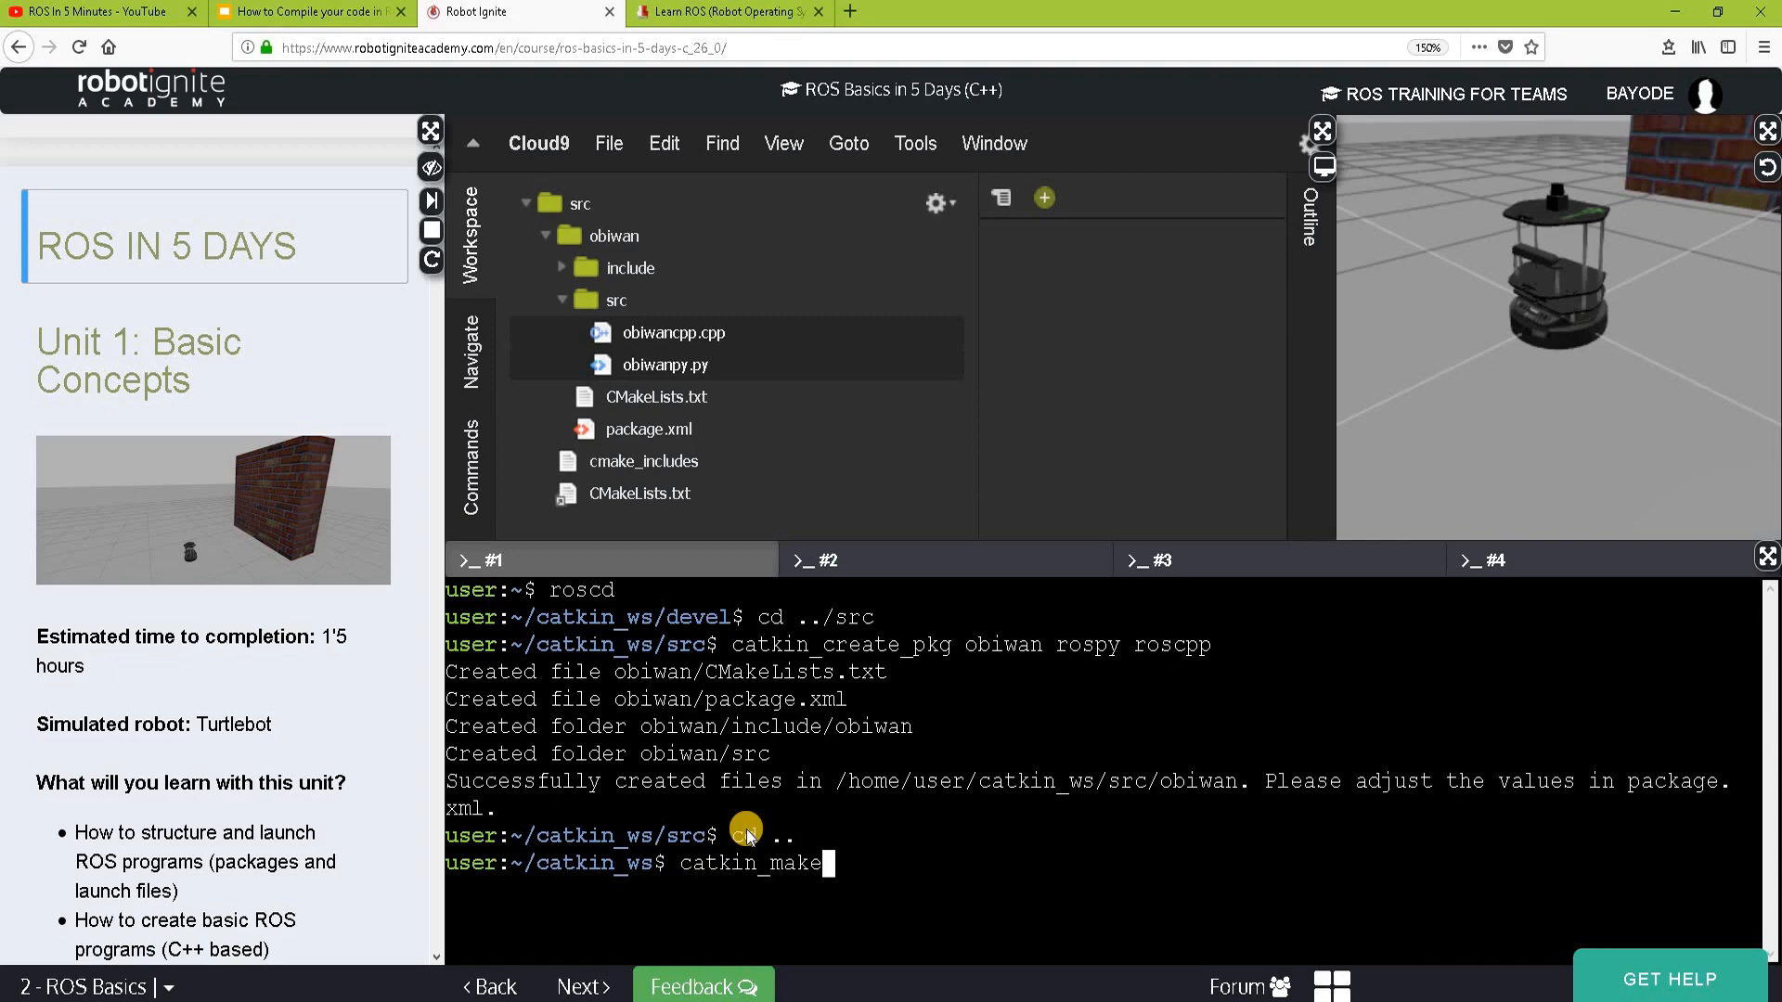
- Run catkin_make in catkin_ws and source devel/setup.bash
key("Return")
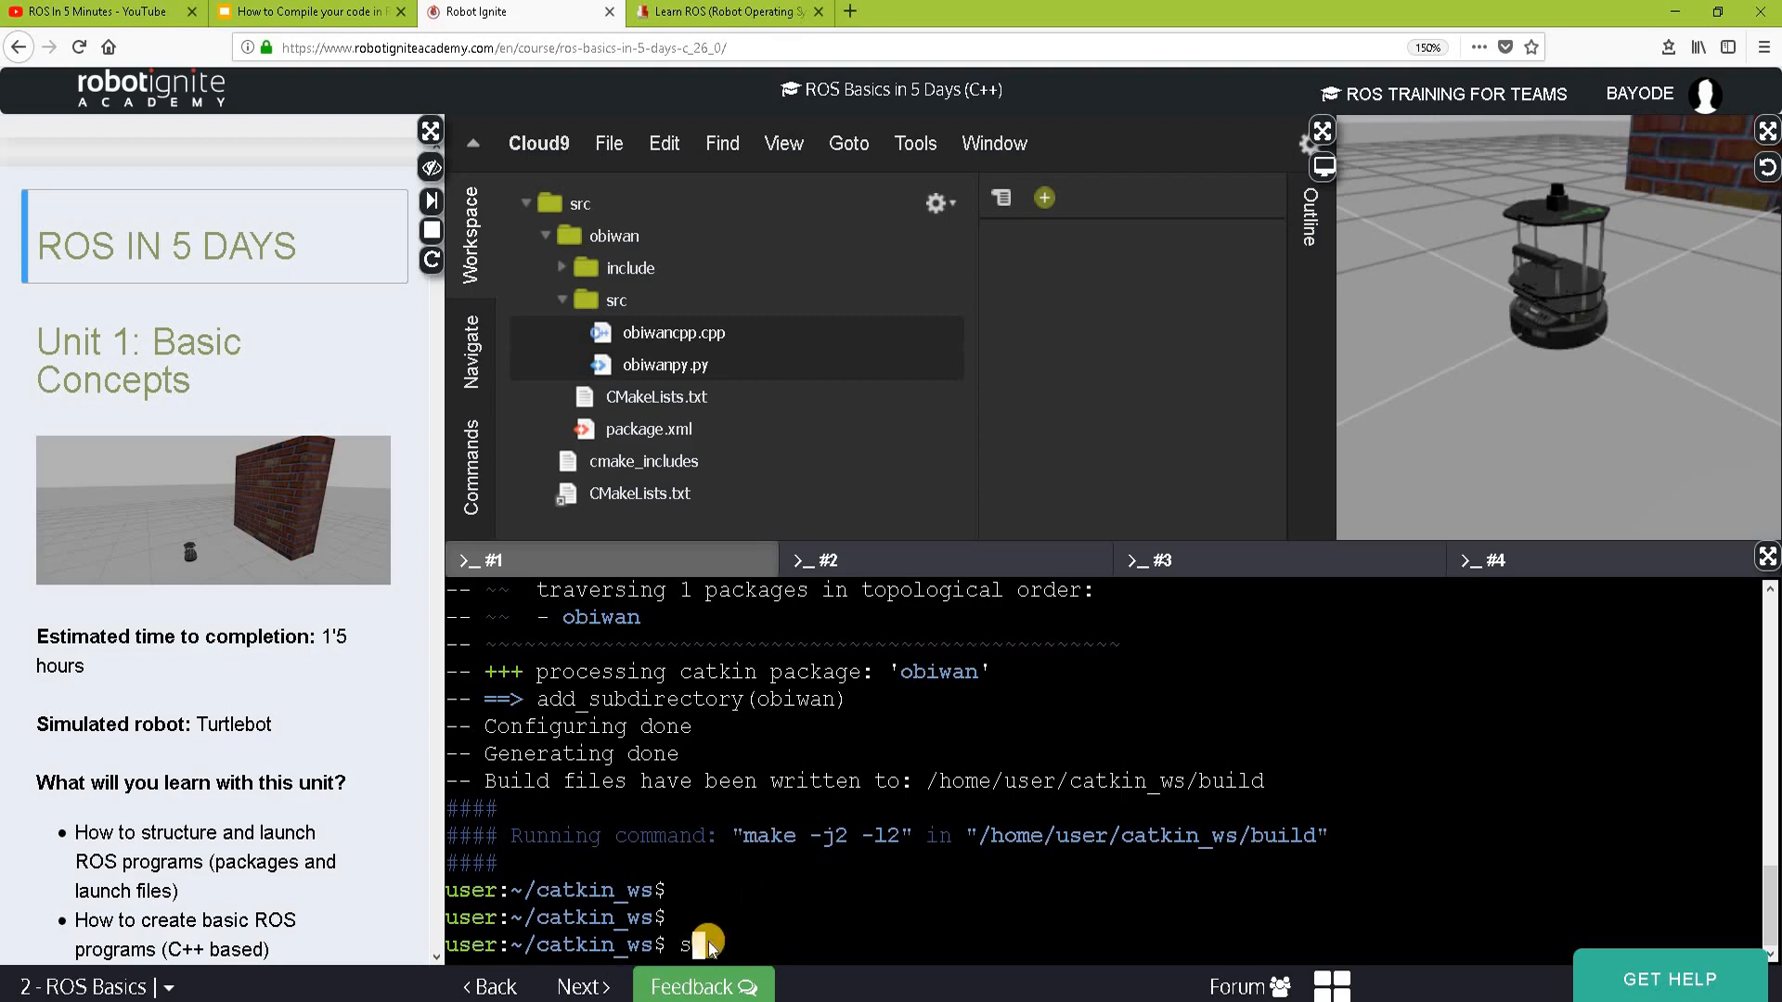
type("source devel/setup.bash")
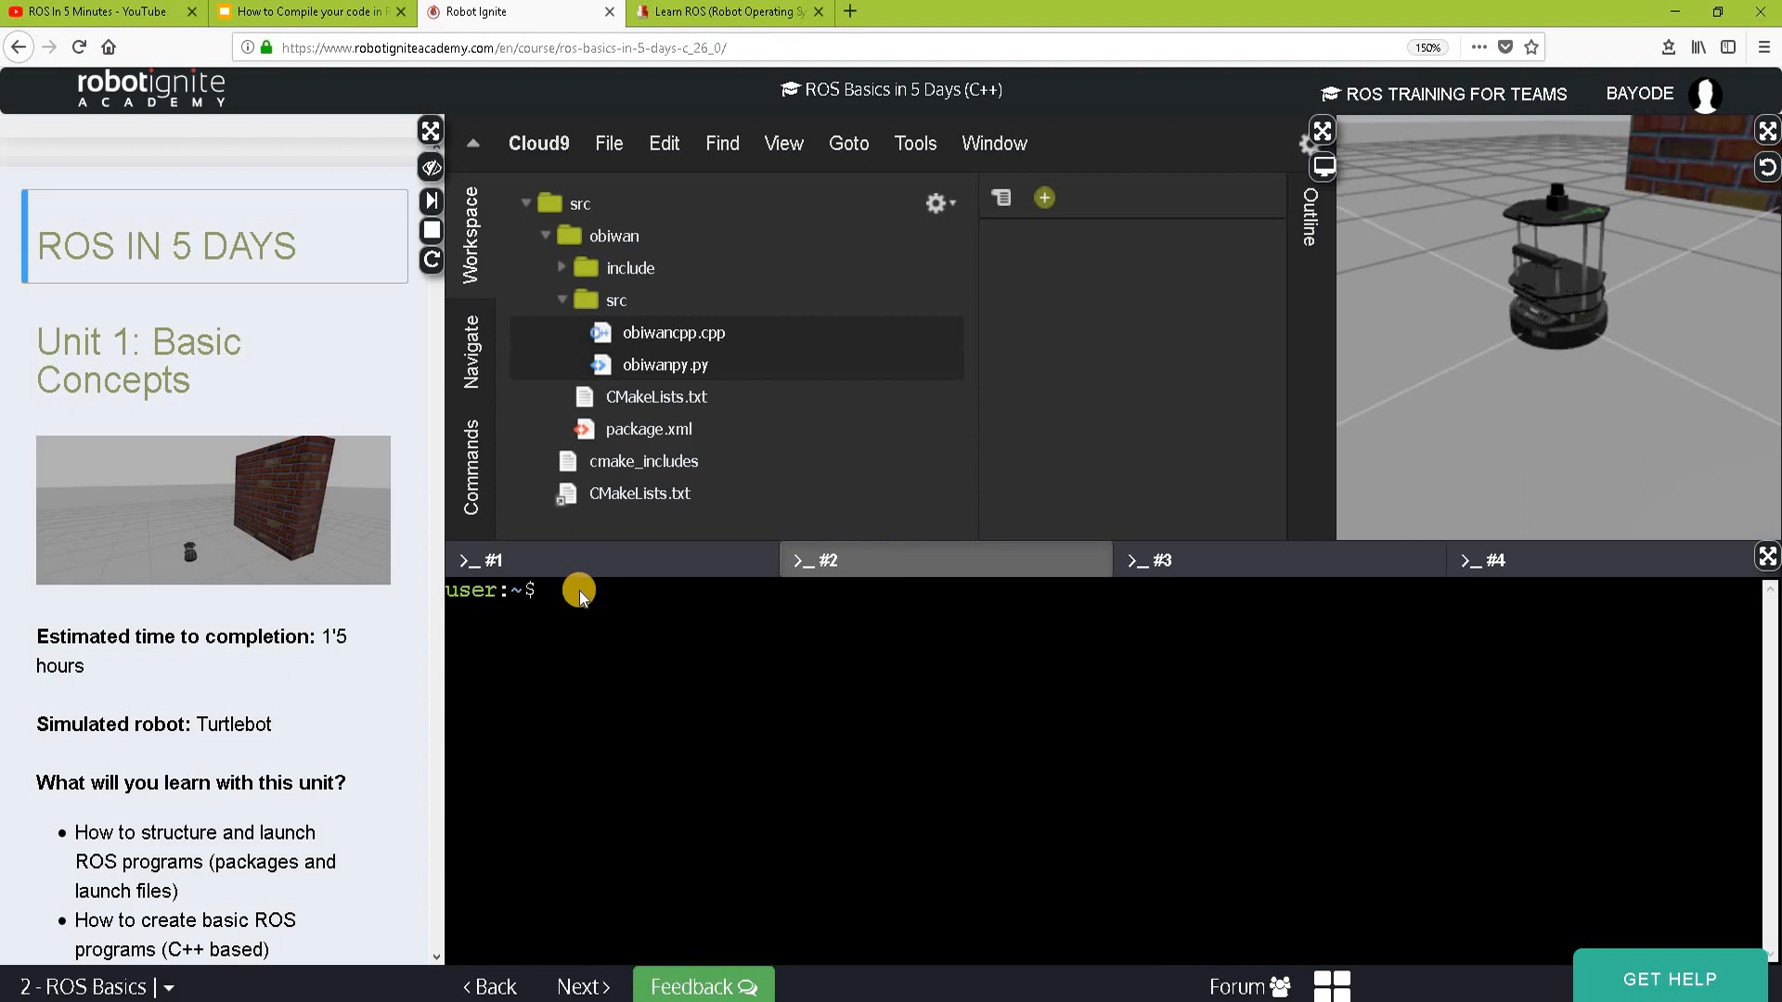
- In a second shell, run rosrun obiwan obiwanpy to start the Python node
left_click(577, 593)
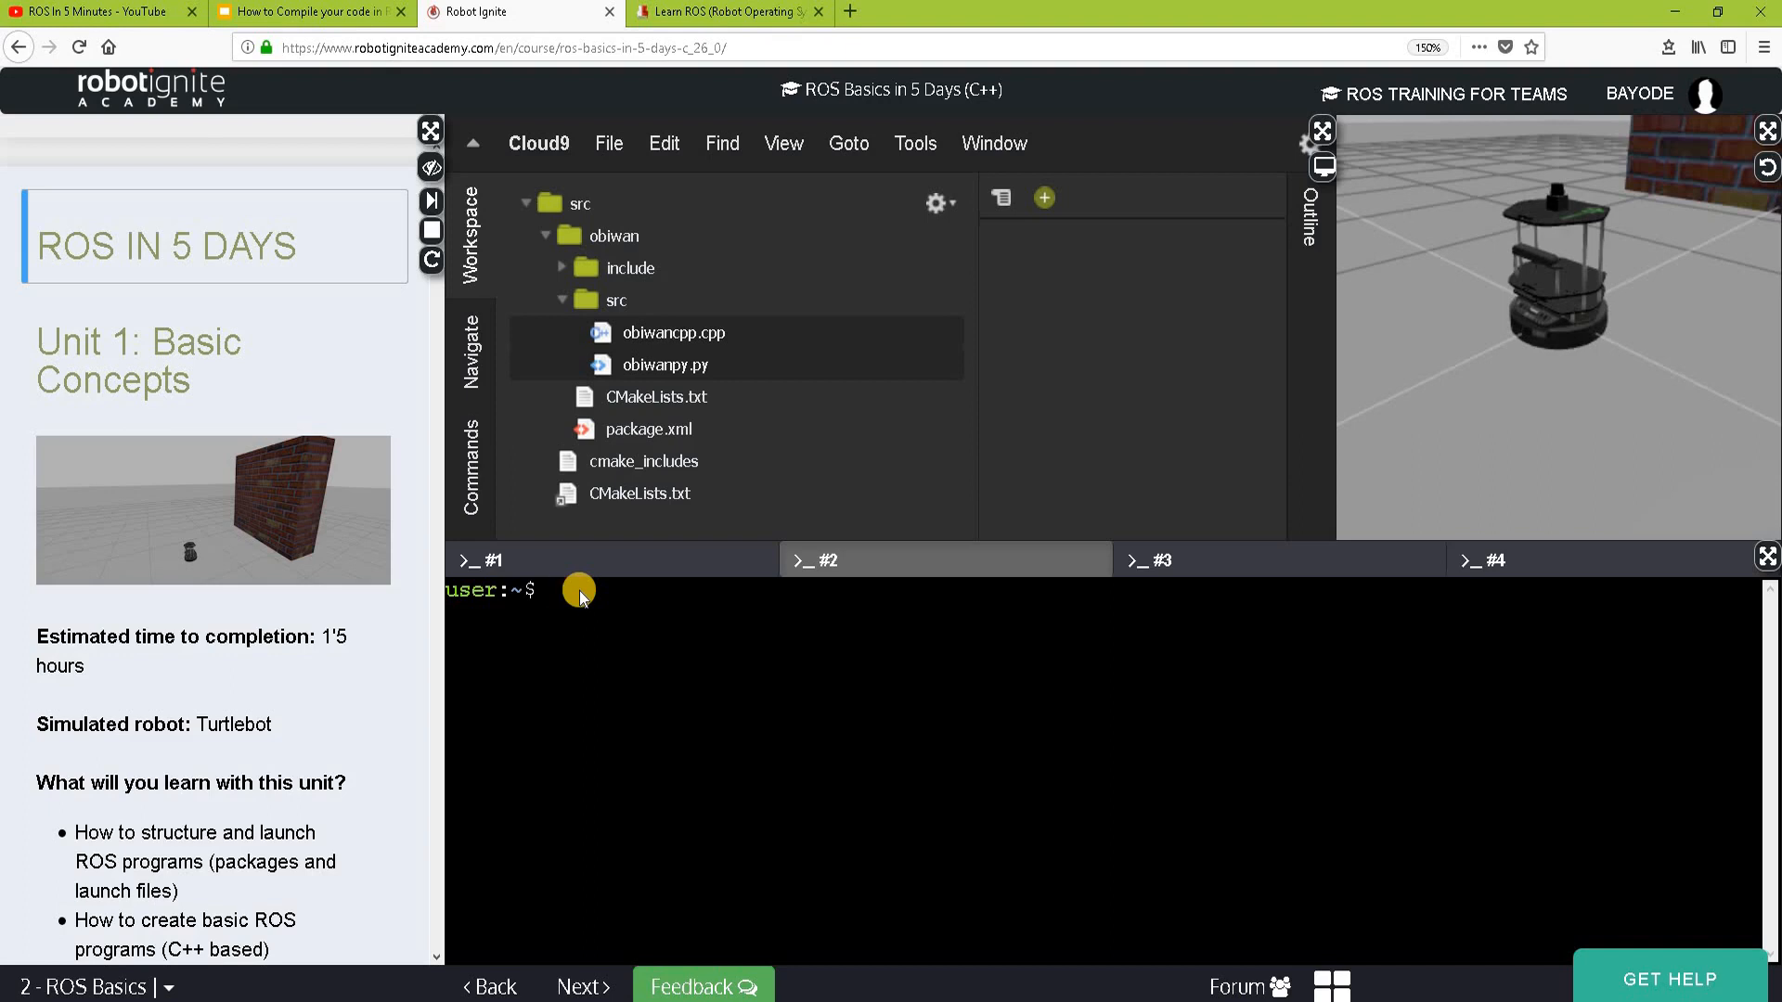
type("rosrun")
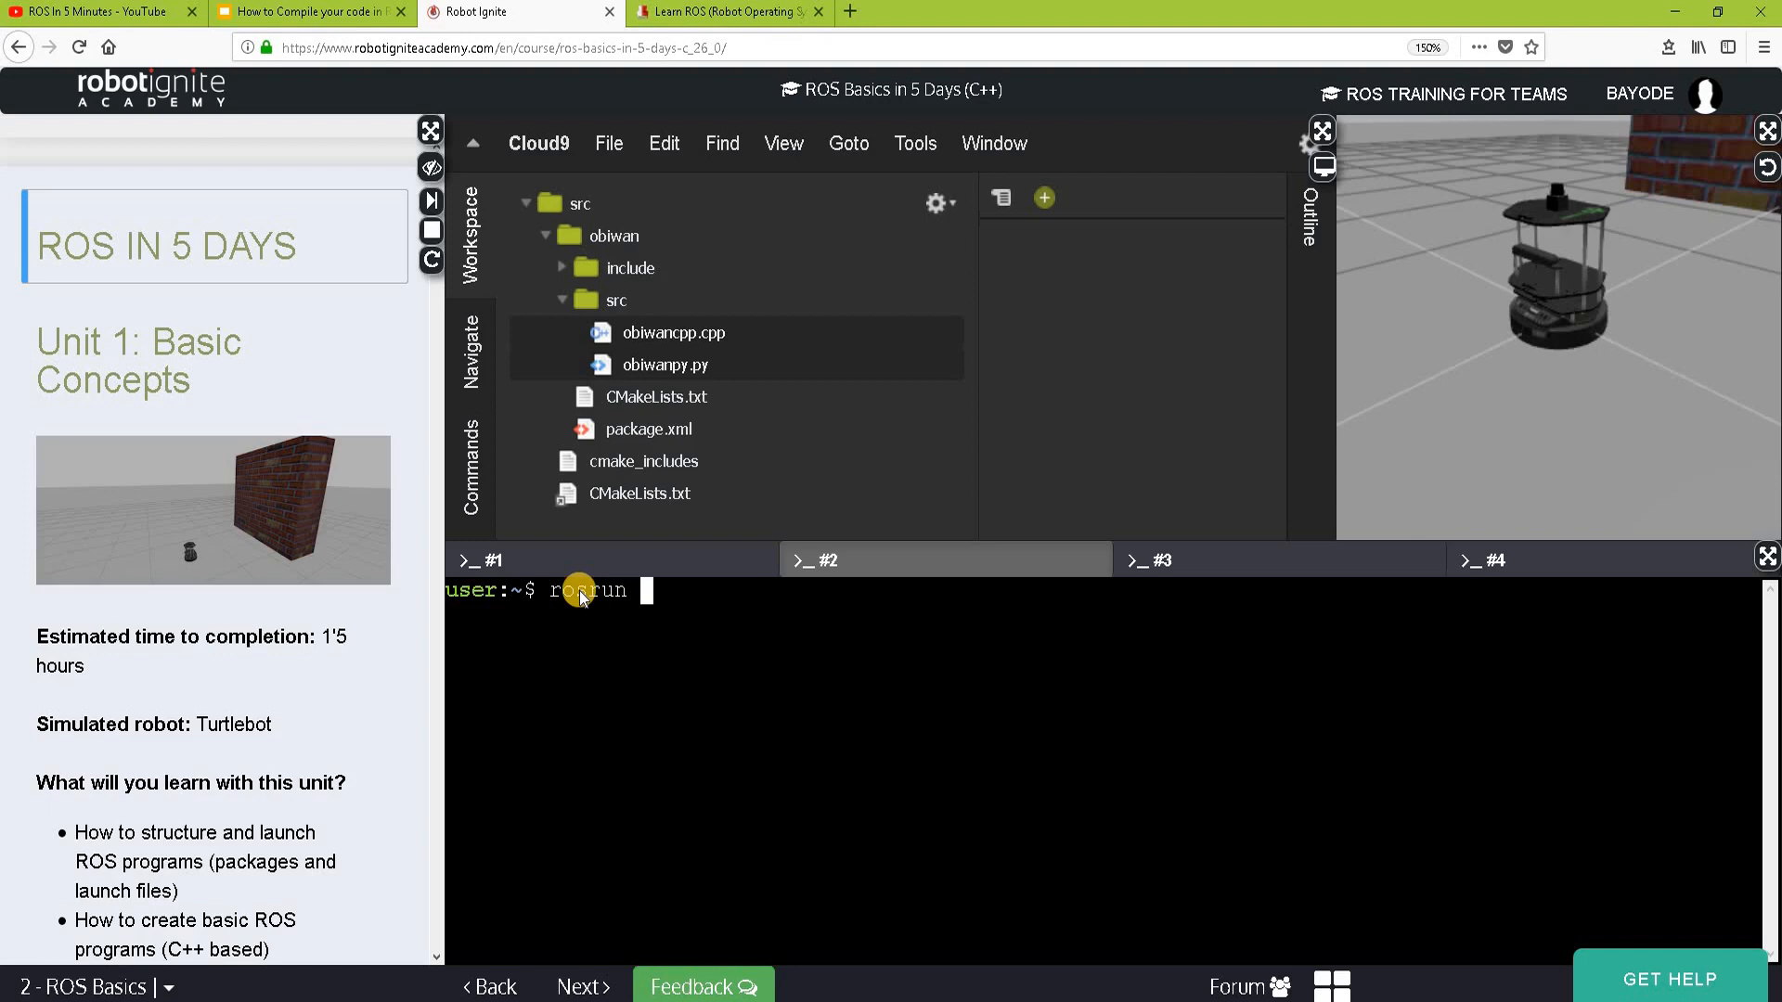
type("obiwan")
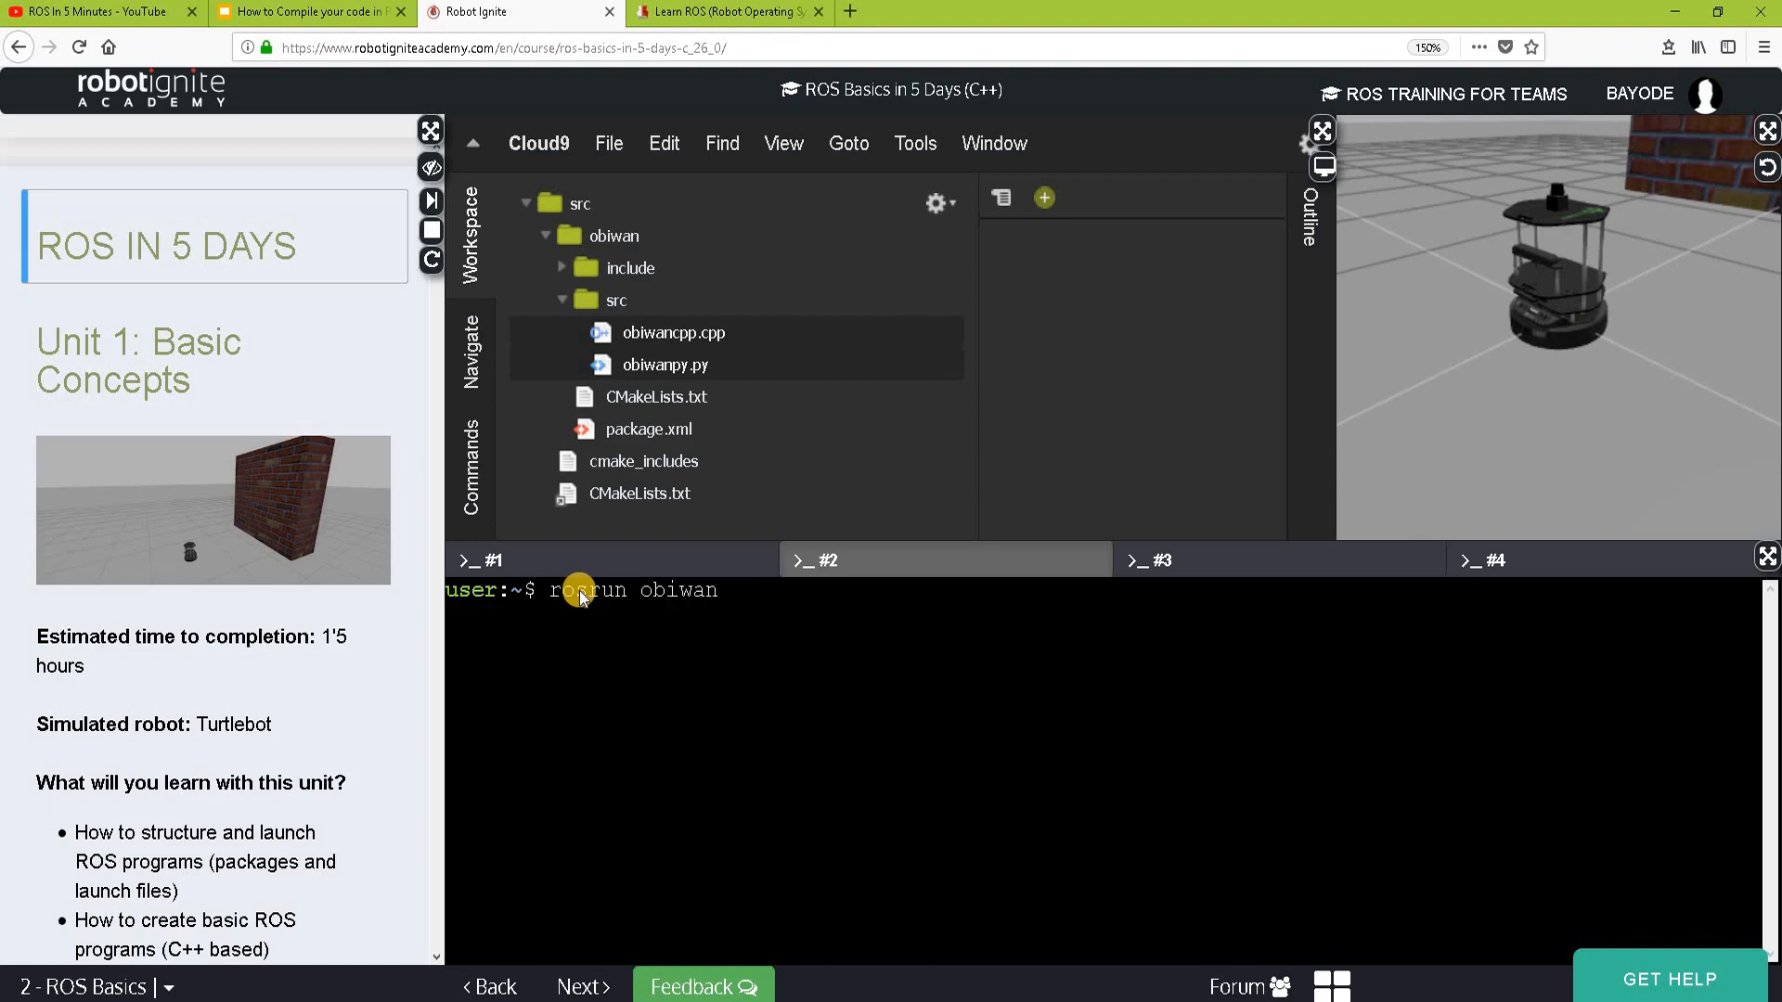
type("obiwa")
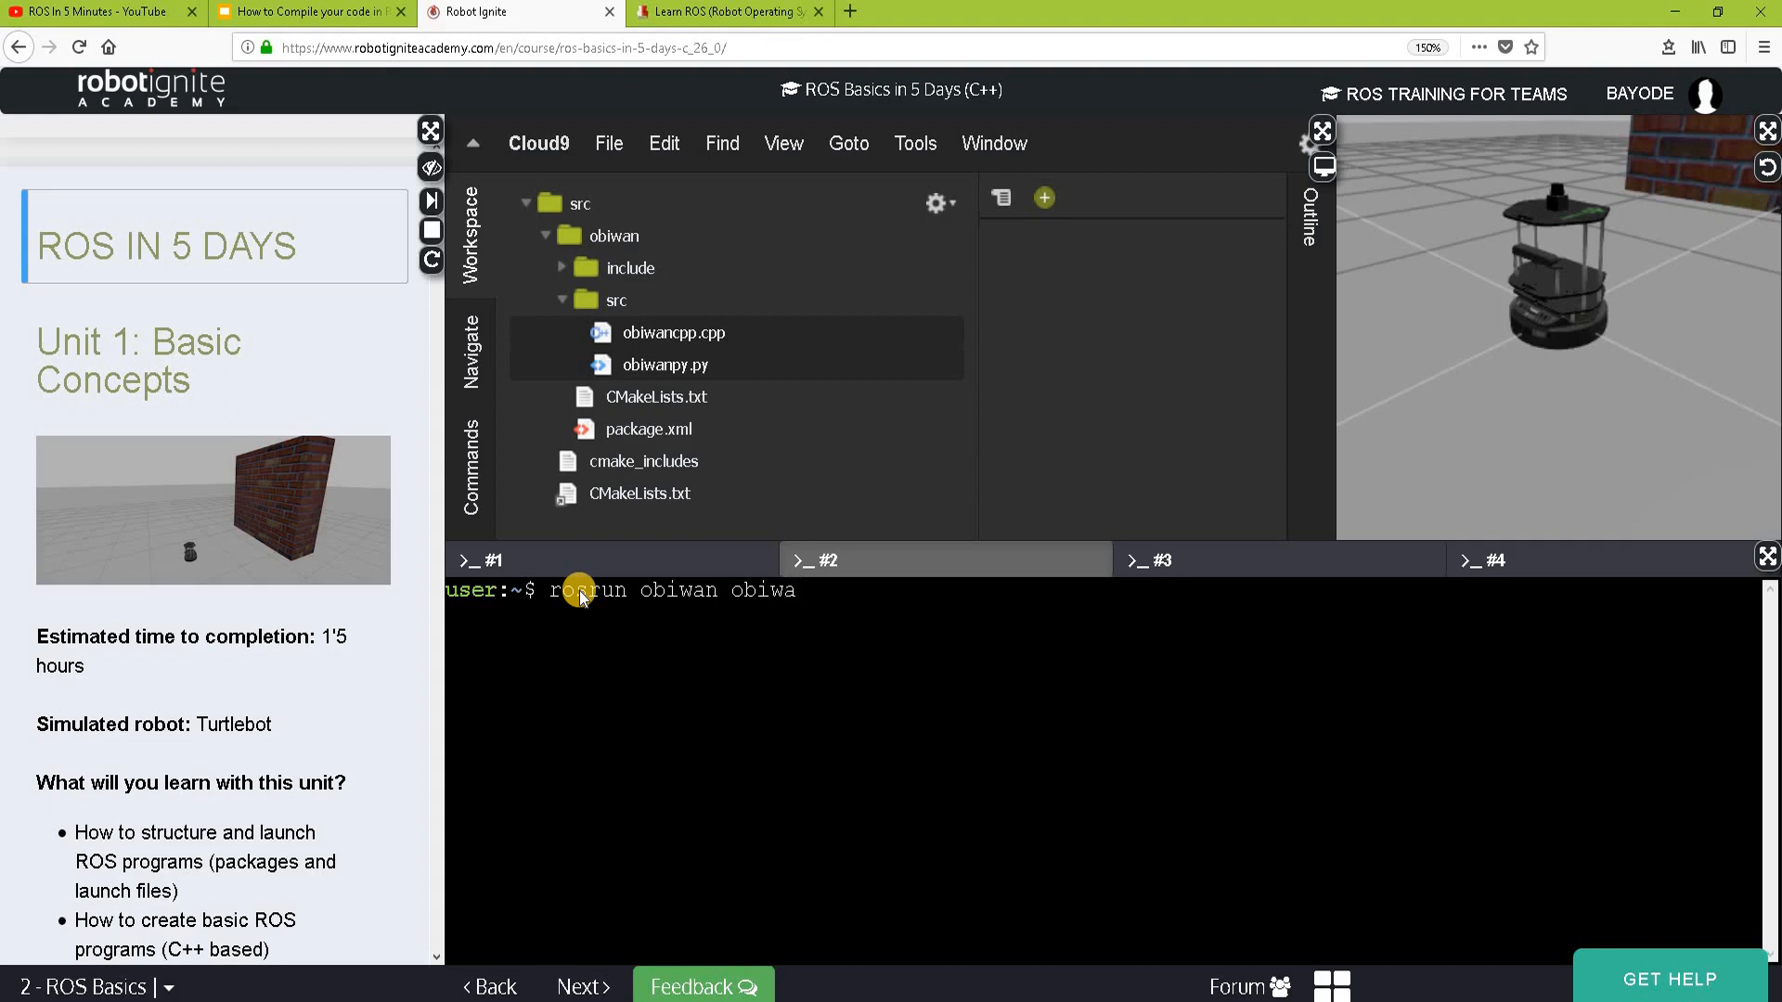
type("np")
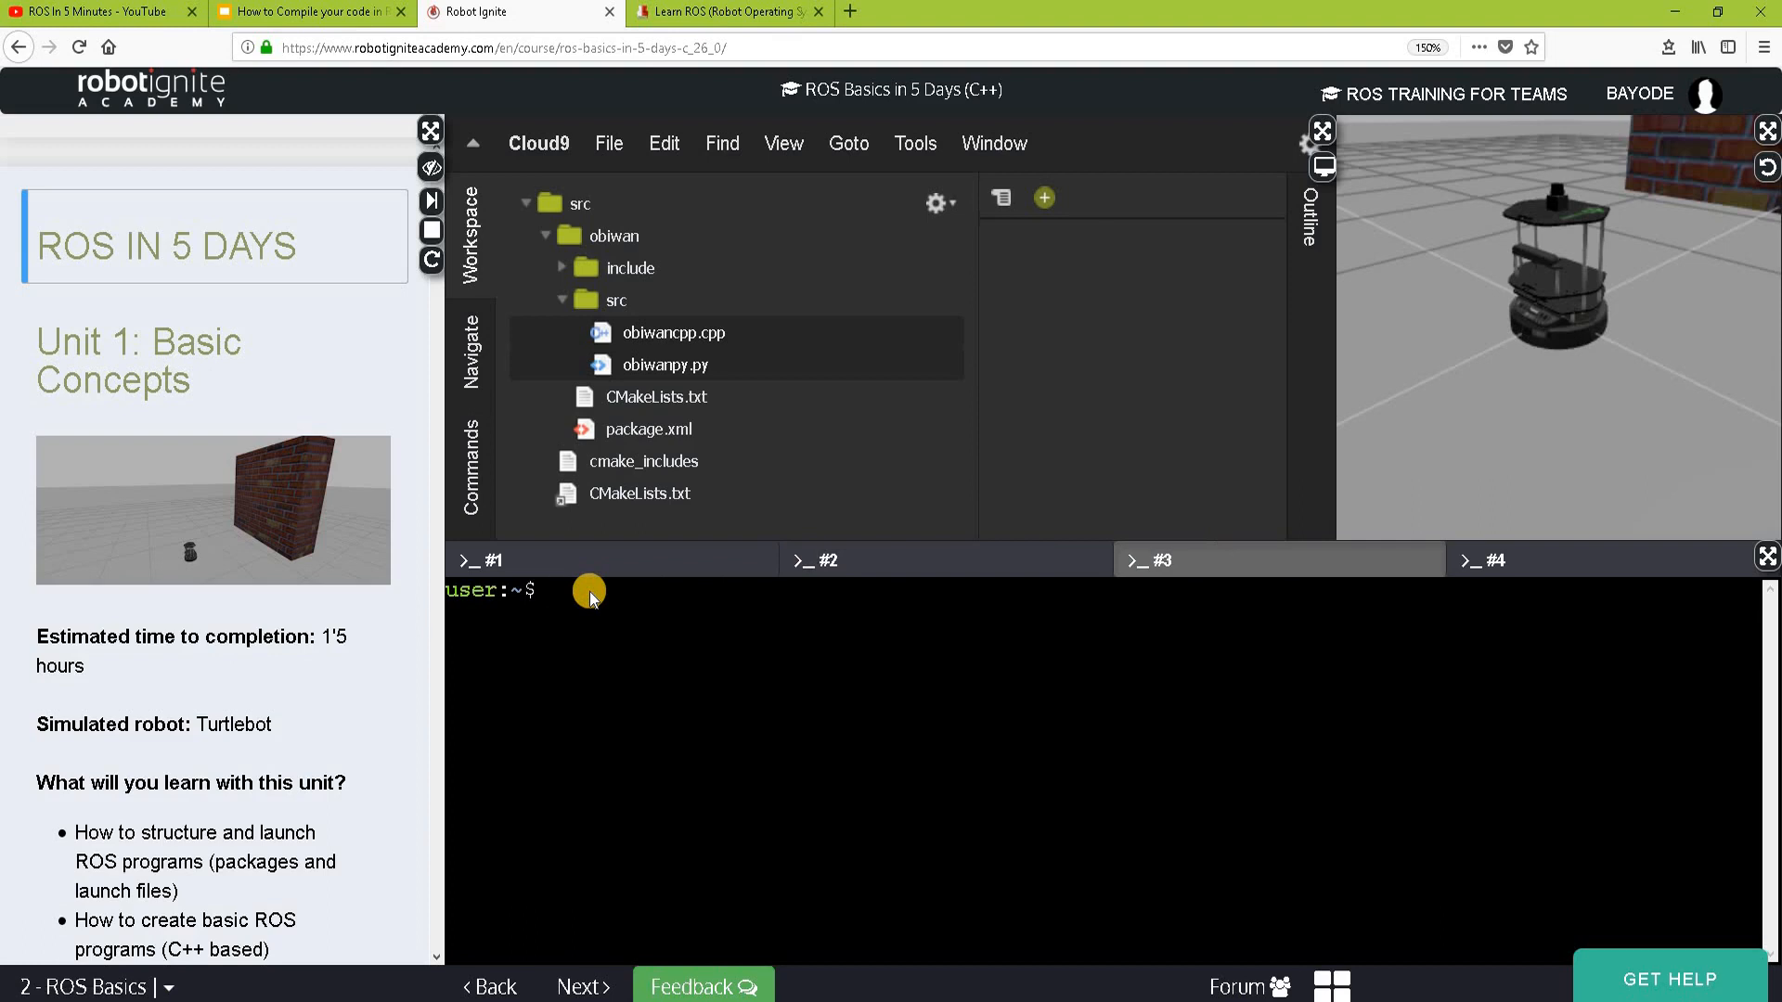
- Run rosrun obiwan obiwancpp in terminal #3
type("rosrun obiwan obiwancpp")
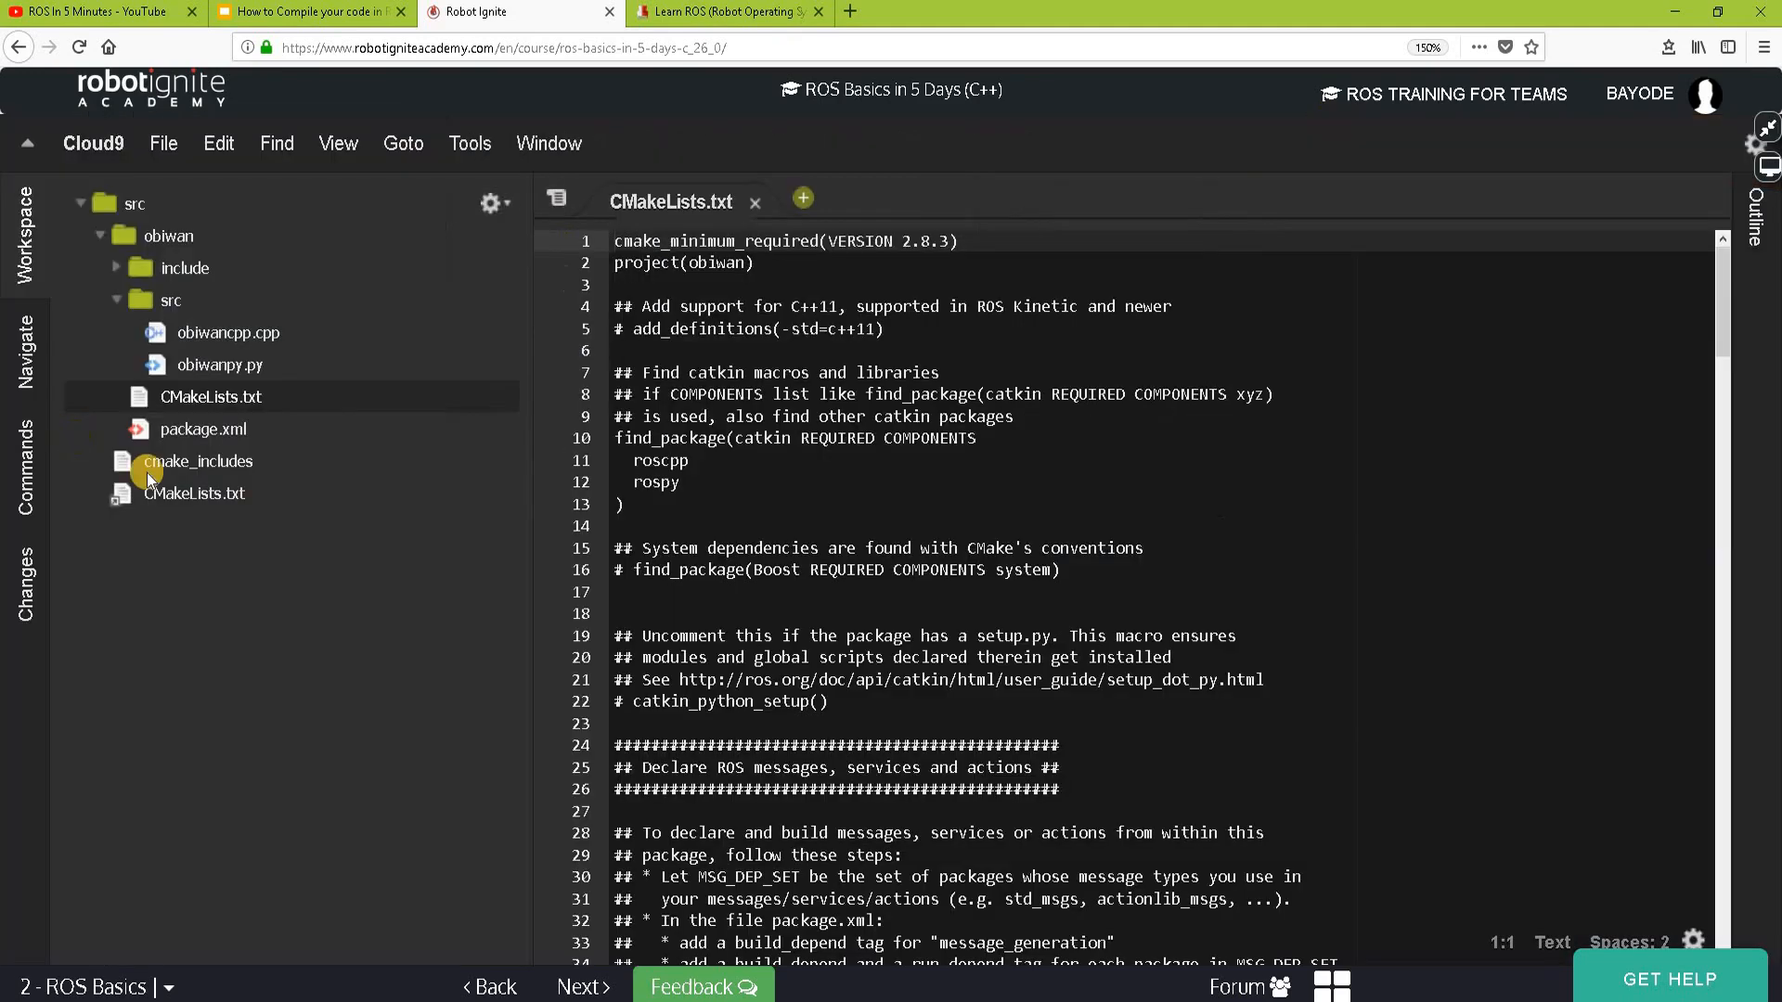
mouse_move(169, 467)
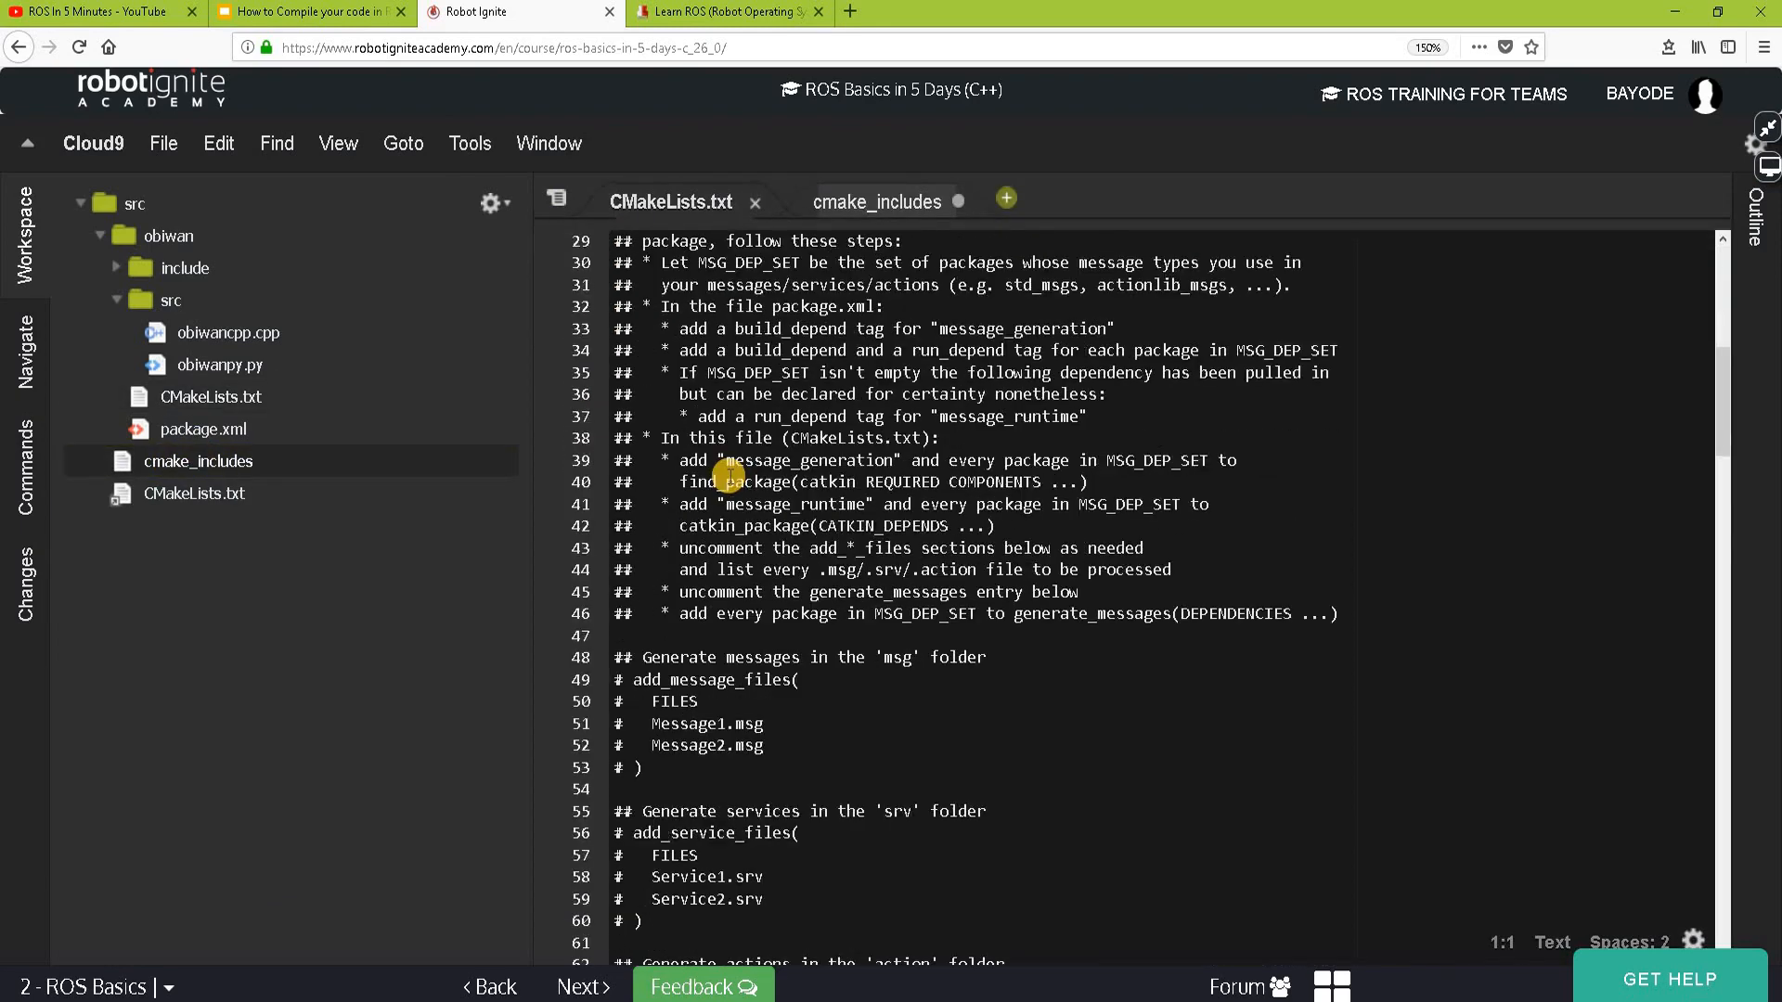
- Add add_executable, add_dependencies and target_link_libraries for obiwancpp under Build
scroll("down", 3)
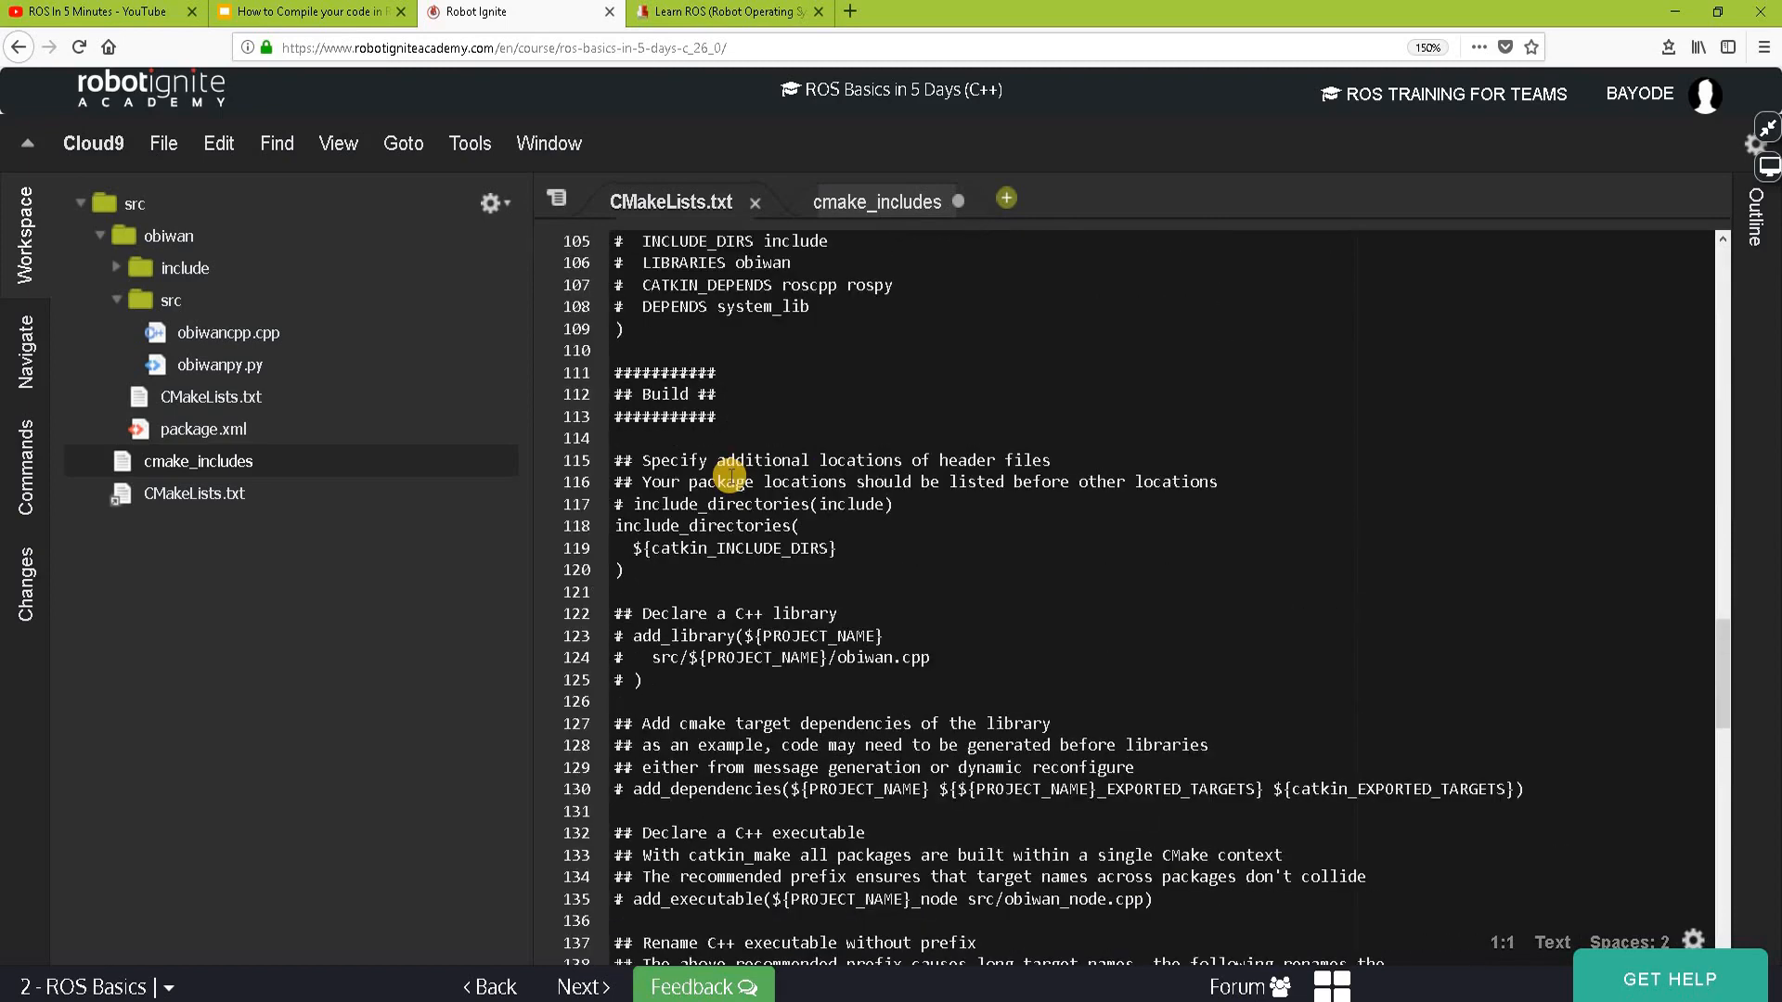
scroll("down", 3)
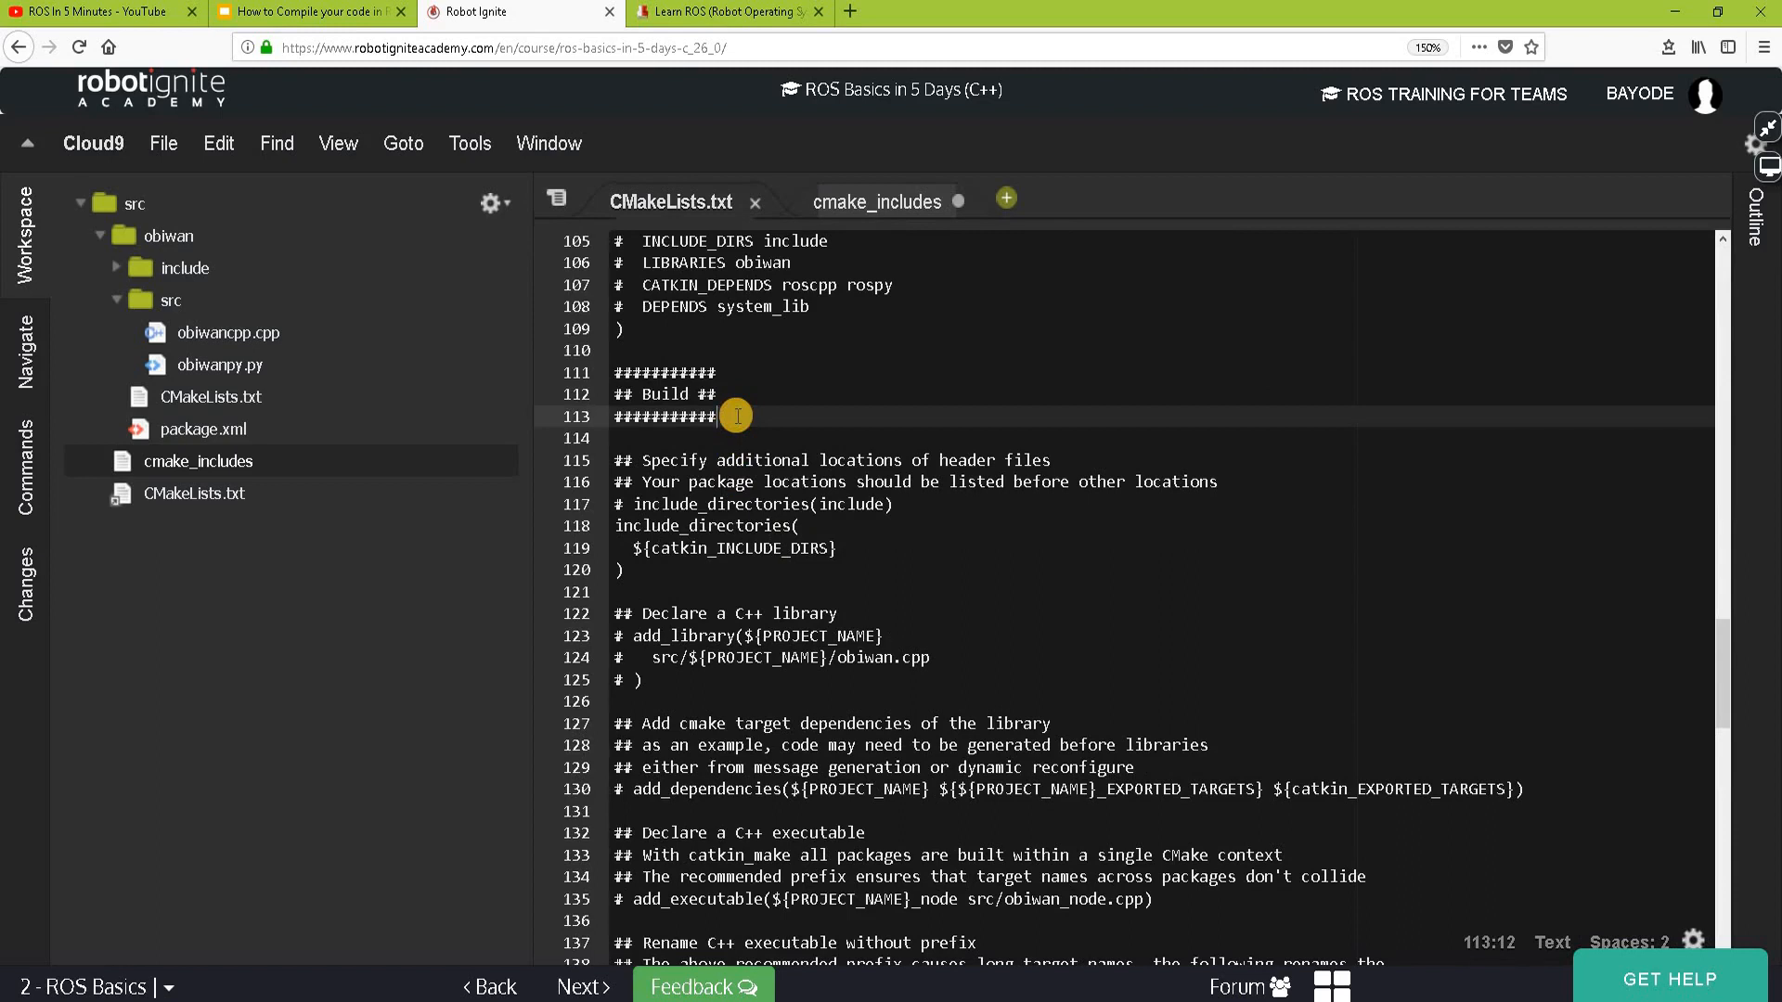
key("Enter")
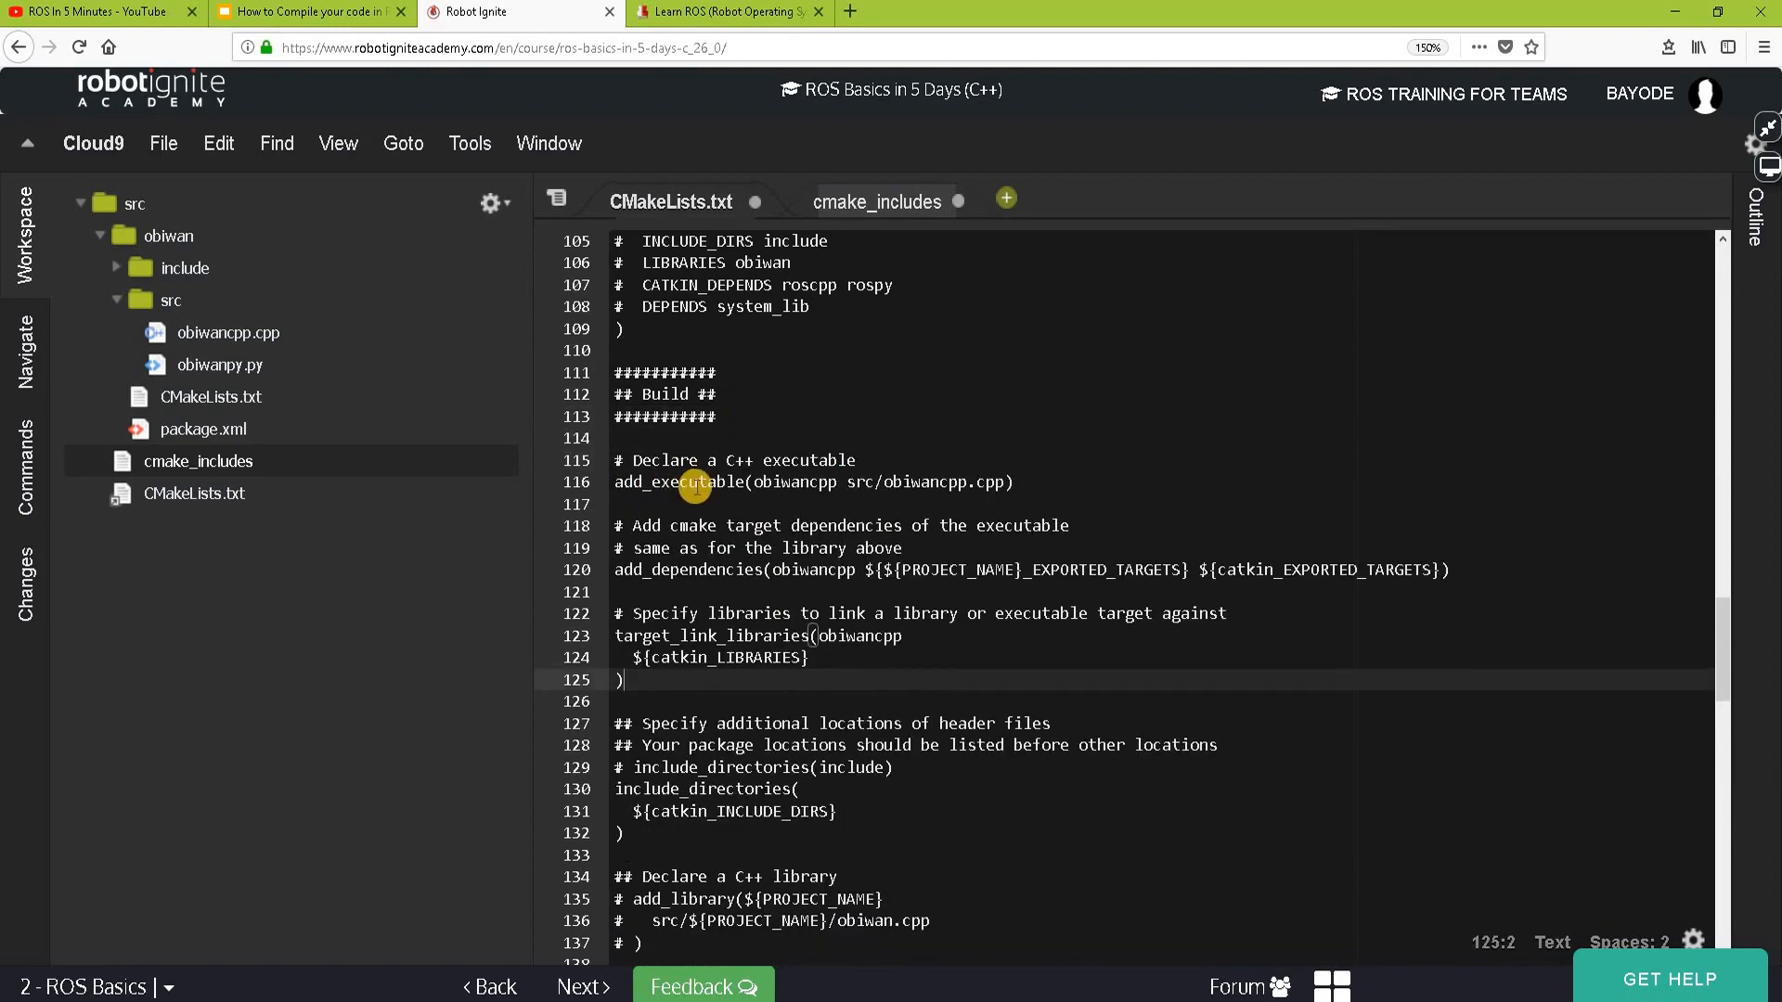
mouse_move(599, 582)
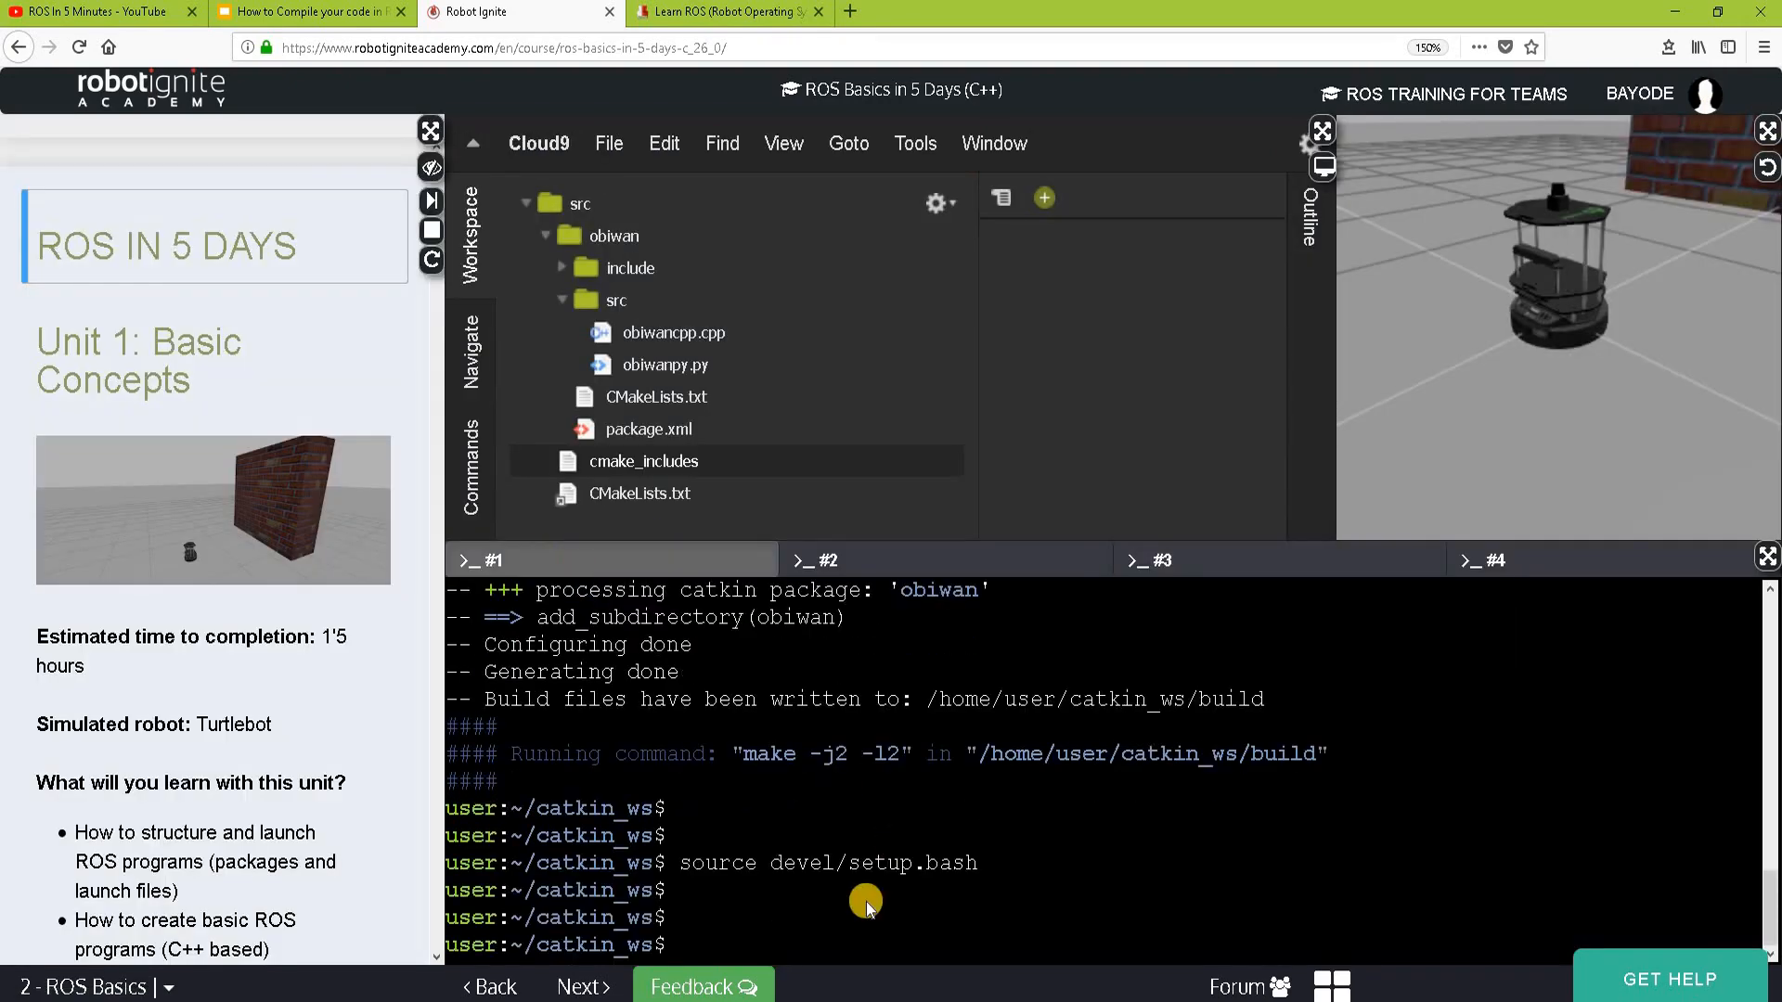
- Rebuild catkin_ws with catkin_make and source devel/setup.bash
type("catkin_make")
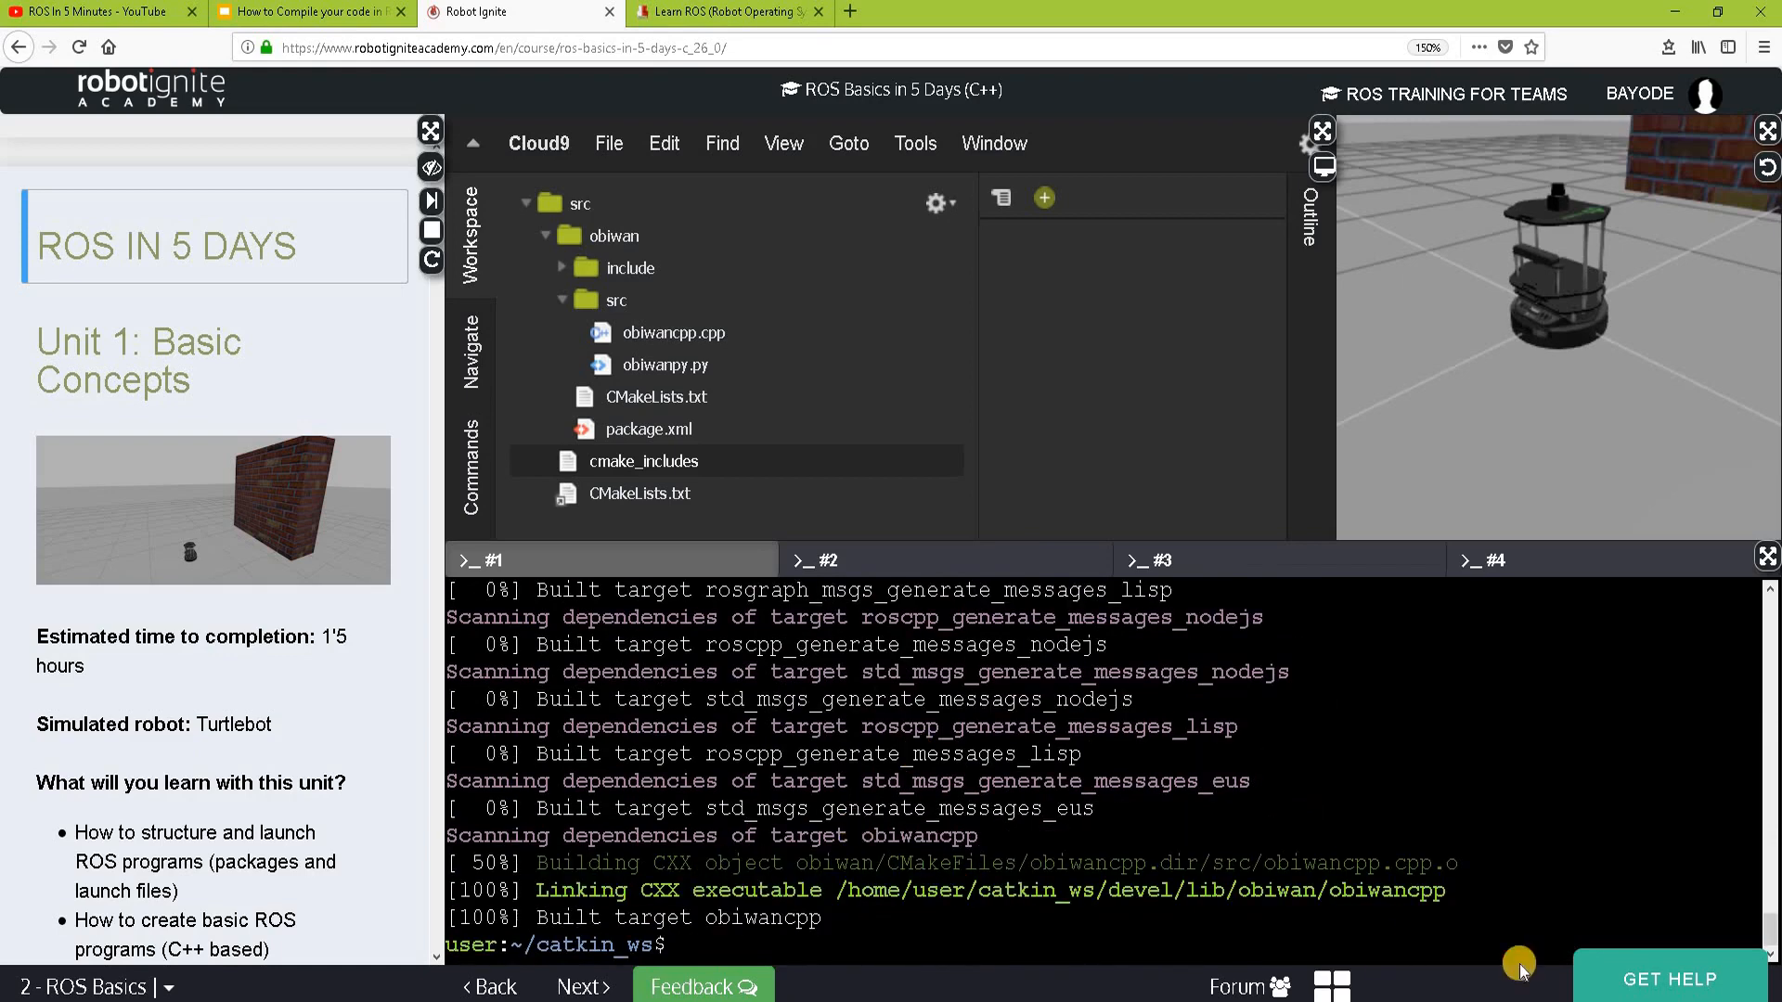
mouse_move(1033, 902)
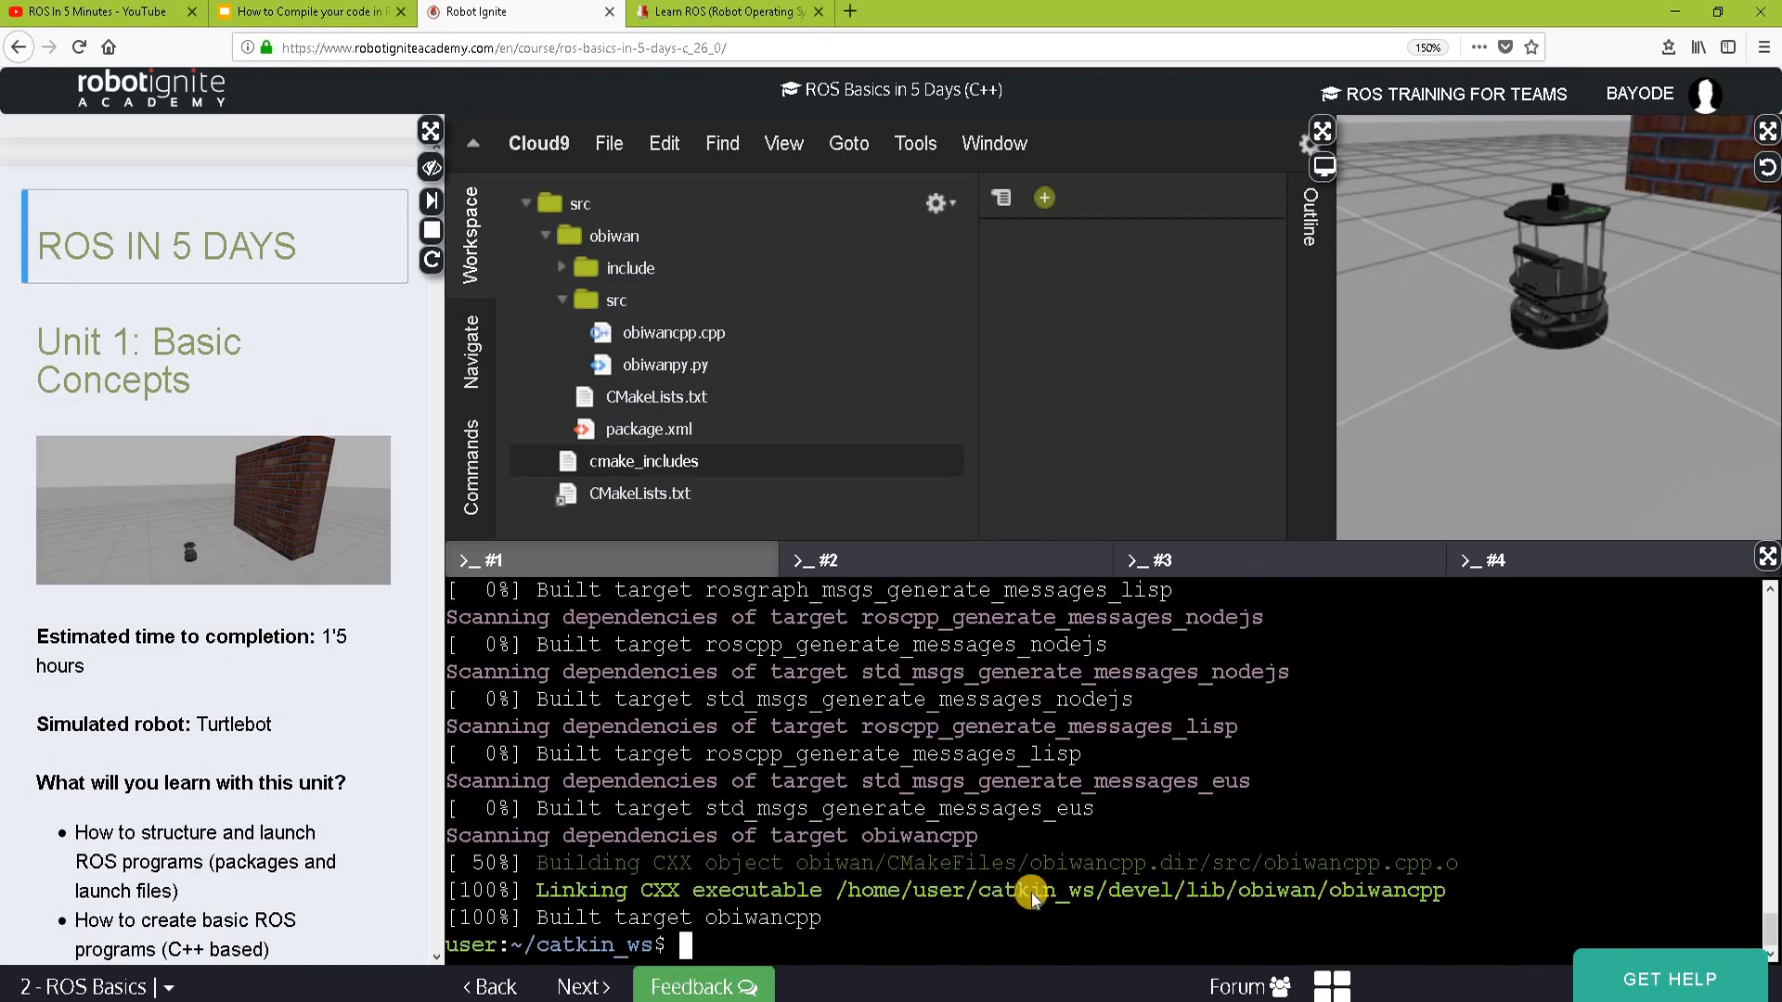
type("source devel/setup.bash")
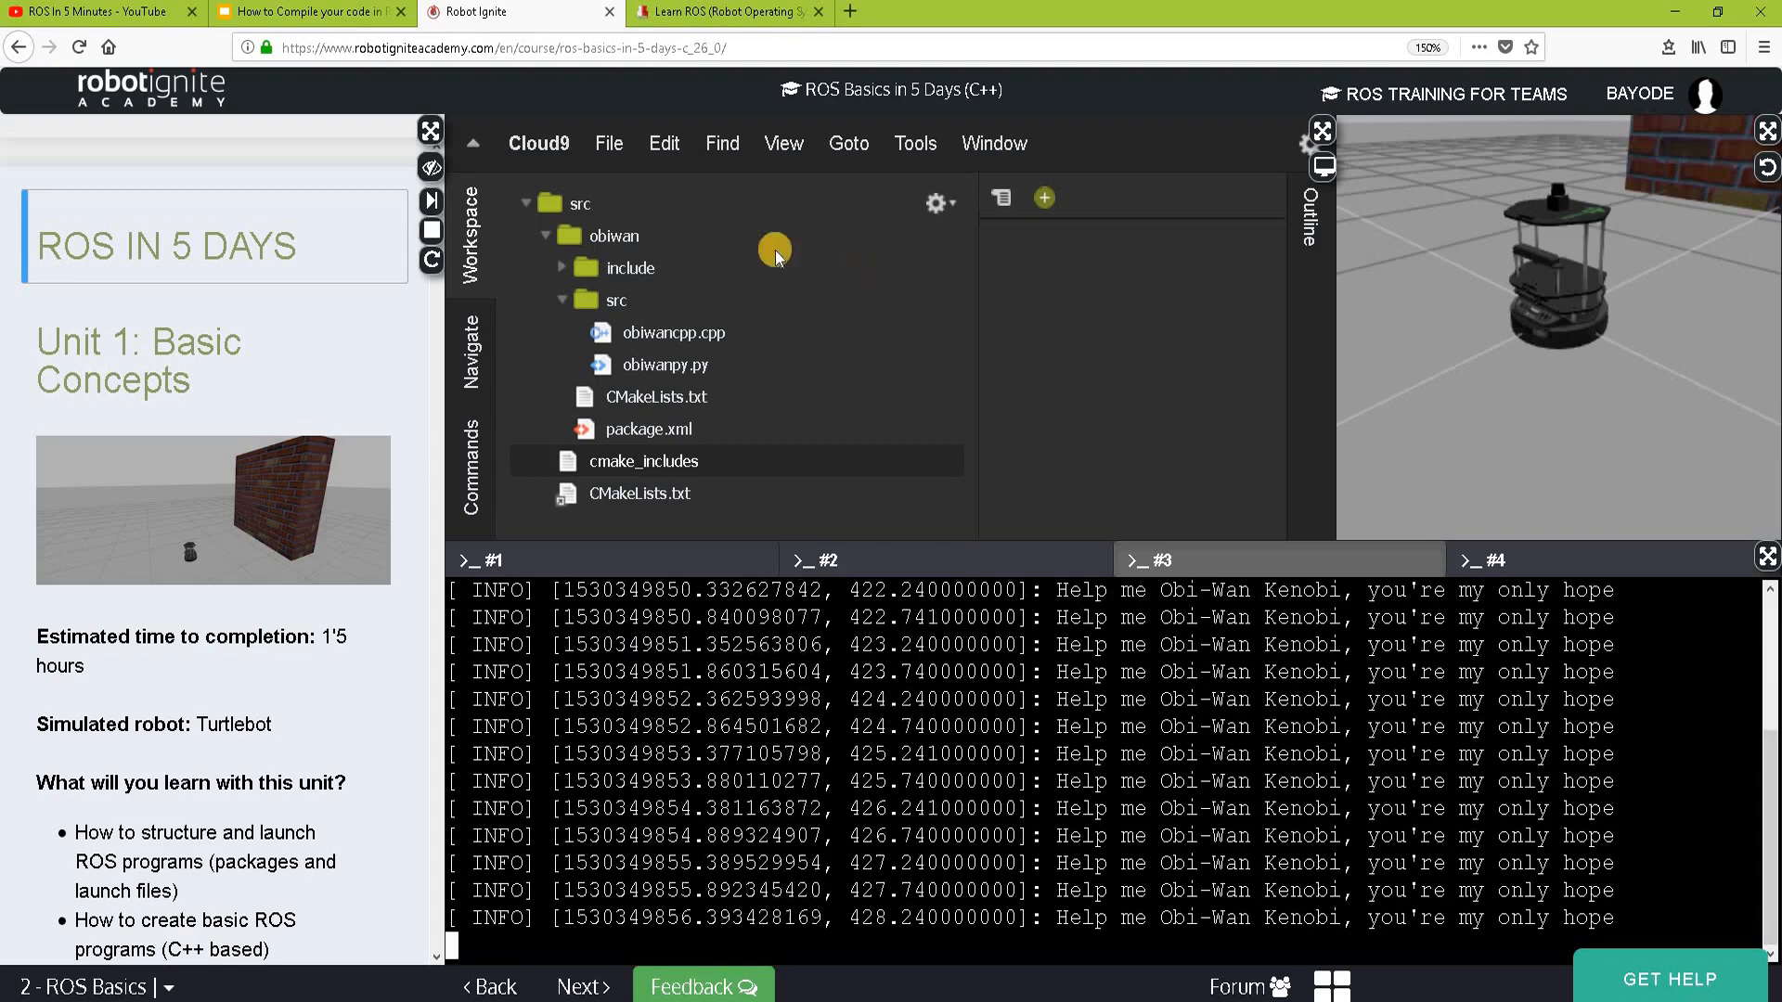
mouse_move(828, 279)
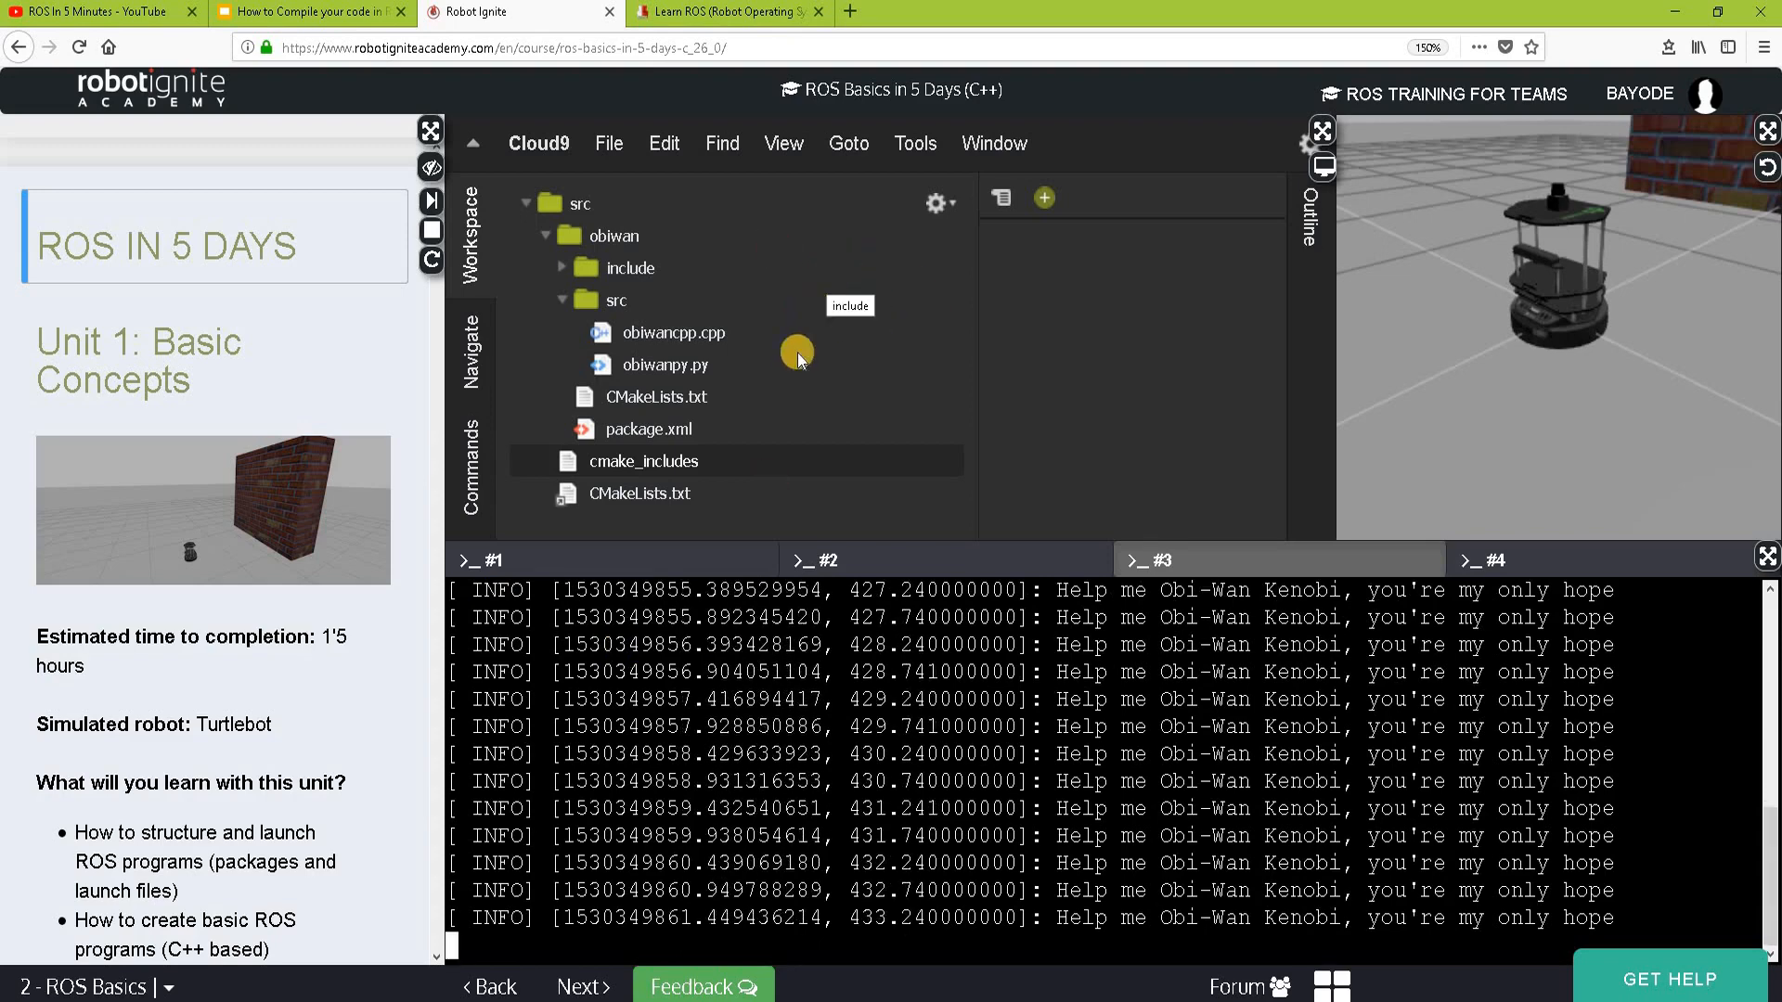
- Select the Python node file, then the C++ node source in the obiwan package tree
left_click(664, 365)
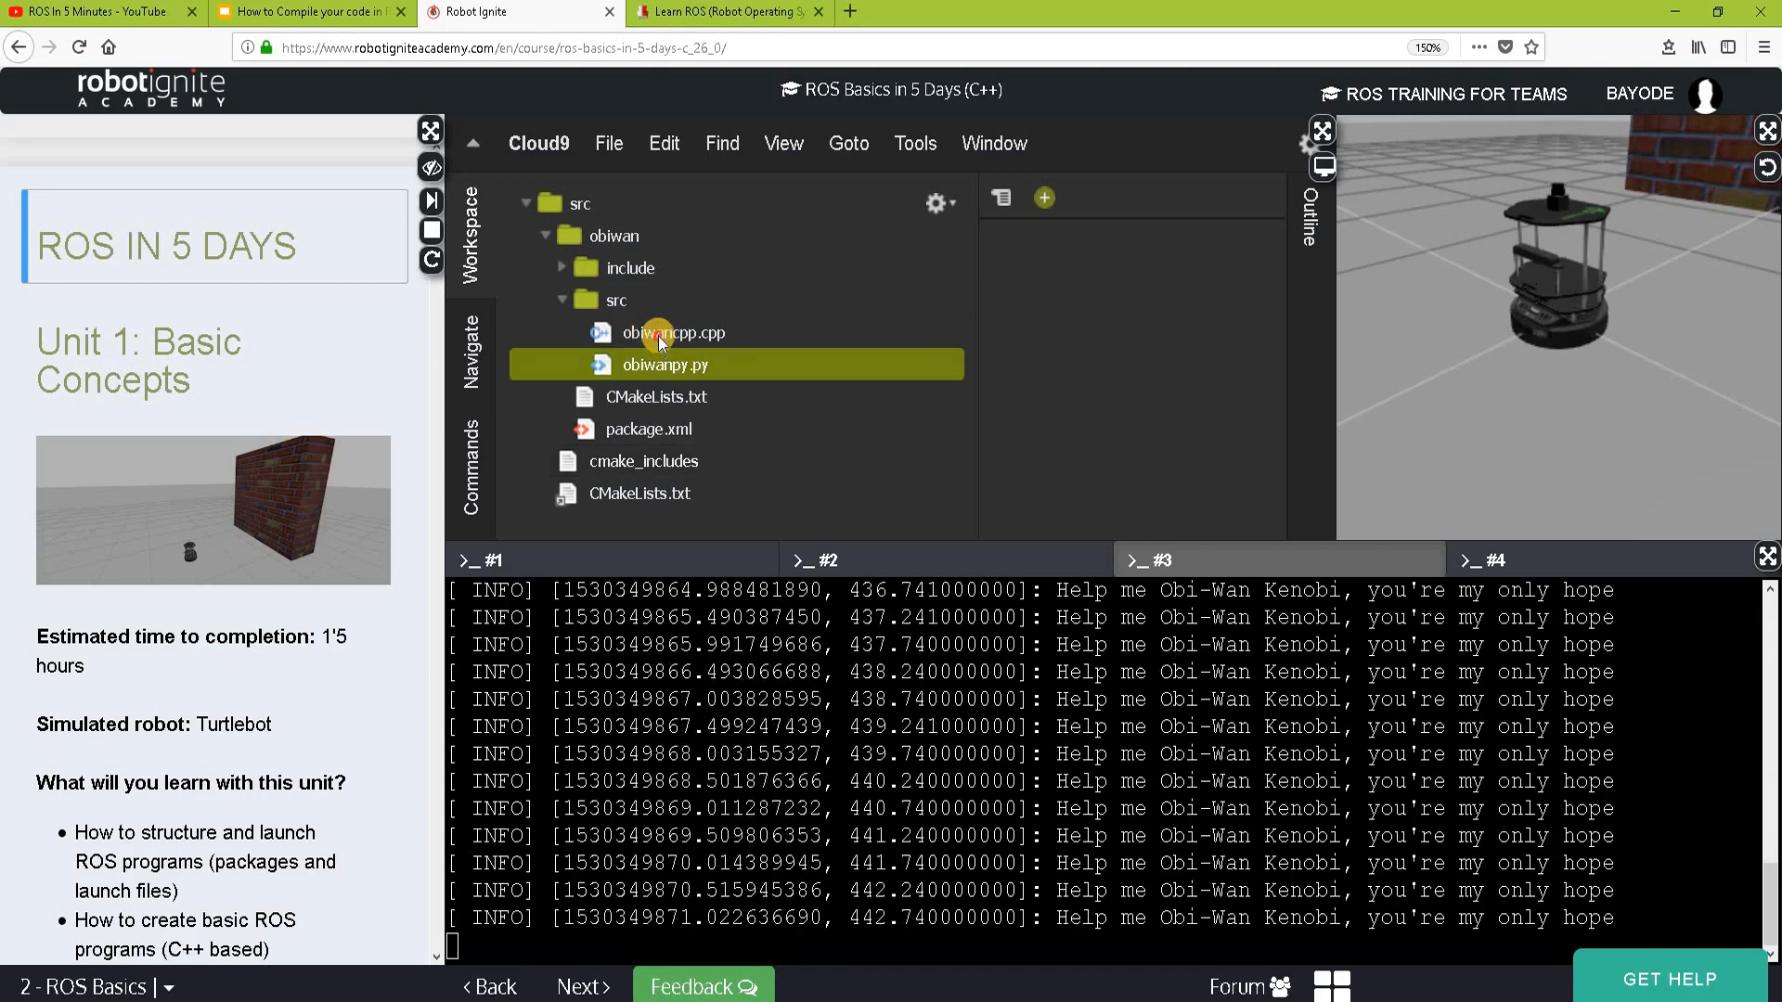
left_click(674, 333)
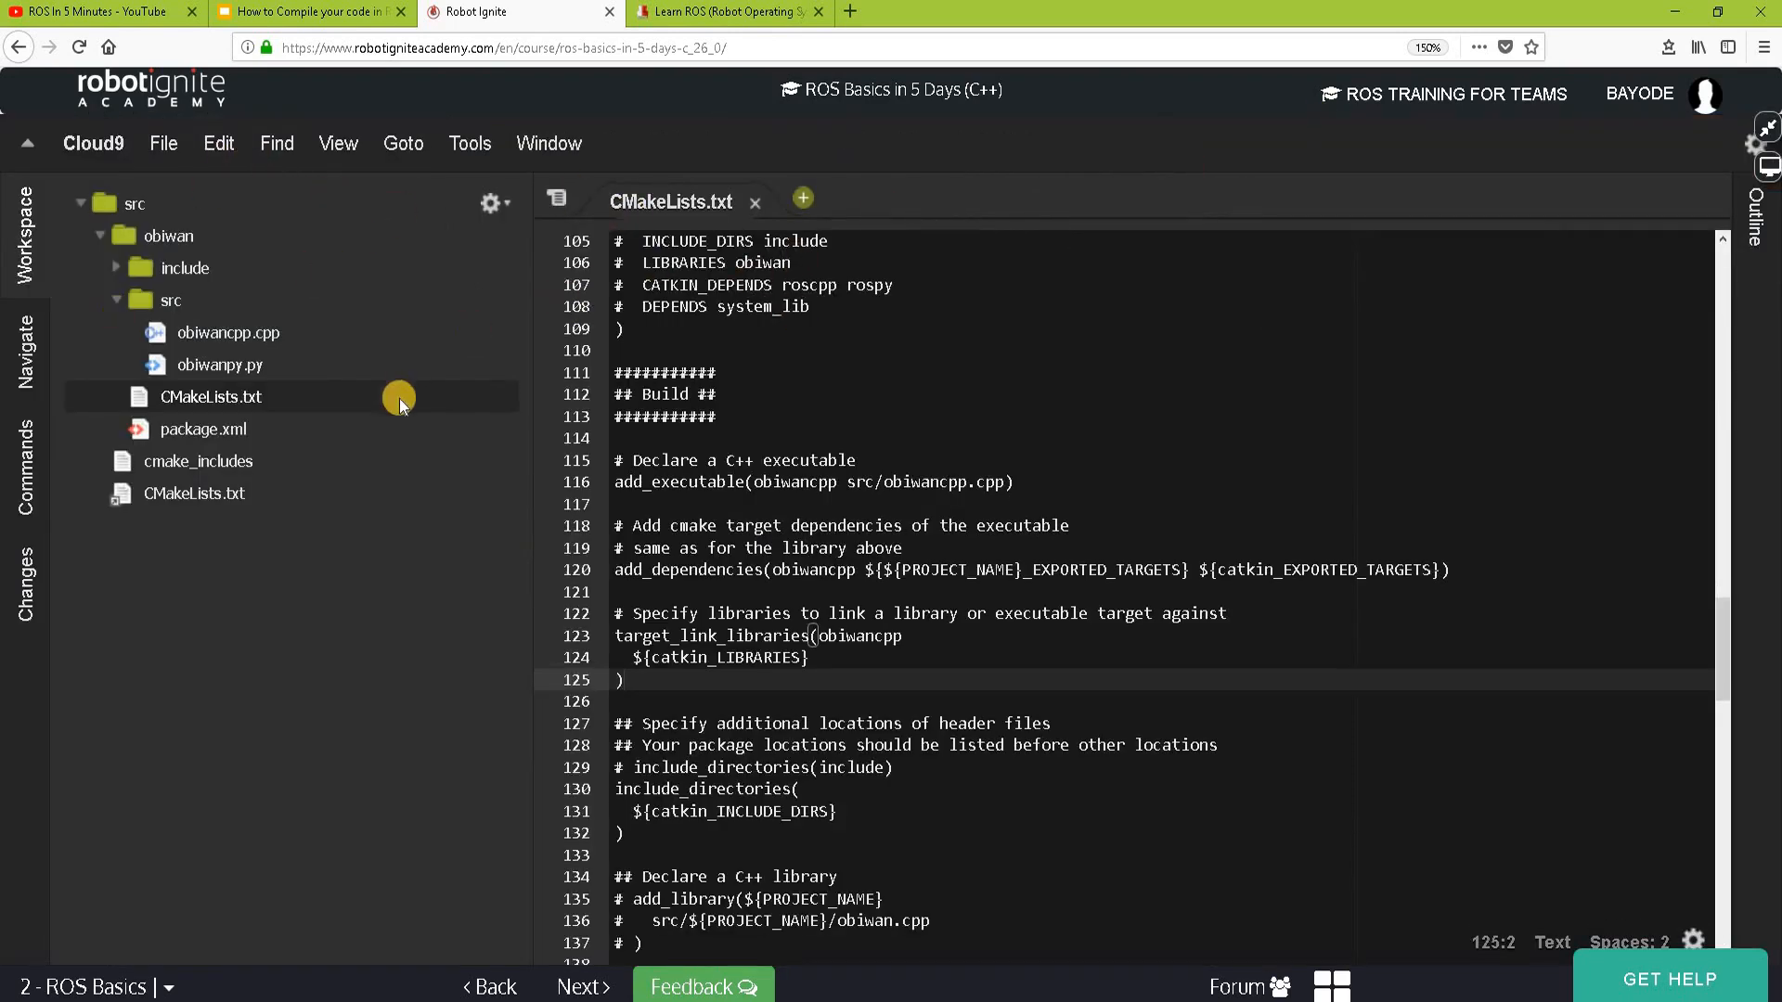
mouse_move(1745, 190)
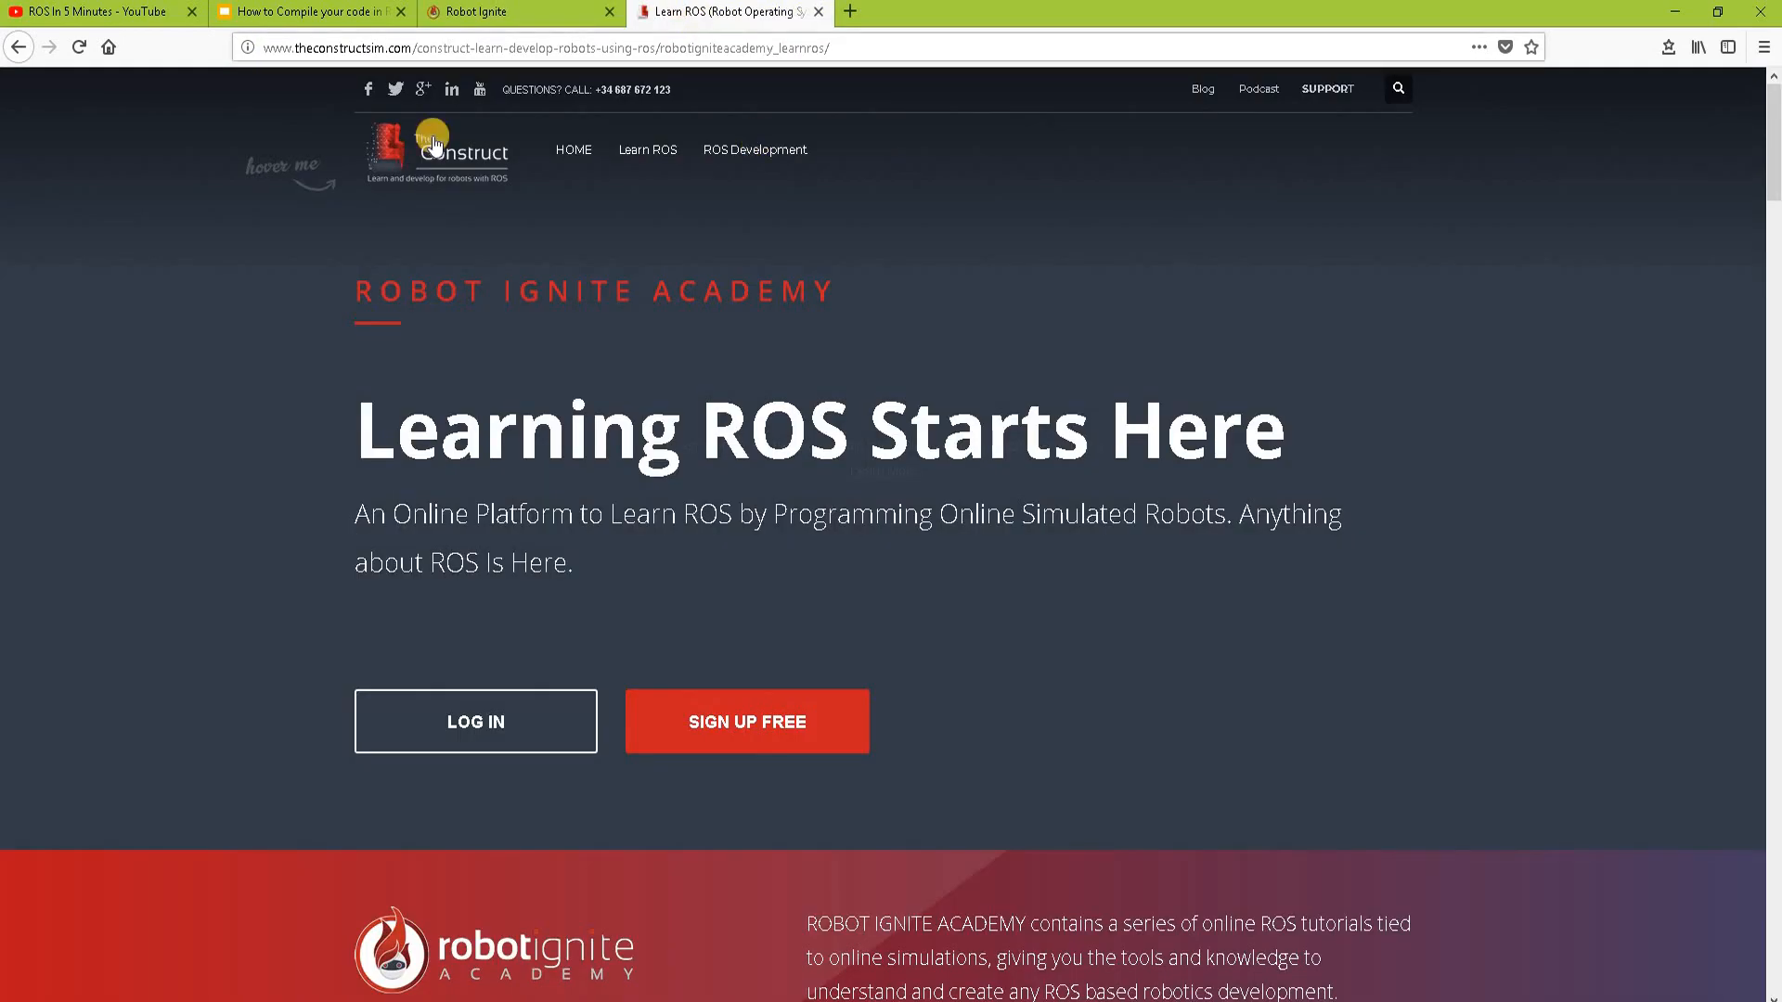
mouse_move(945, 318)
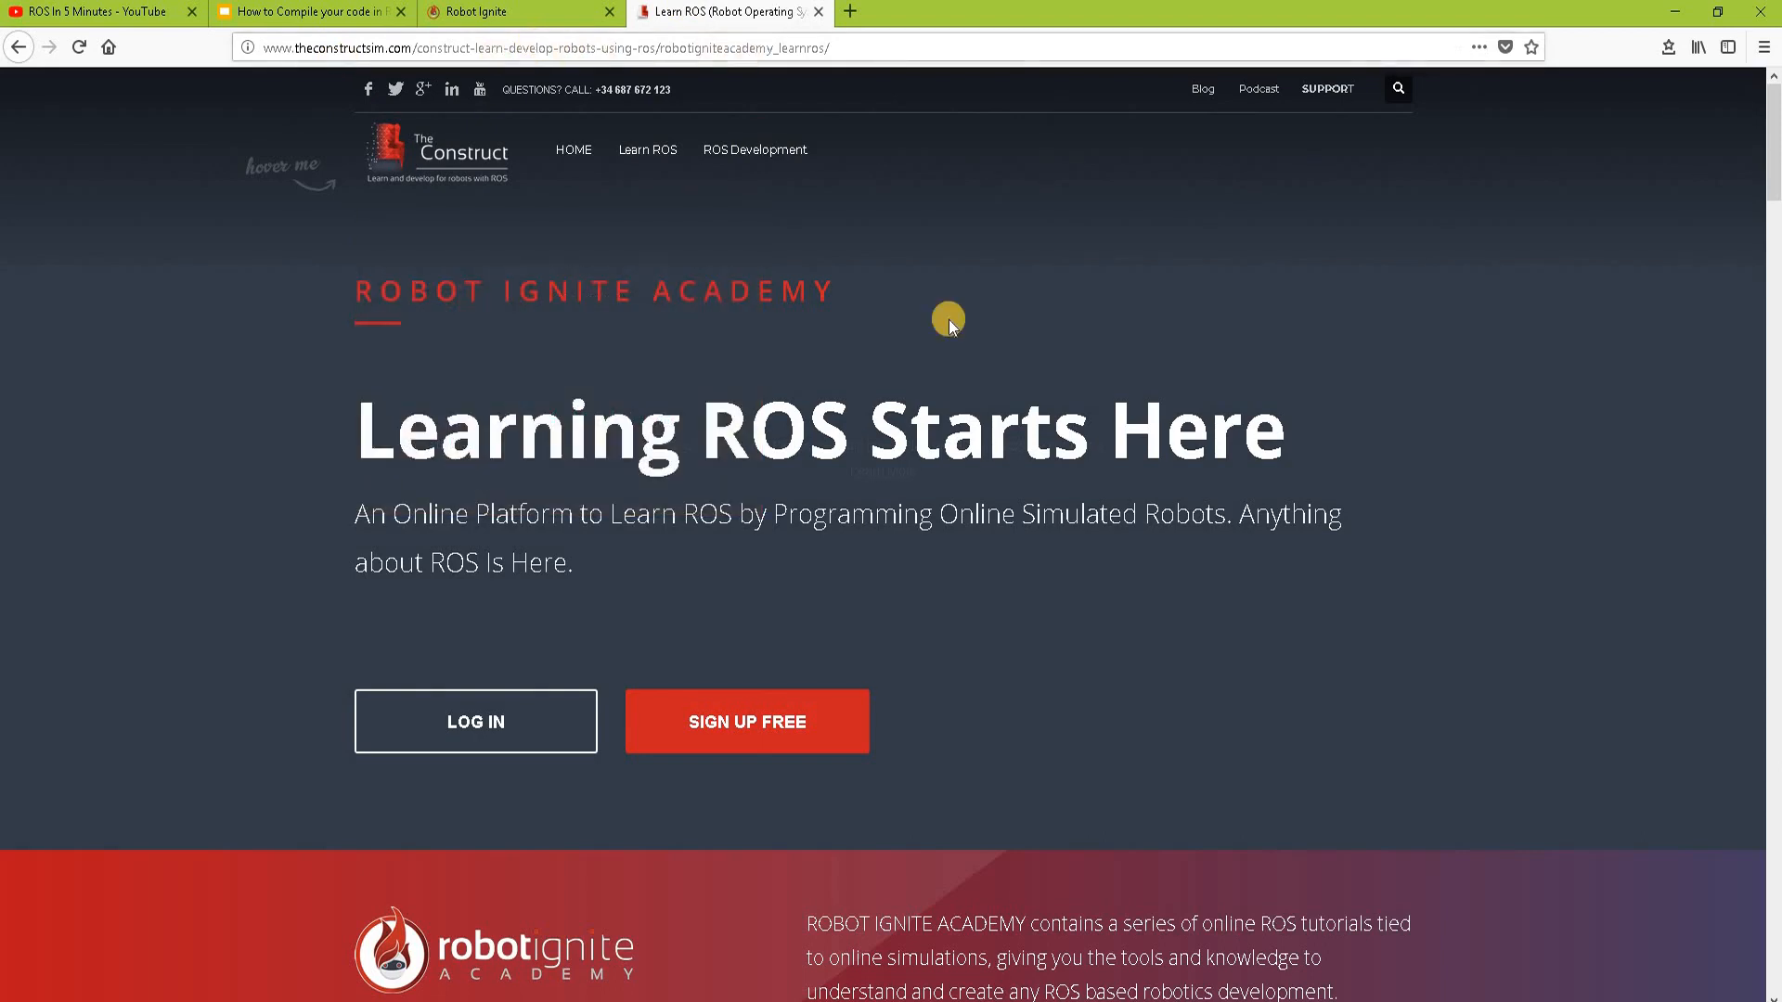
- Scroll down the 'Learning ROS Starts Here' Robot Ignite Academy page
scroll("down", 3)
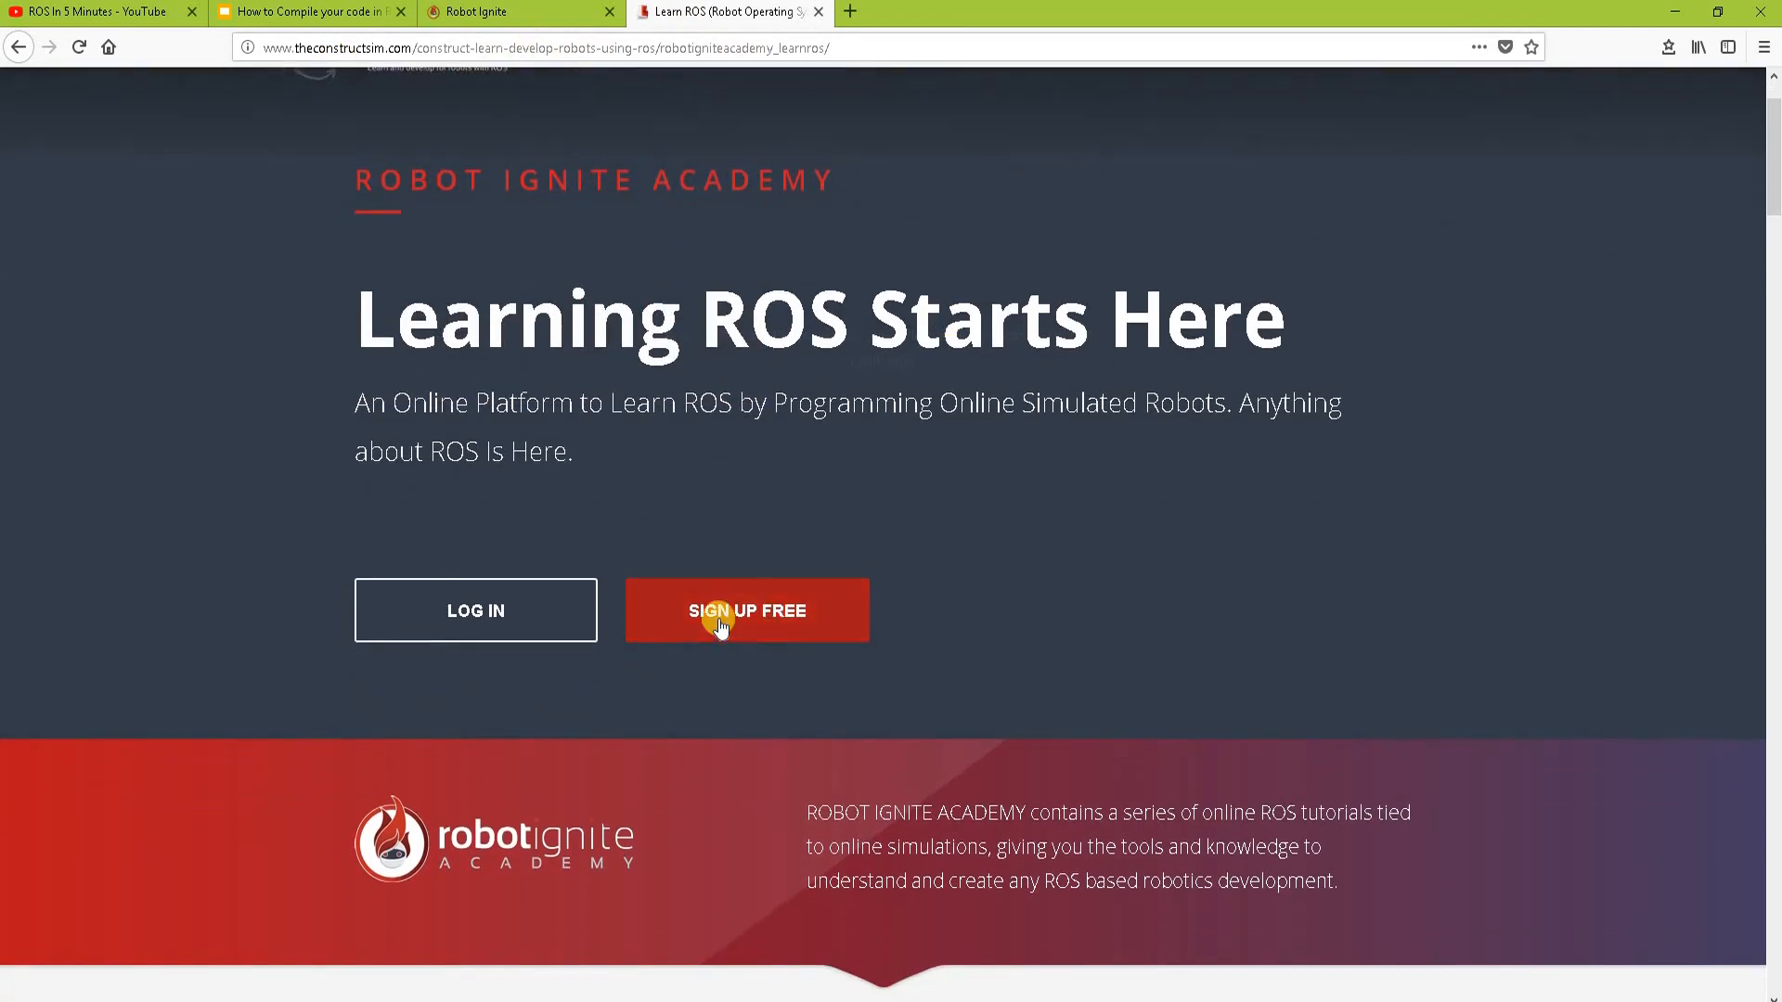
mouse_move(723, 622)
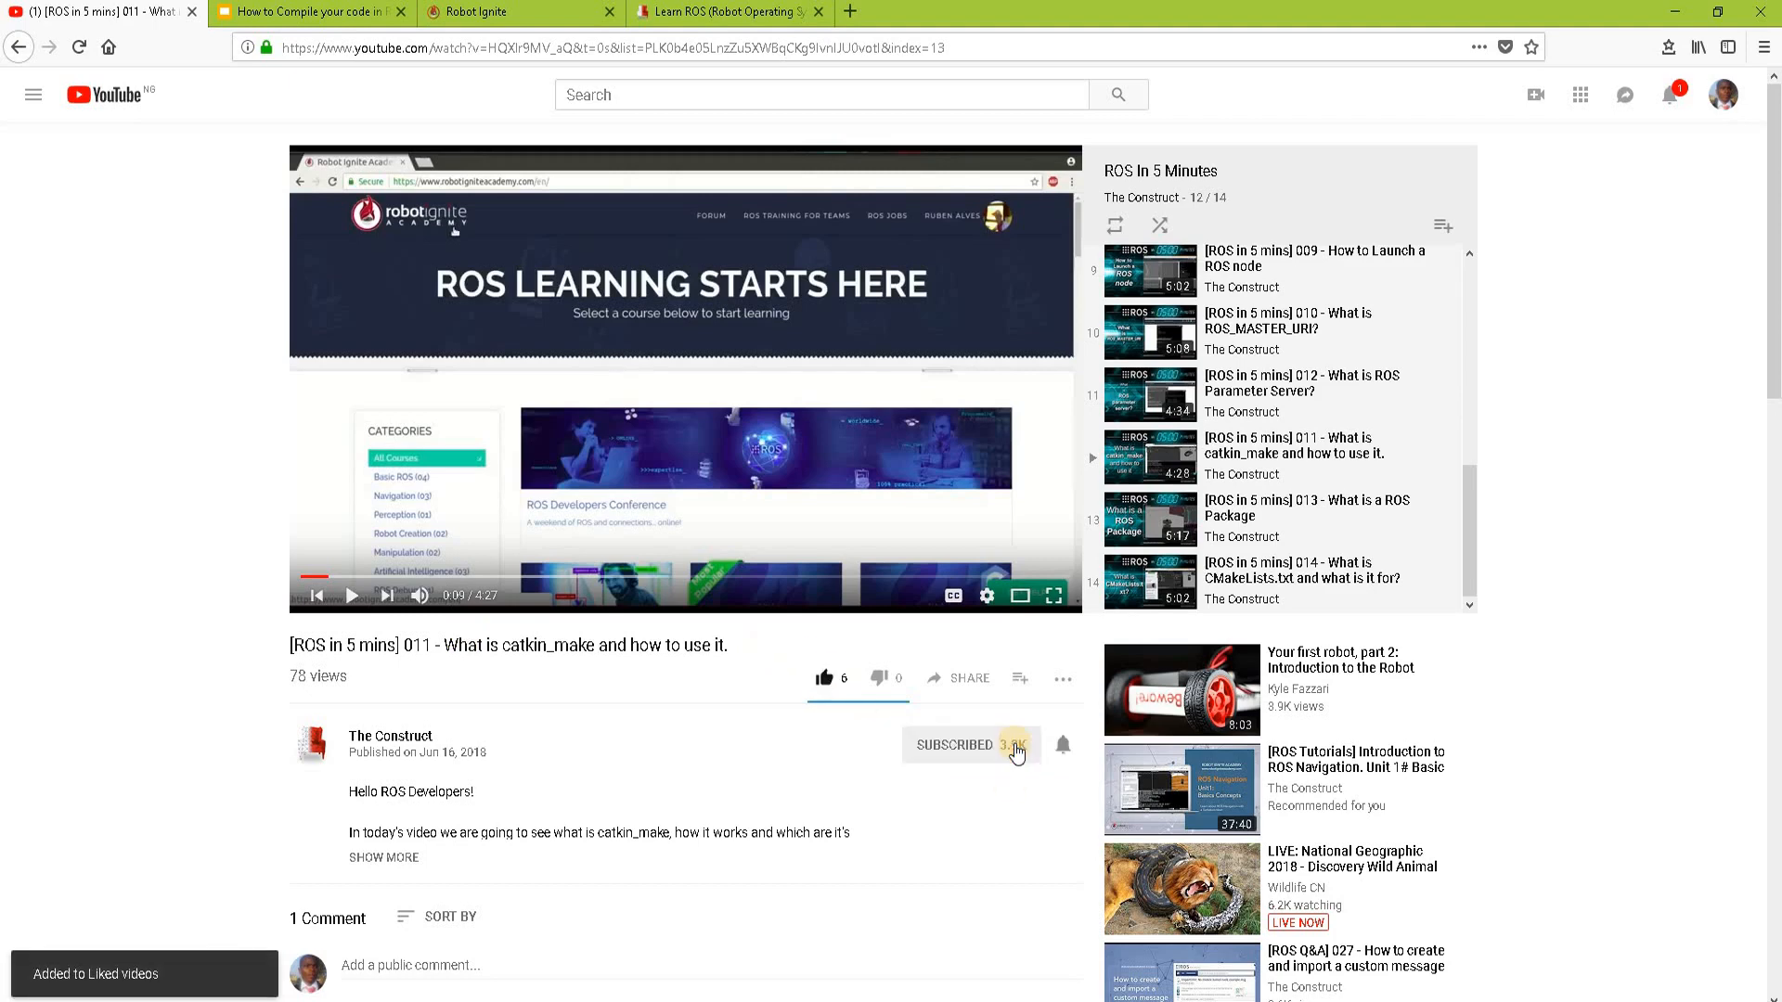
- Enable all notifications for The Construct channel and scroll toward the comments
left_click(1062, 745)
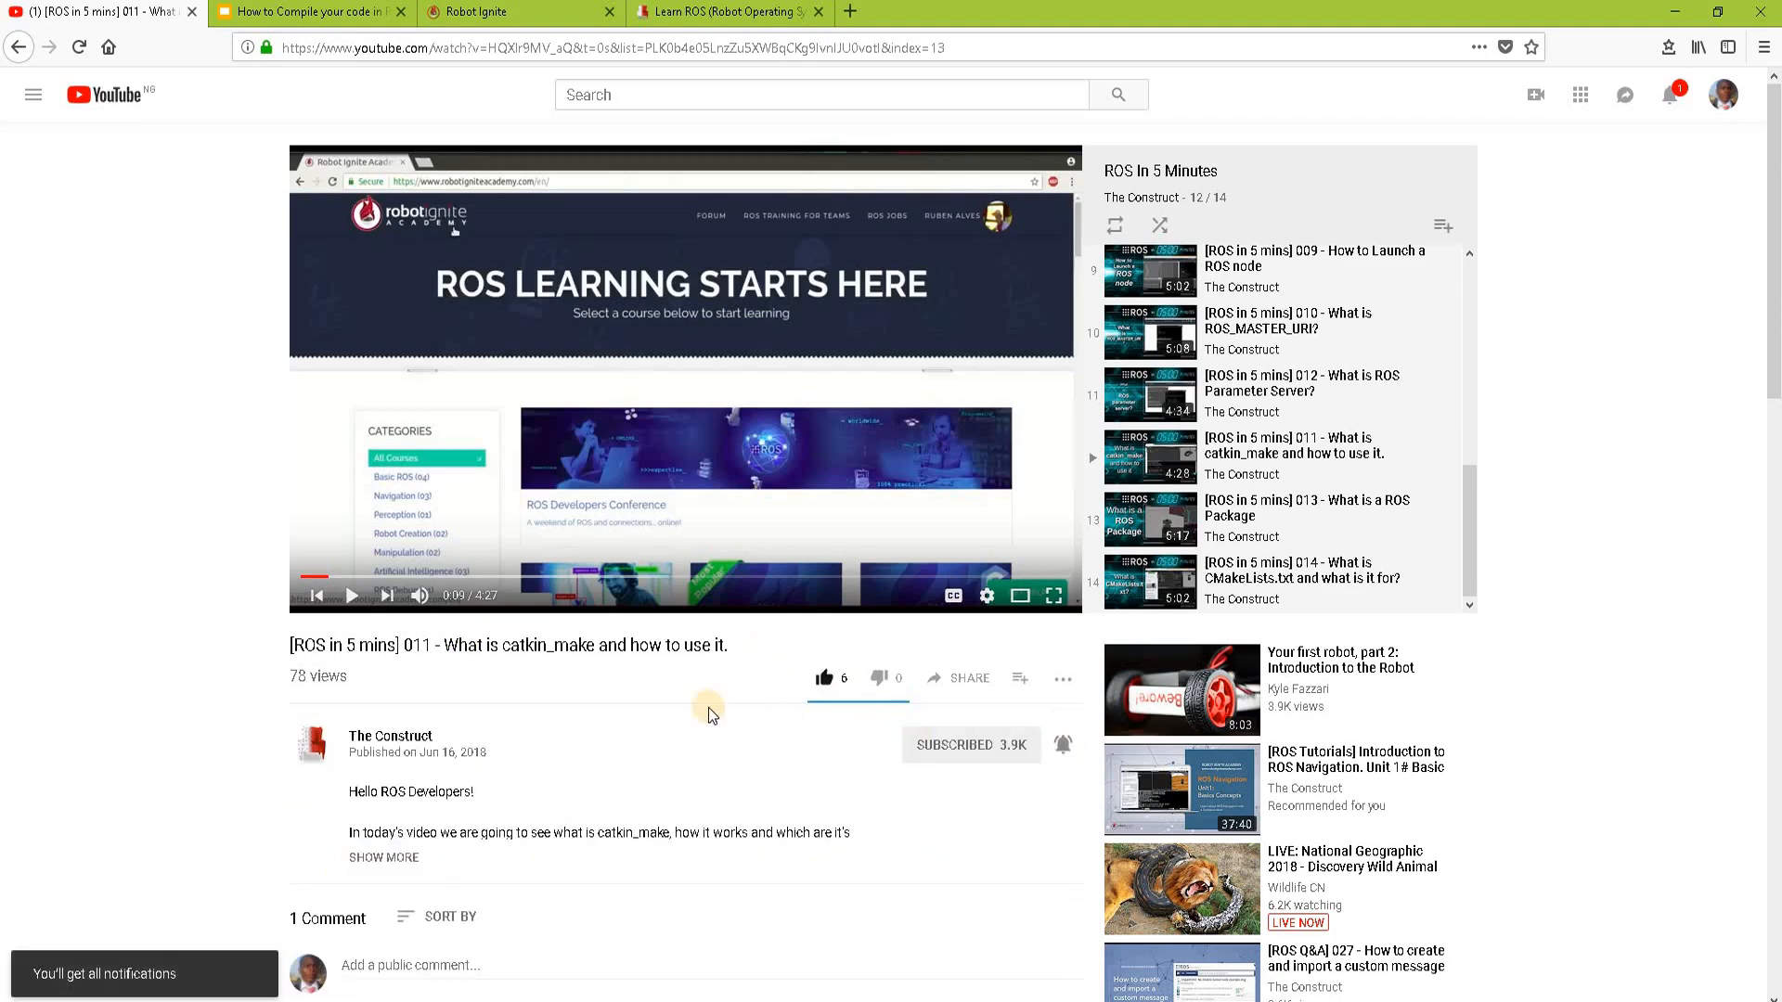
scroll("down", 3)
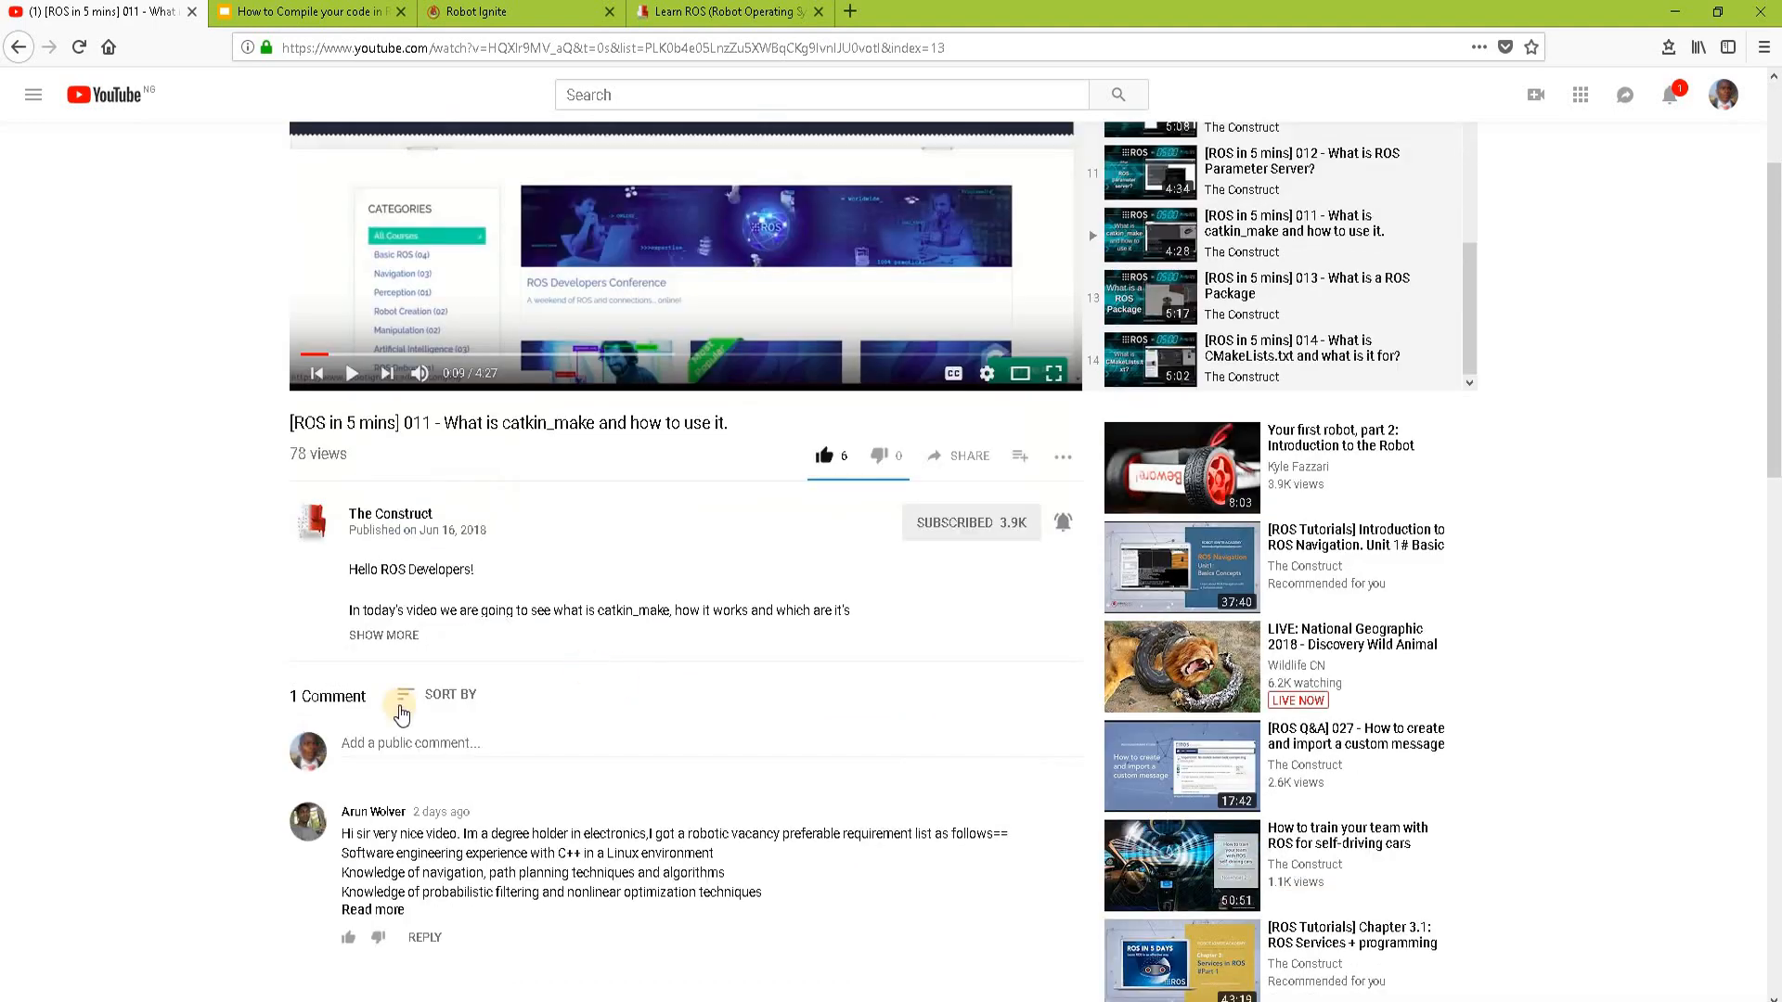